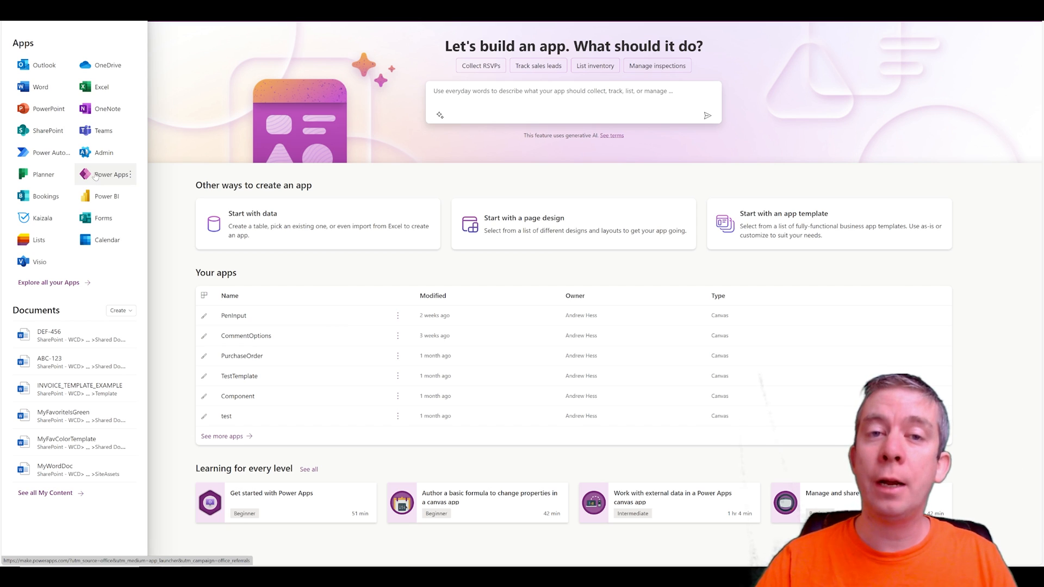
pyautogui.moveTo(49, 282)
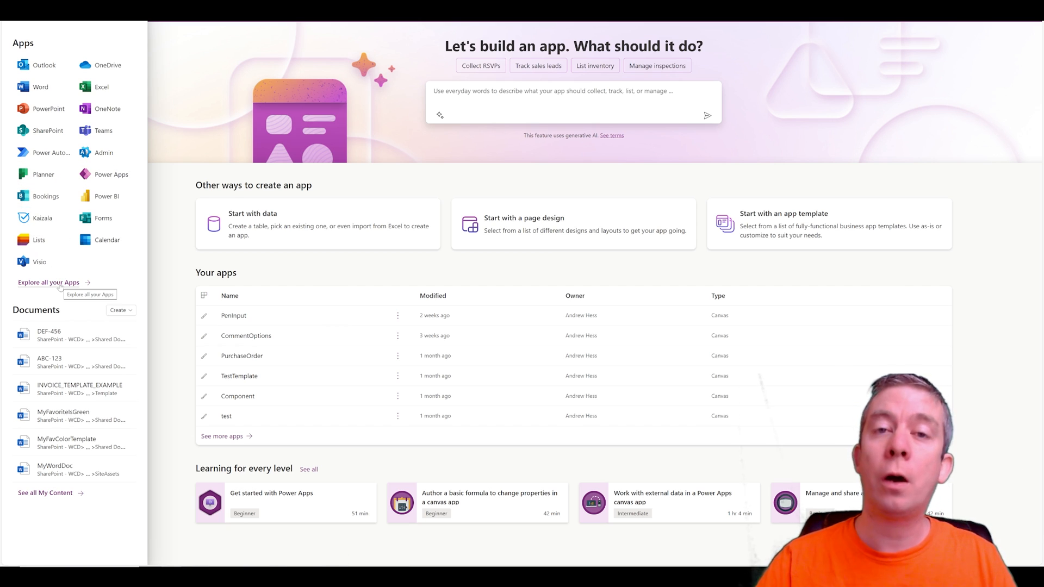
pyautogui.moveTo(326, 190)
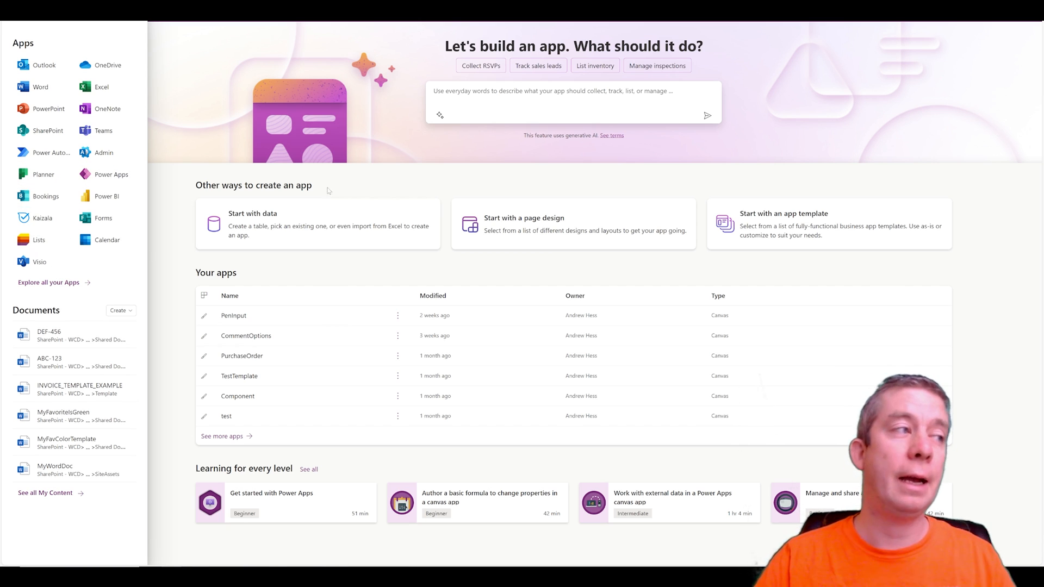
# Step: Dismiss the Microsoft 365 app launcher to reveal the Power Apps home page
pyautogui.click(12, 31)
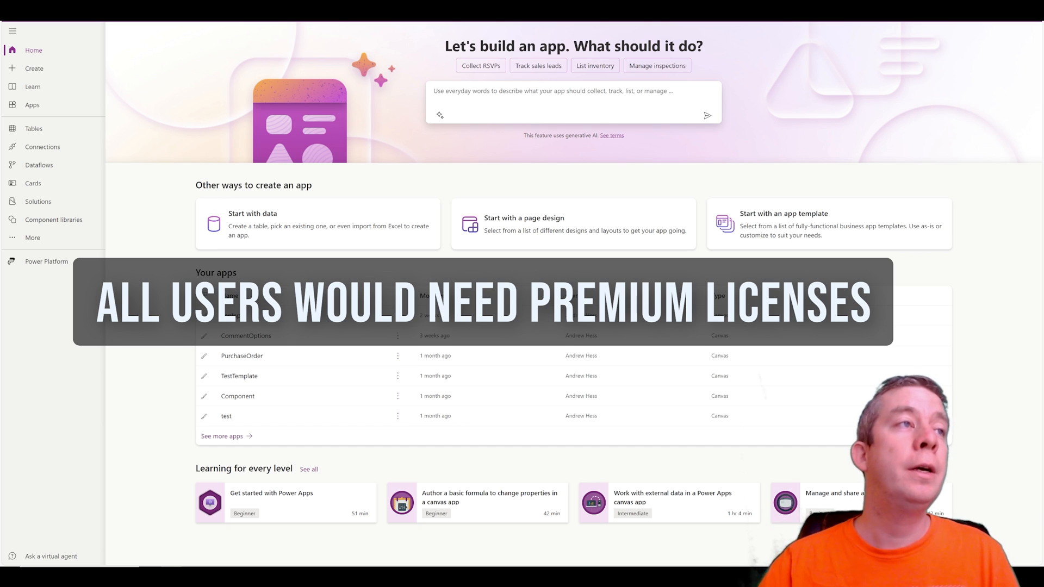
pyautogui.moveTo(503, 112)
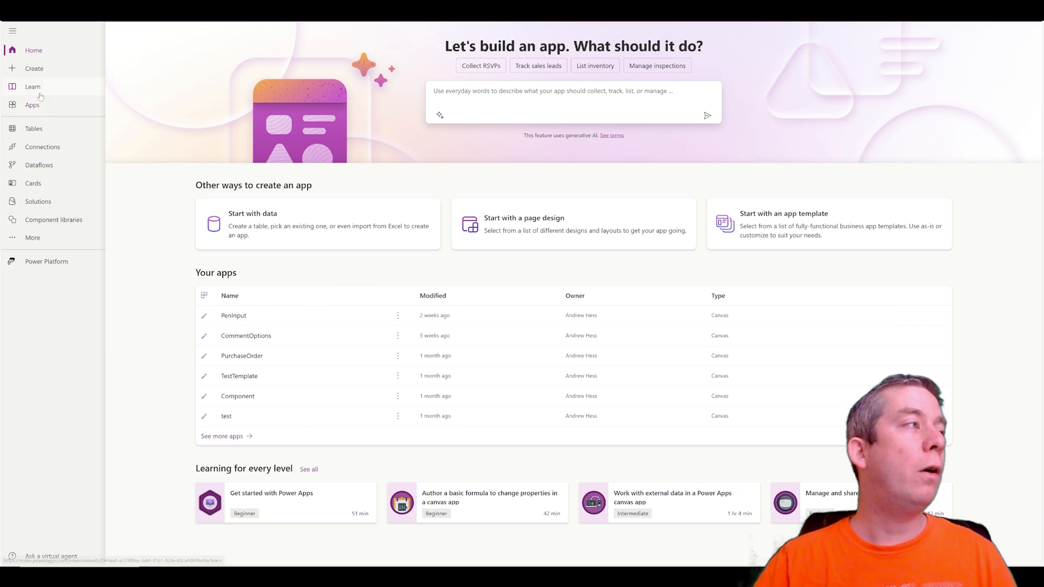
# Step: Go to the Create your app page from the left navigation
pyautogui.click(34, 68)
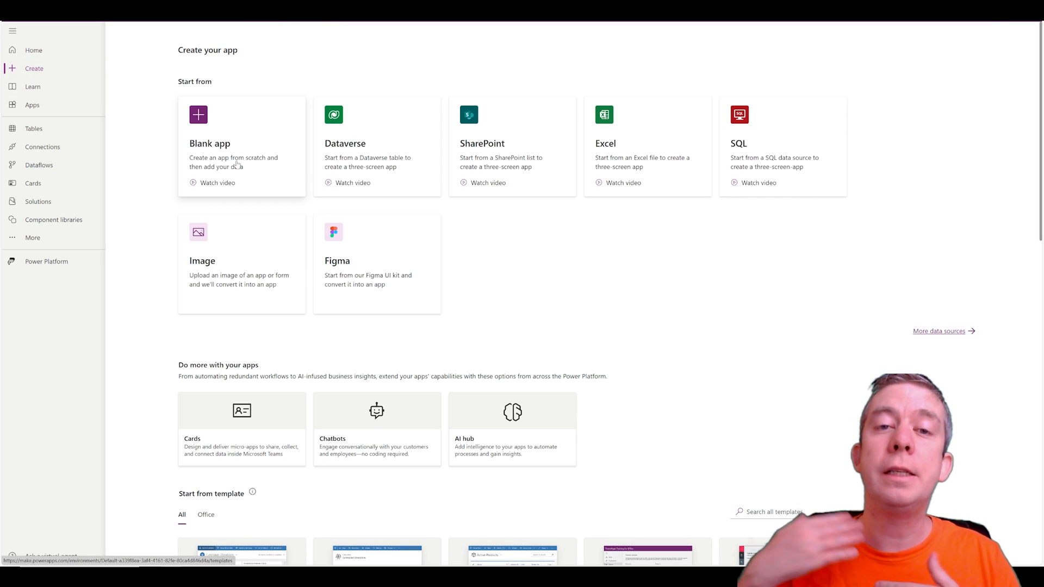
pyautogui.moveTo(235, 164)
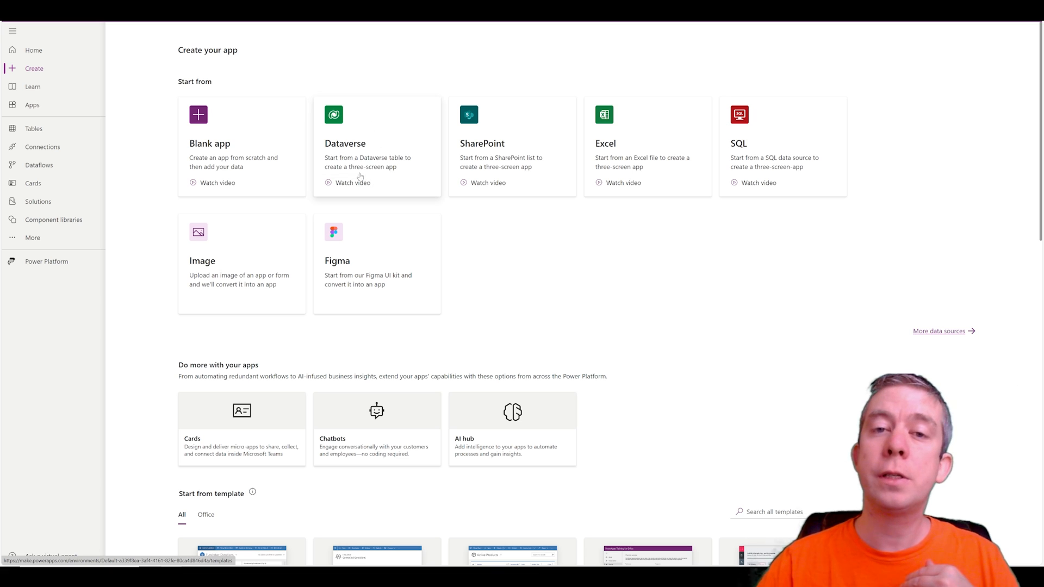
pyautogui.moveTo(487, 155)
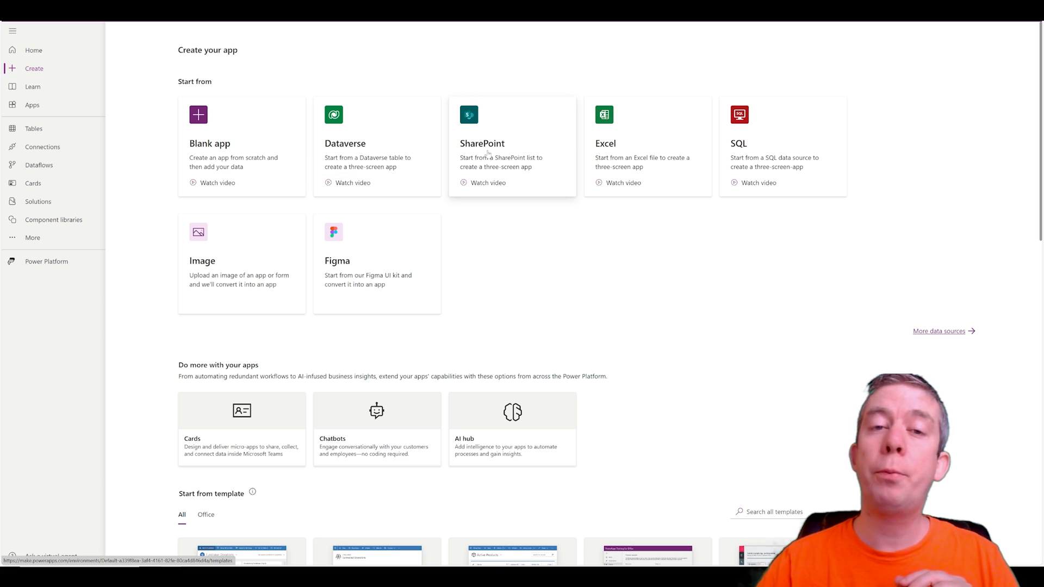
pyautogui.moveTo(483, 151)
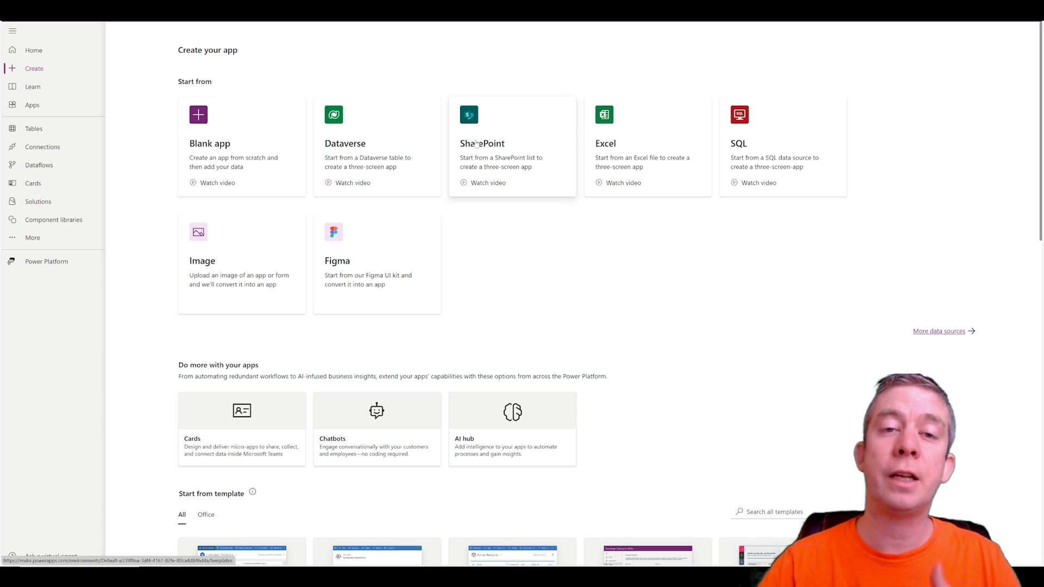
pyautogui.moveTo(635, 157)
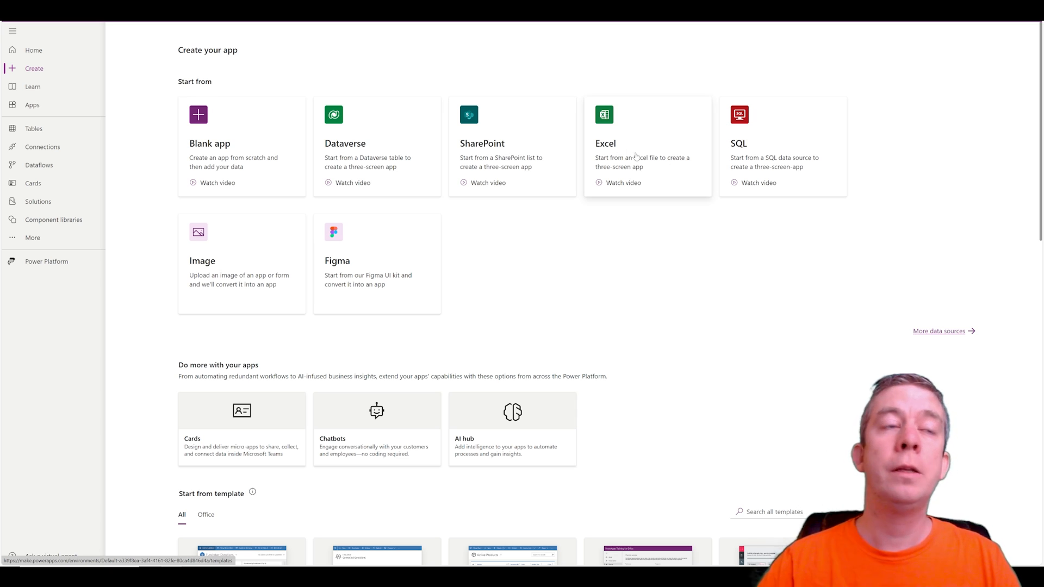
pyautogui.moveTo(759, 162)
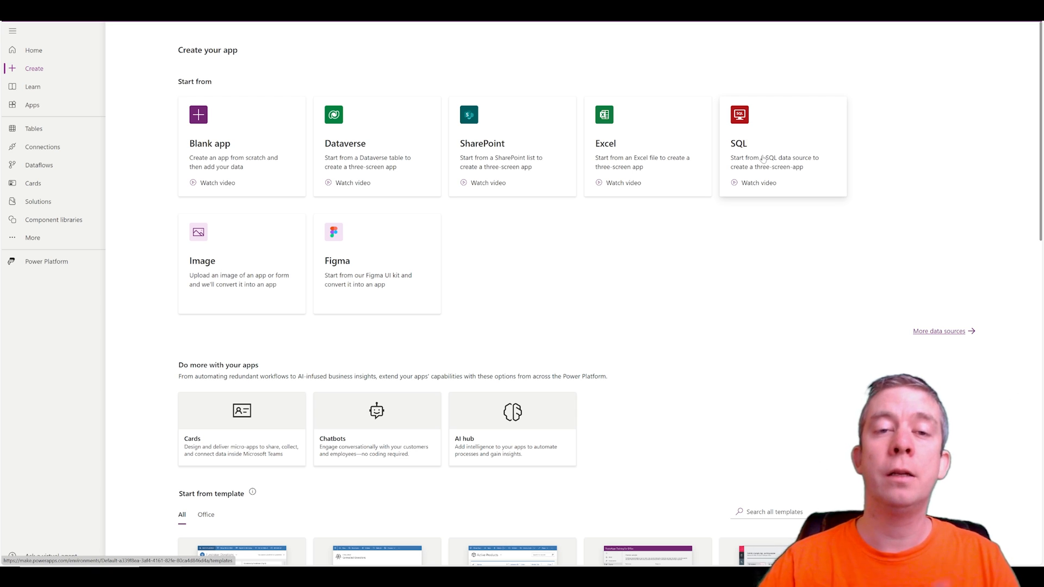
pyautogui.moveTo(239, 262)
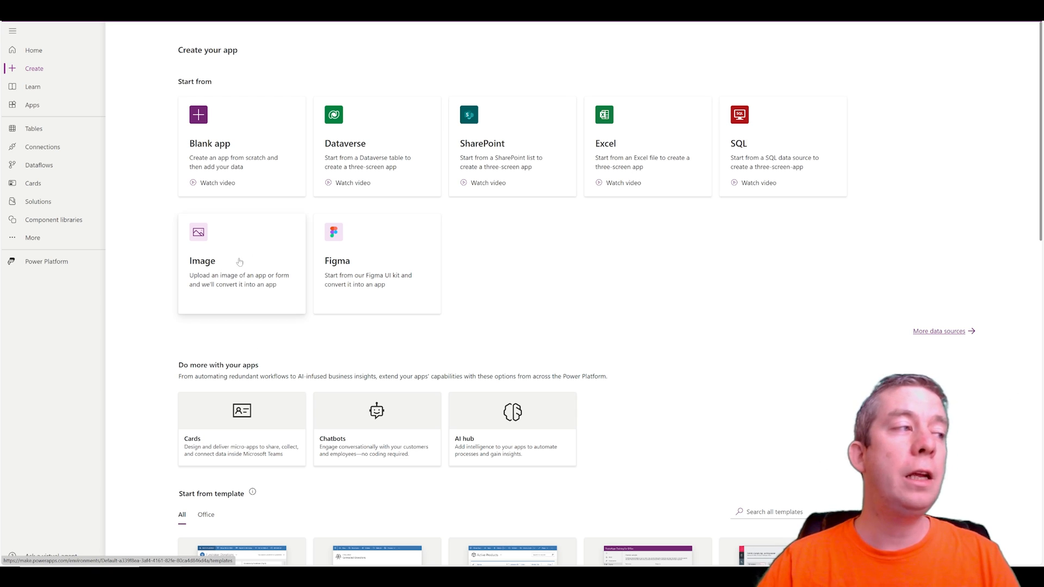
pyautogui.moveTo(232, 273)
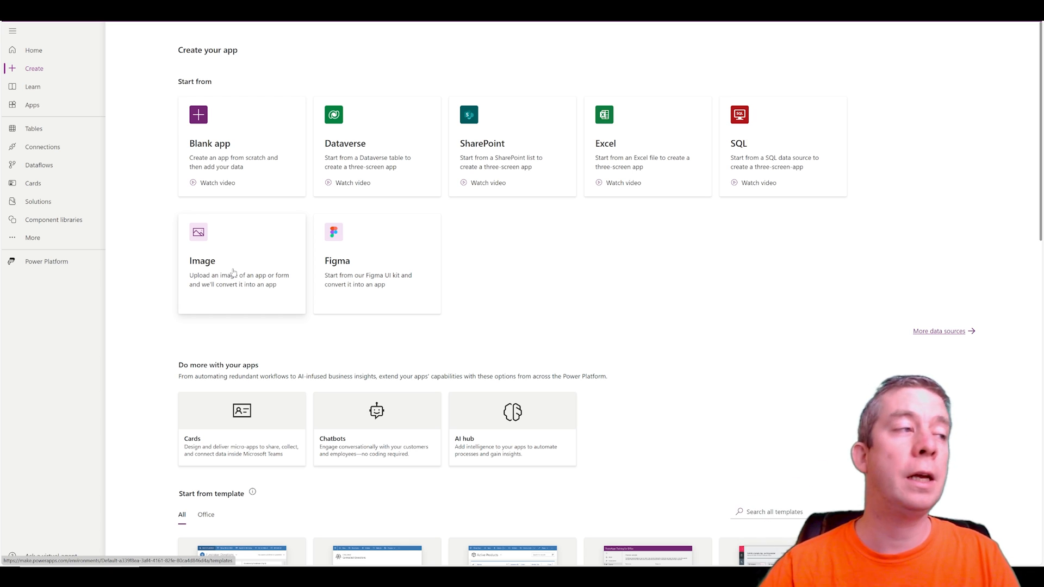
pyautogui.moveTo(373, 277)
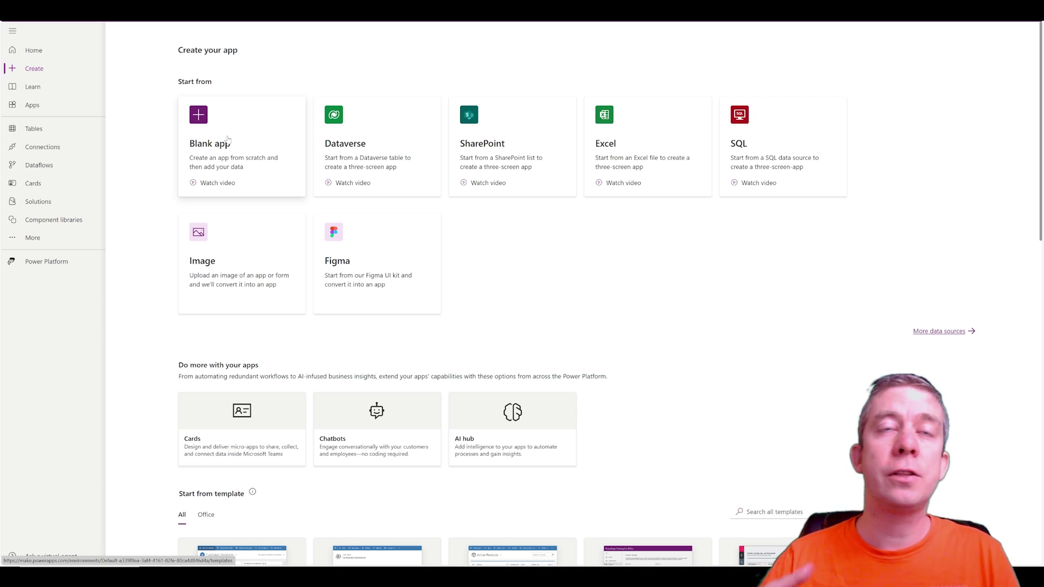
pyautogui.moveTo(726, 161)
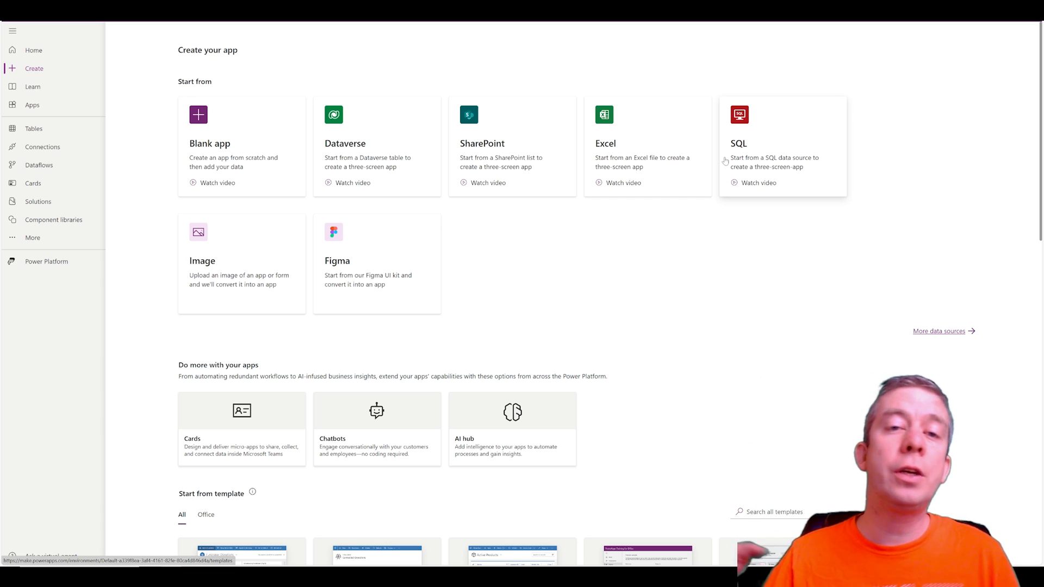
# Step: Start a new app from the Blank app tile
pyautogui.click(241, 145)
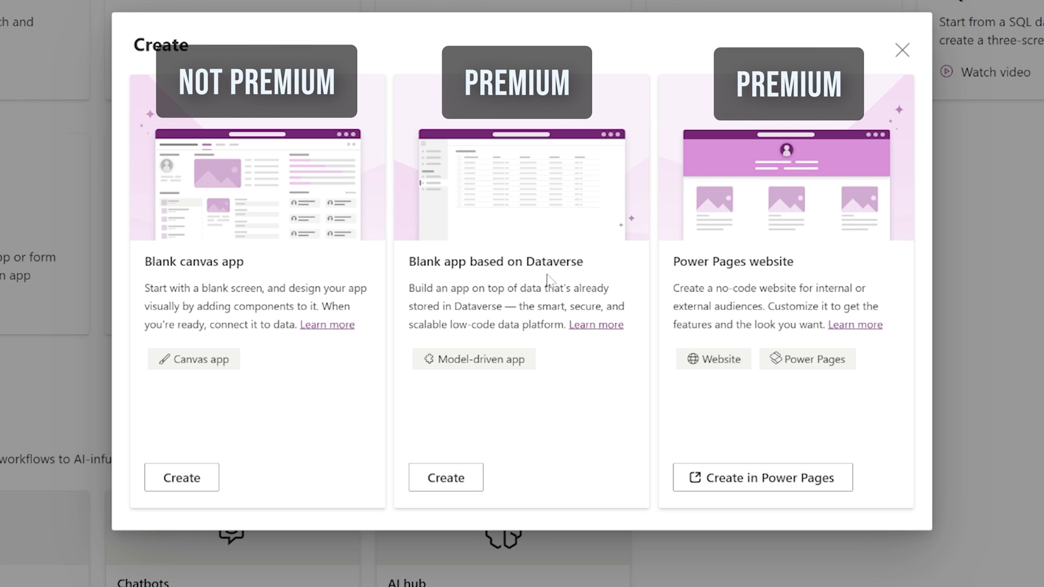
pyautogui.moveTo(749, 275)
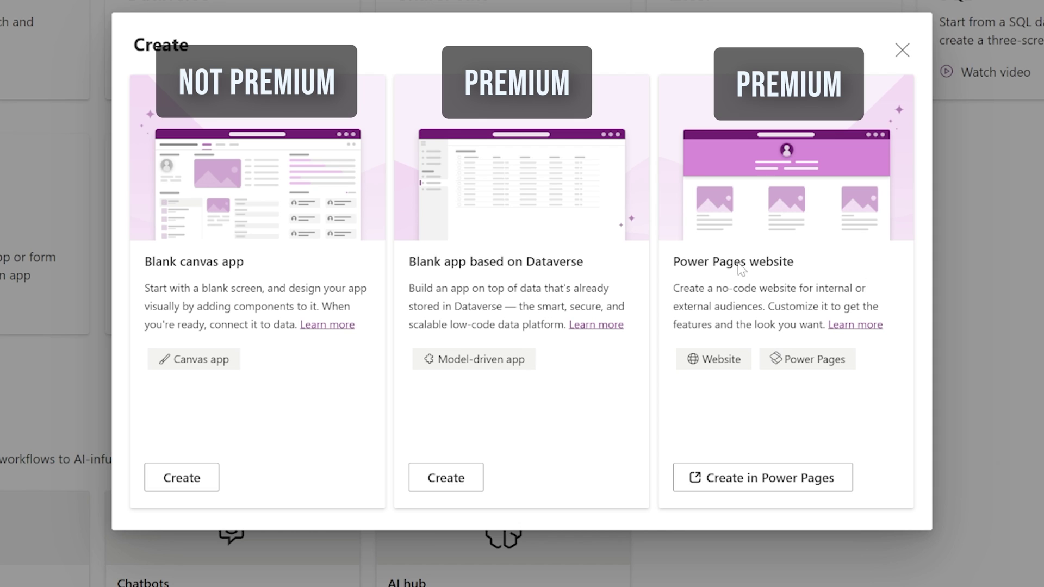
pyautogui.moveTo(695, 271)
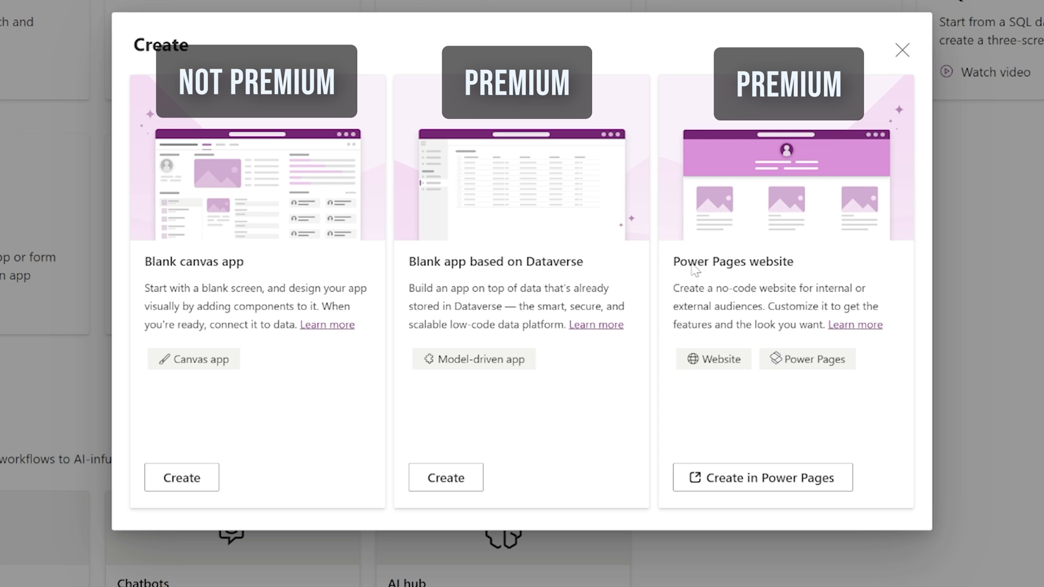
pyautogui.moveTo(209, 277)
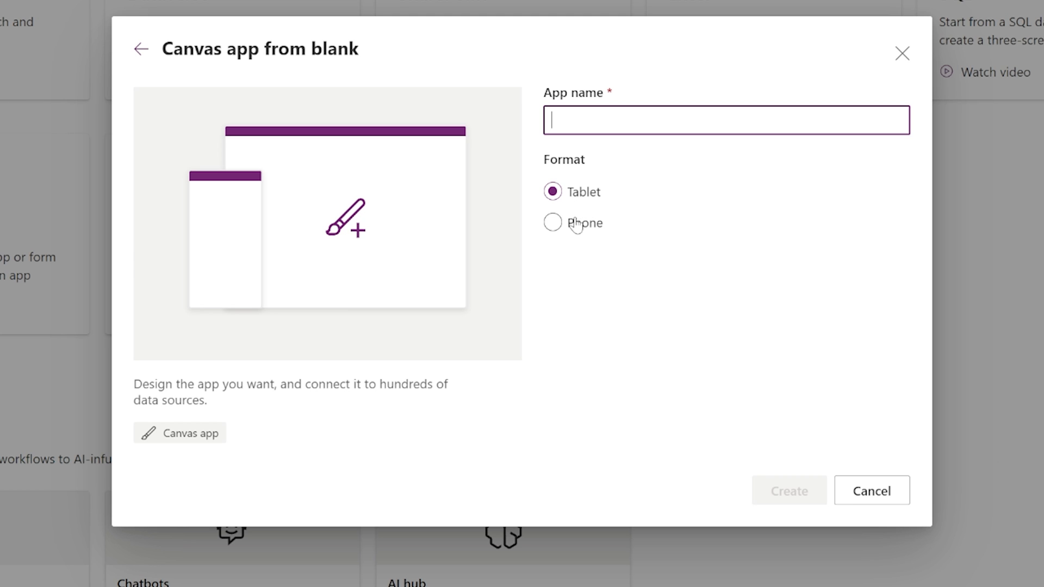
# Step: Create a tablet-format blank canvas app named HolidayLunch
pyautogui.click(553, 223)
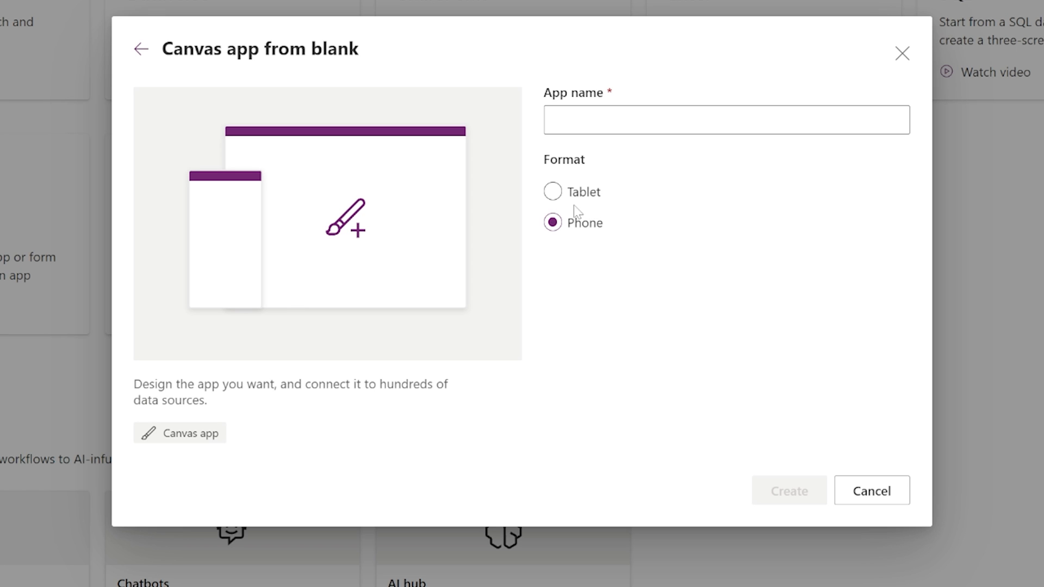
pyautogui.click(553, 191)
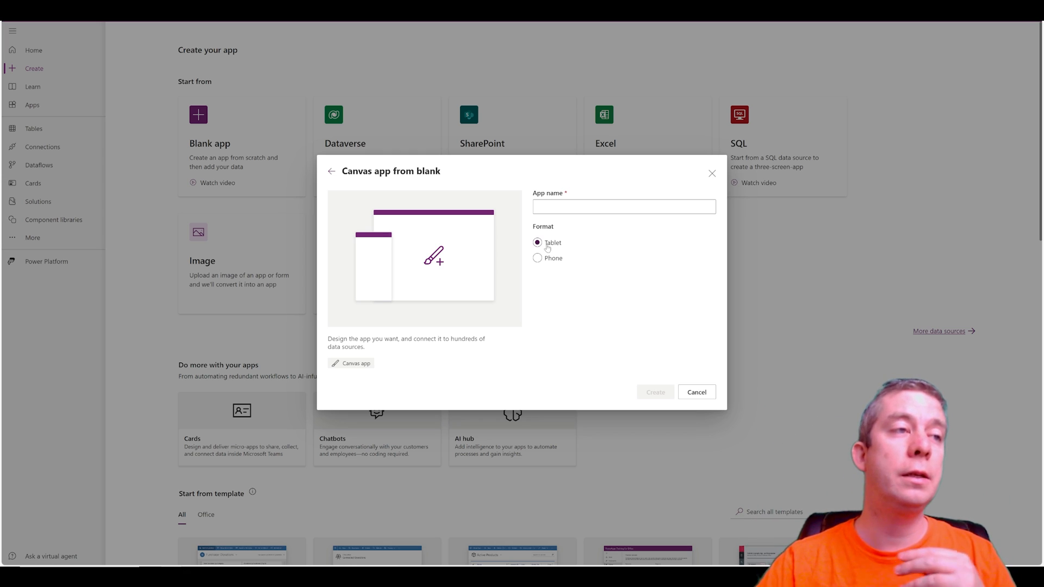
pyautogui.click(623, 207)
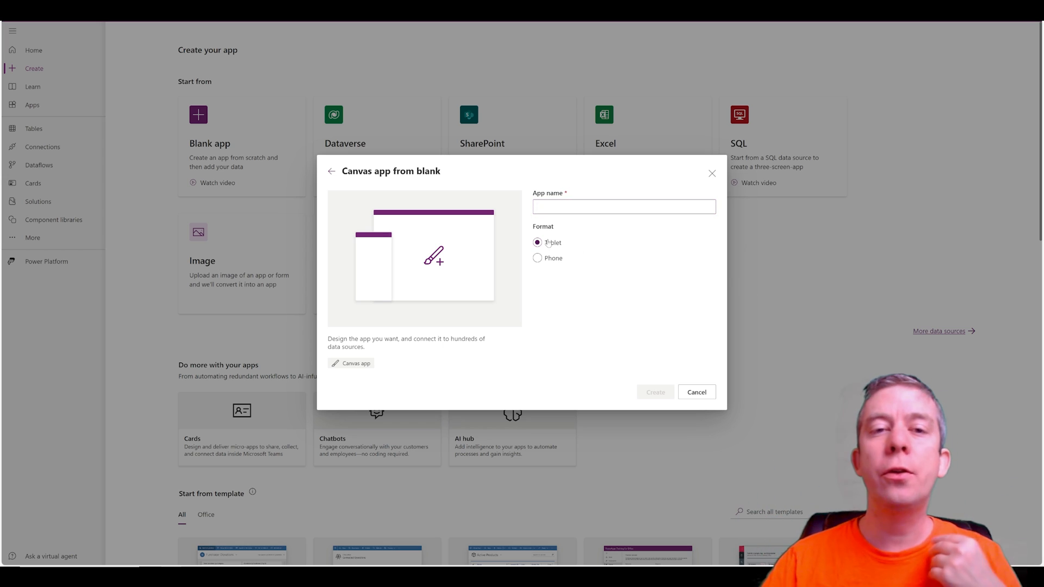
pyautogui.click(625, 207)
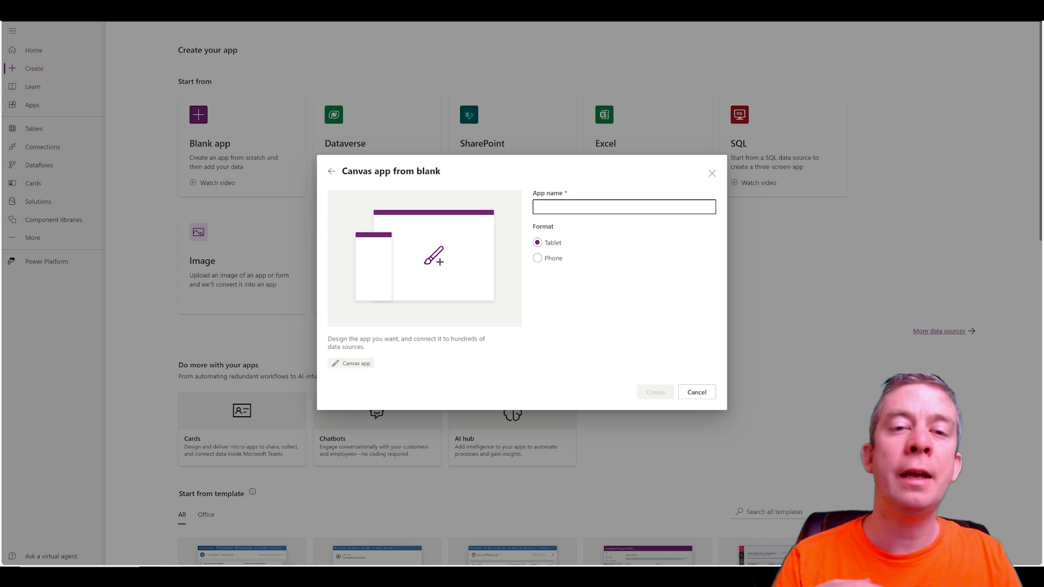
pyautogui.write('Holida')
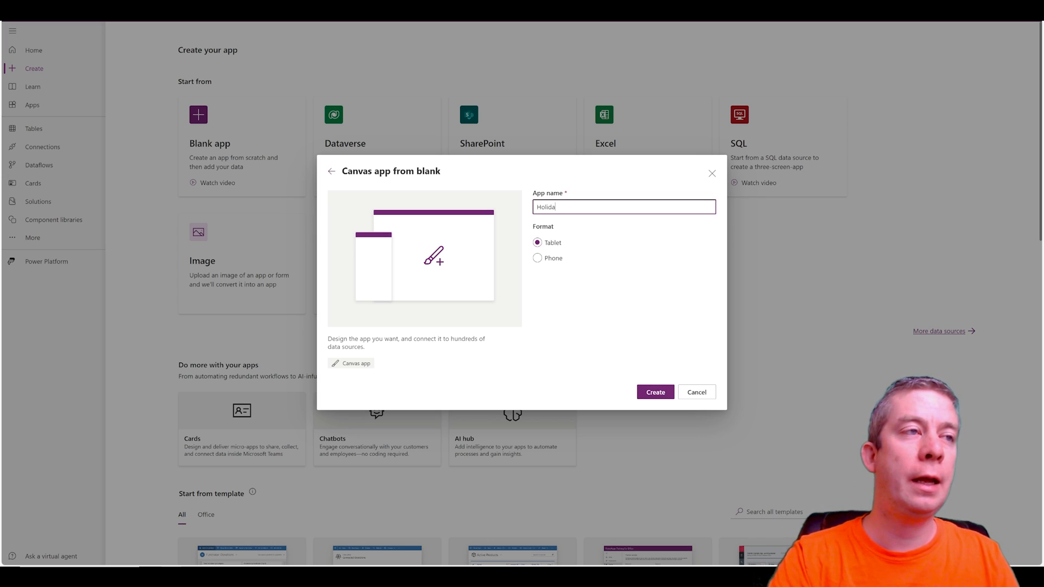
pyautogui.write('yLunch')
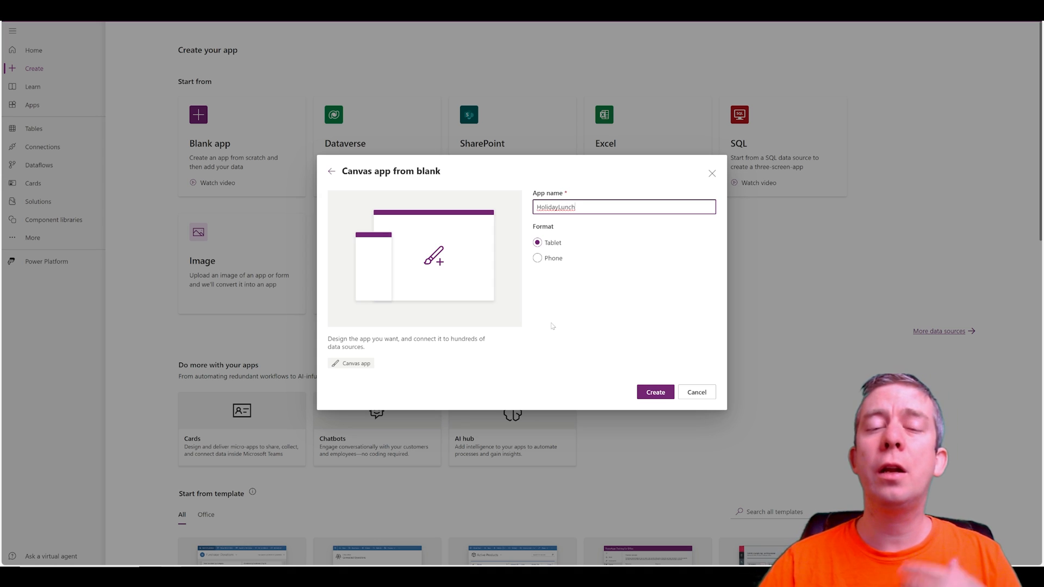
pyautogui.click(654, 392)
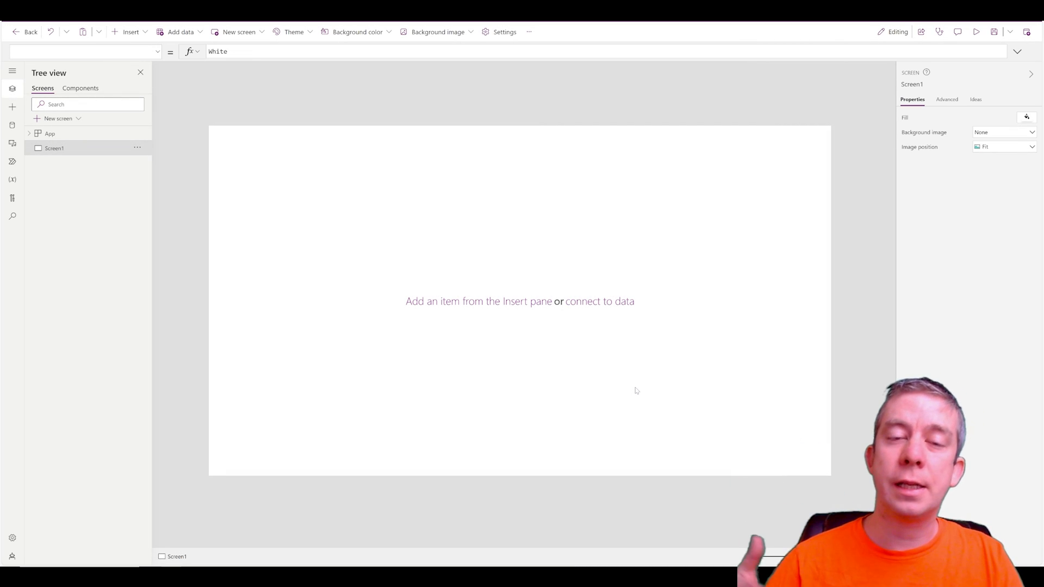
pyautogui.moveTo(478, 274)
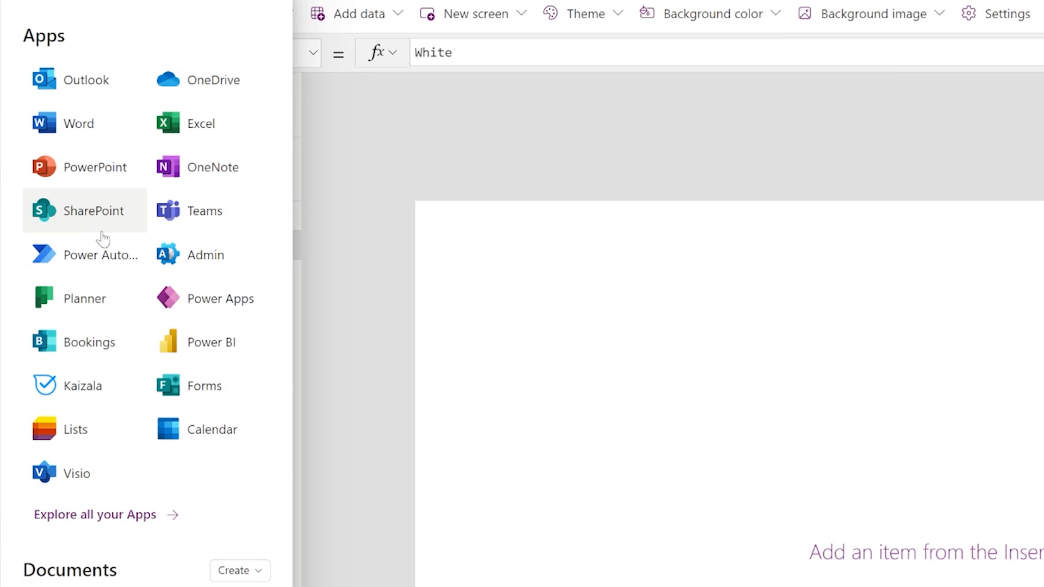
pyautogui.moveTo(203, 386)
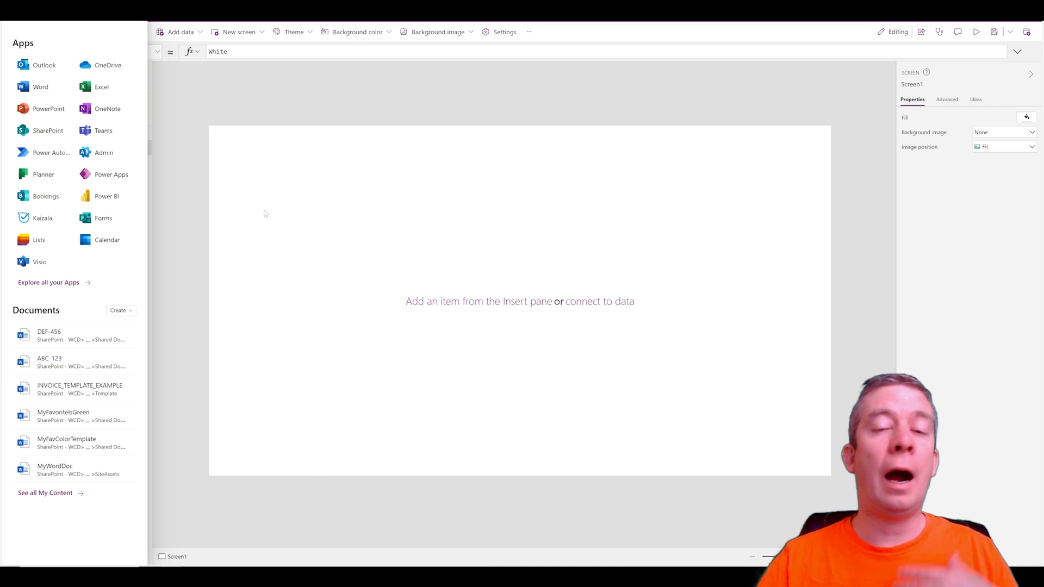
# Step: Close the Microsoft 365 app list and return to editing HolidayLunch's empty Screen1
pyautogui.click(12, 88)
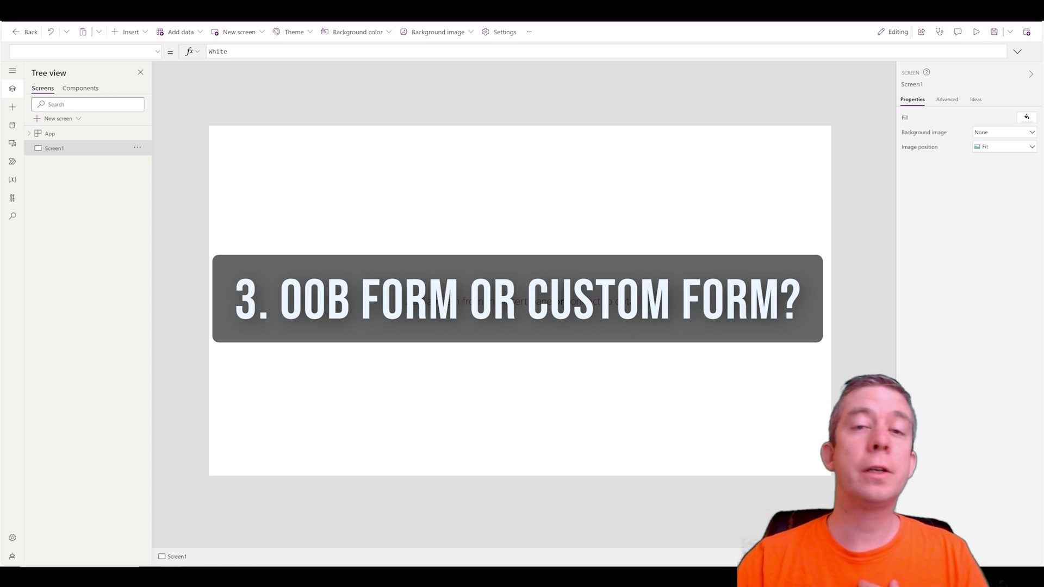
pyautogui.click(131, 31)
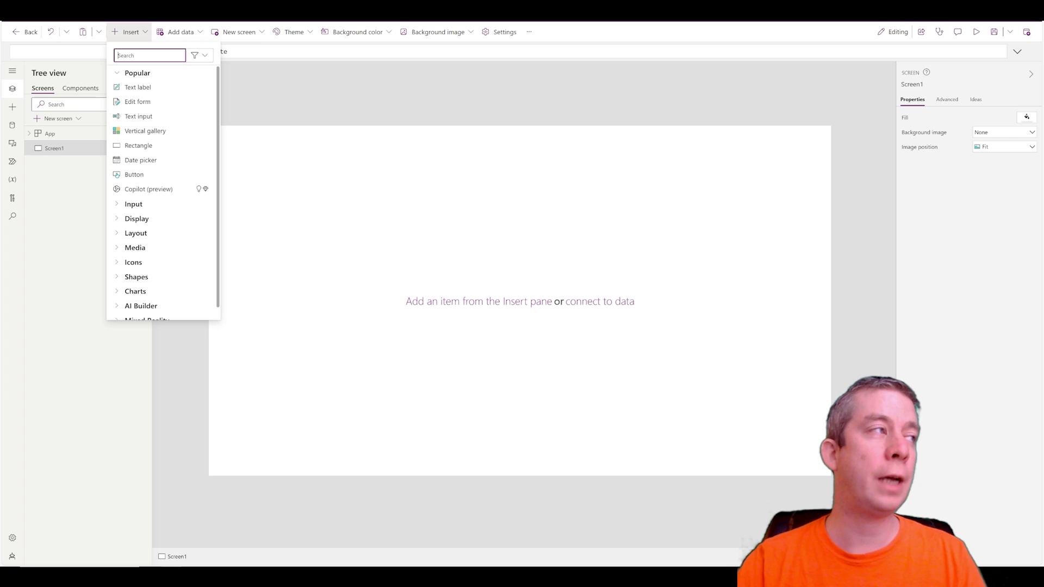
pyautogui.write('form')
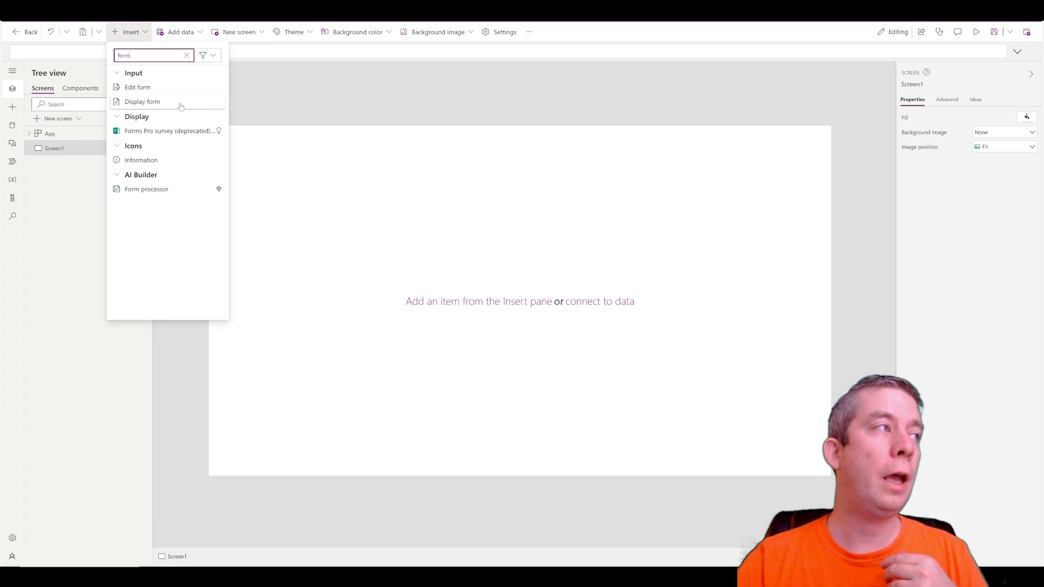
pyautogui.click(141, 101)
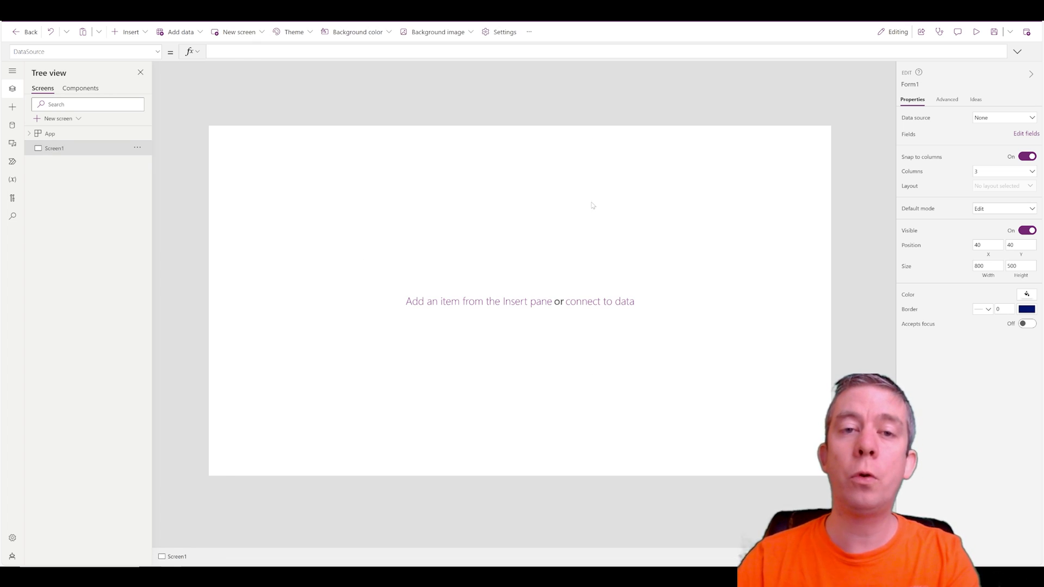
pyautogui.click(131, 32)
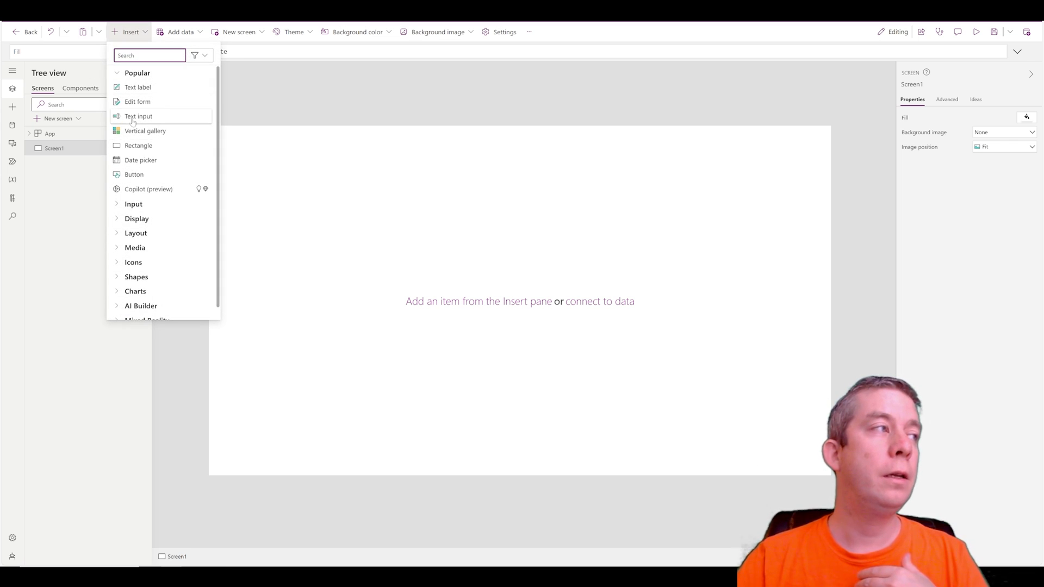
pyautogui.click(138, 116)
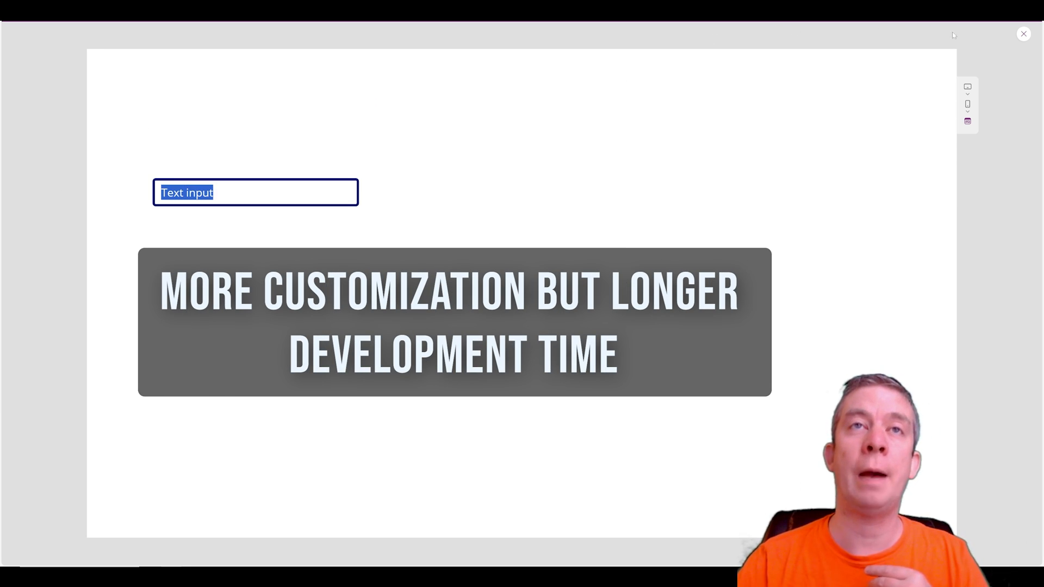
pyautogui.click(1024, 34)
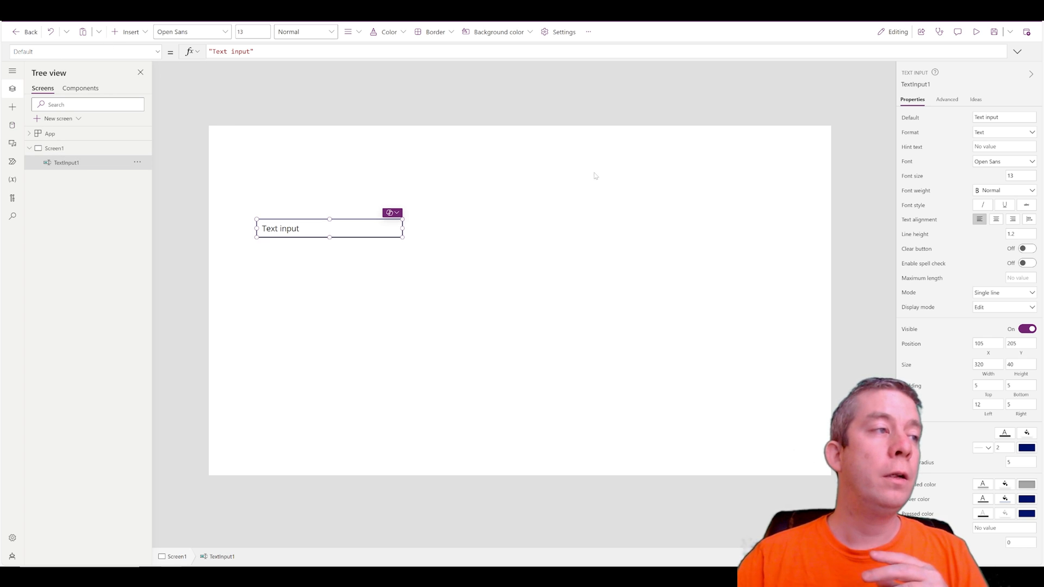
pyautogui.press('Delete')
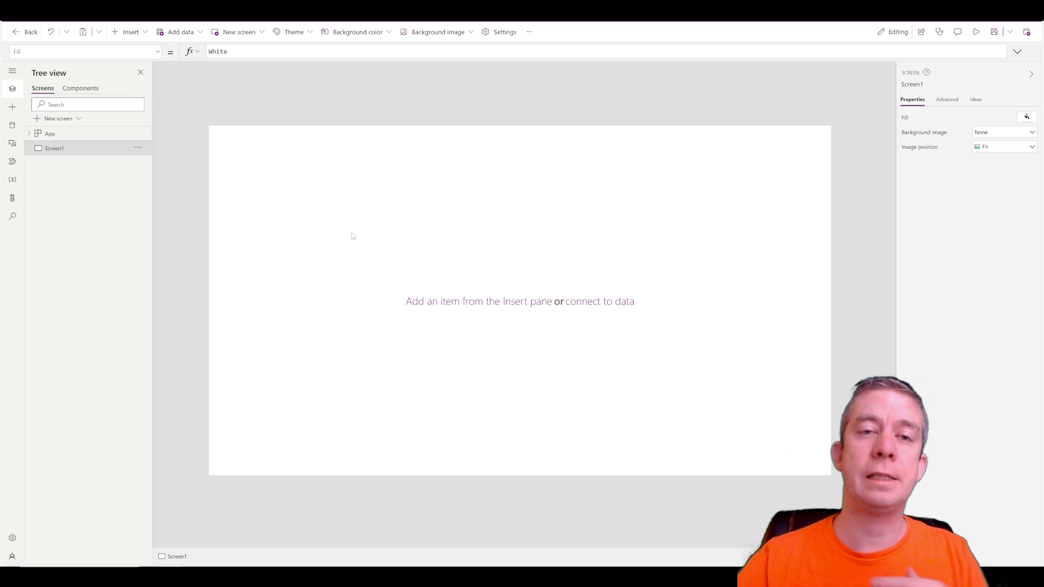
# Step: Bring up the Insert list of controls for the empty Screen1
pyautogui.click(131, 32)
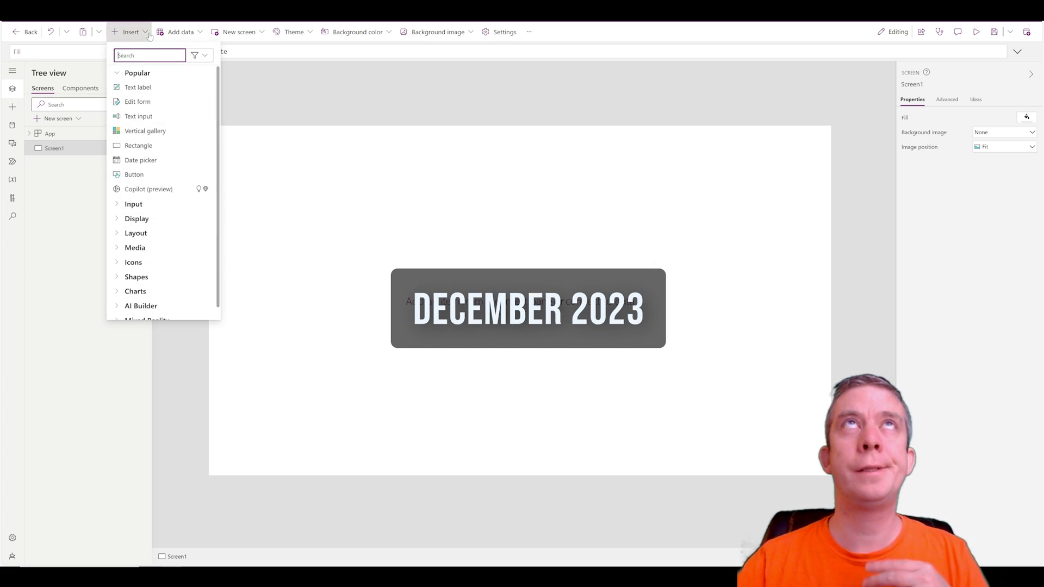
pyautogui.press('Delete')
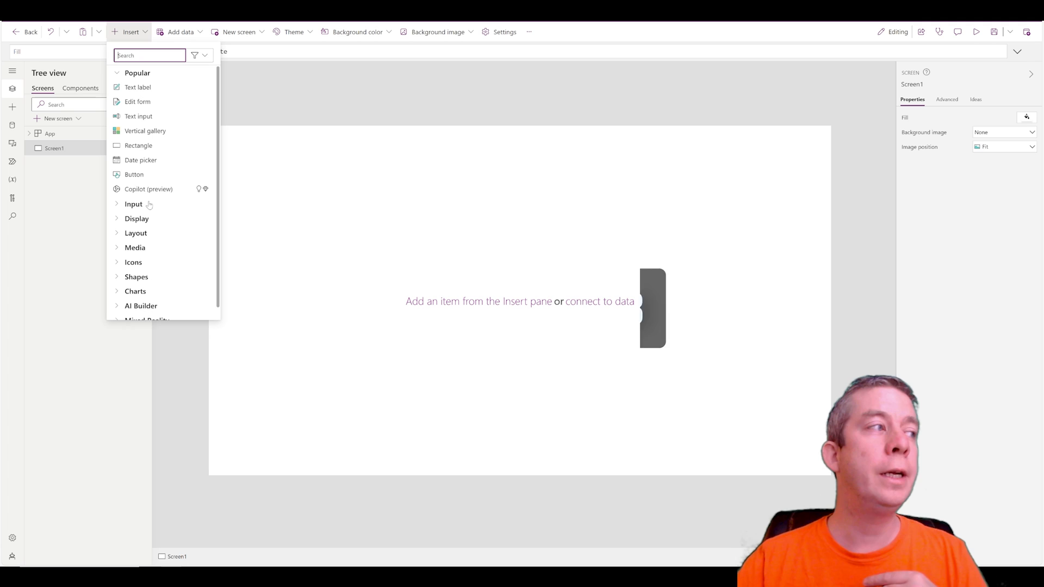
pyautogui.moveTo(145, 131)
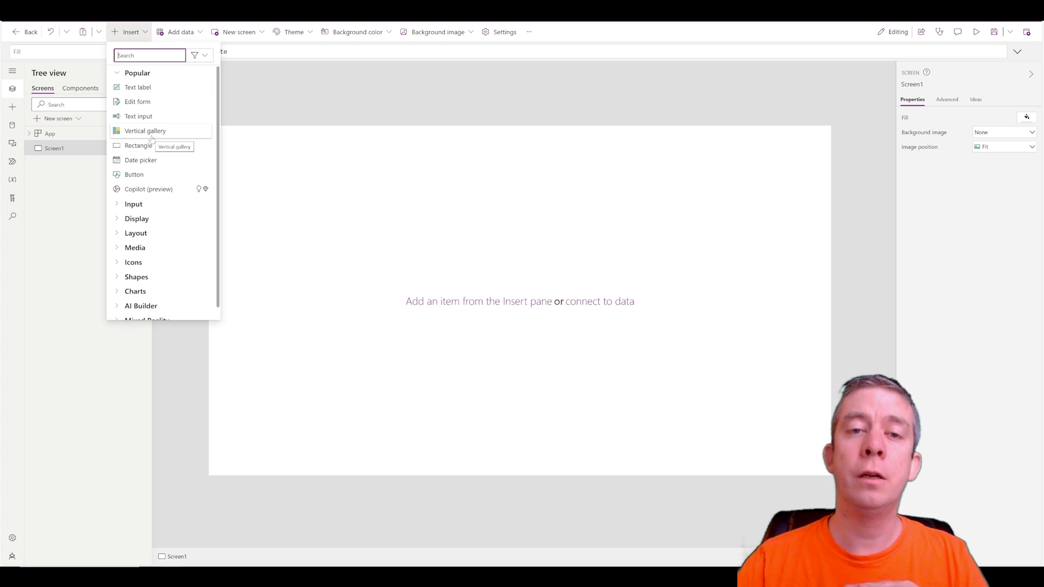
pyautogui.moveTo(159, 174)
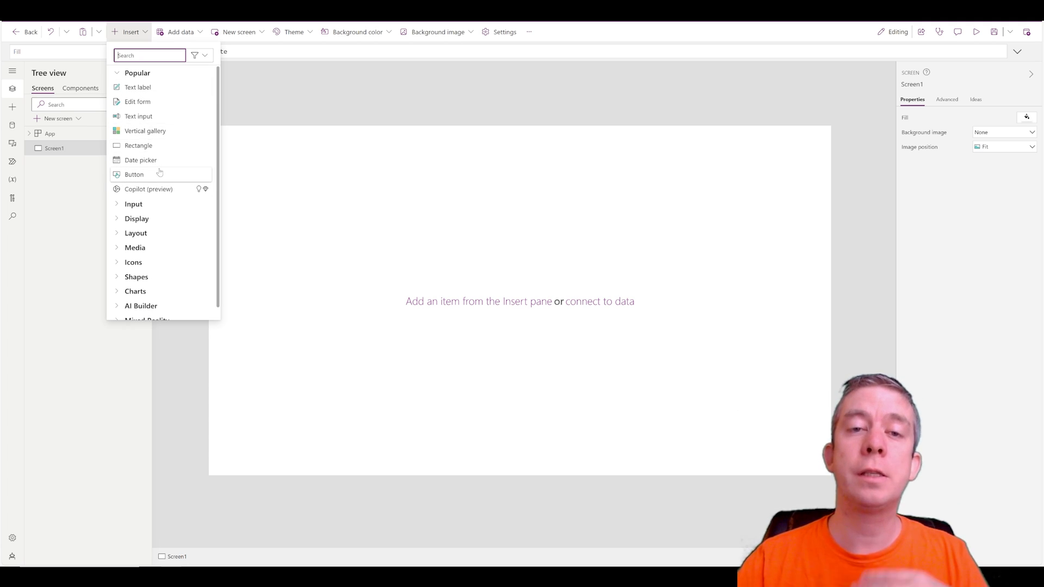
pyautogui.moveTo(138, 145)
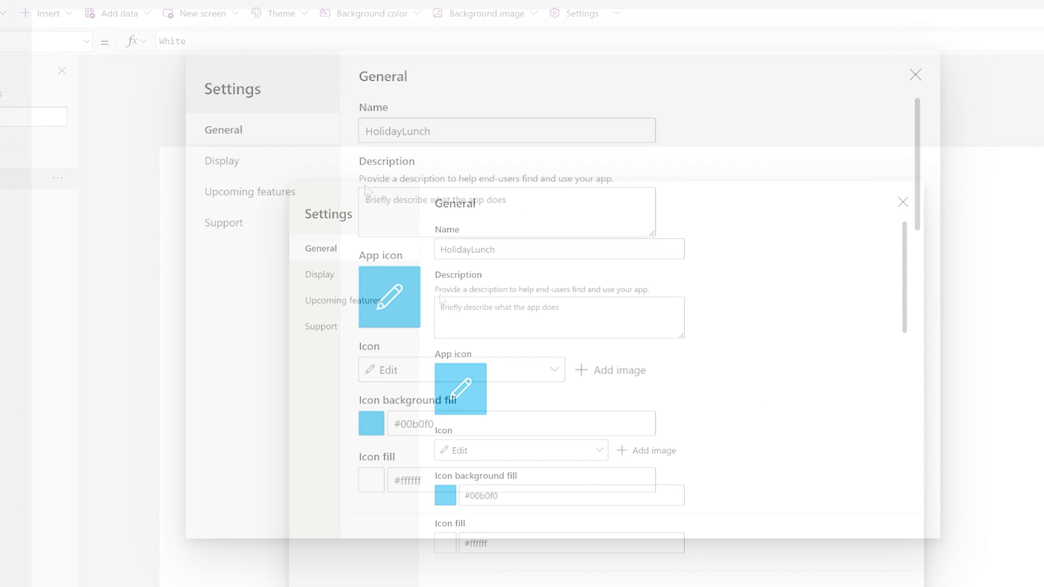
# Step: Show the Upcoming features preview list and locate Modern controls and themes
pyautogui.click(250, 191)
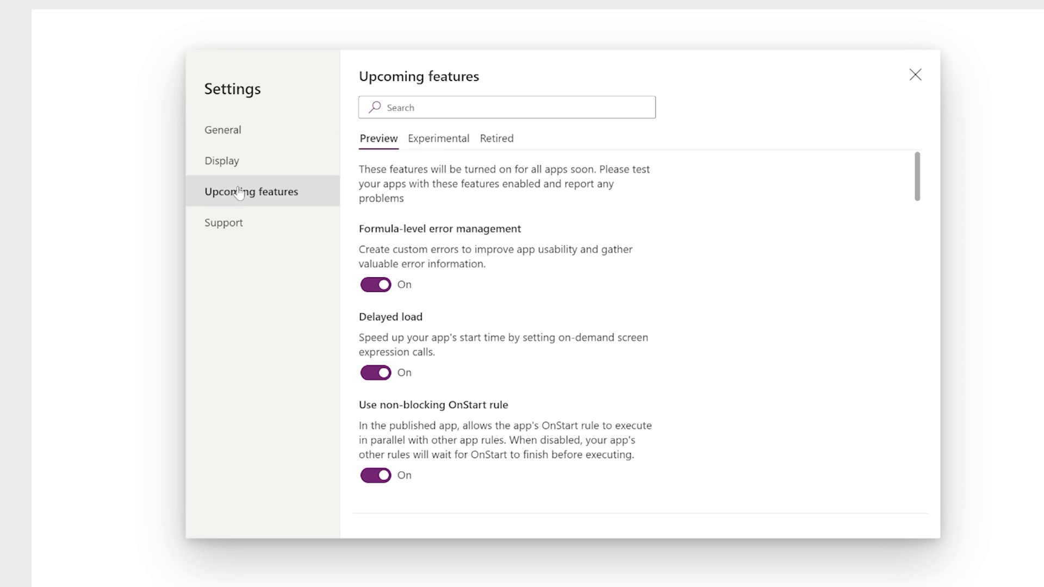
pyautogui.scroll(-3)
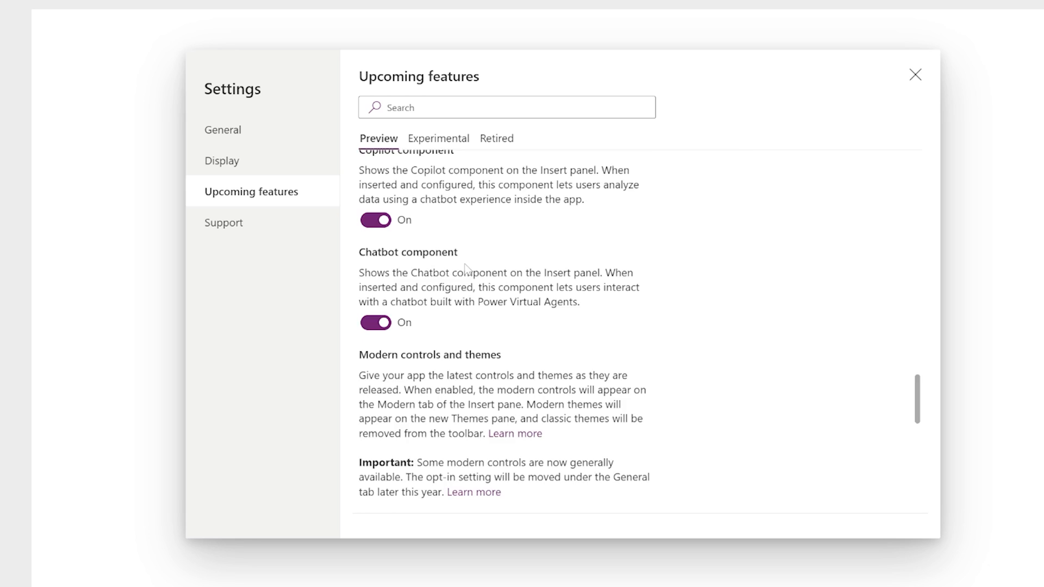
pyautogui.scroll(-3)
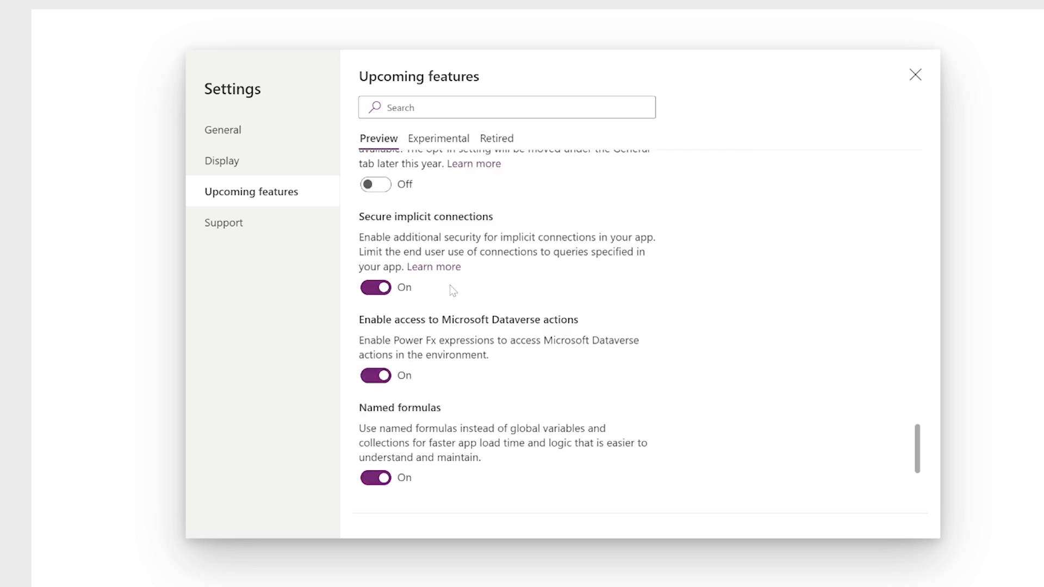
pyautogui.scroll(3)
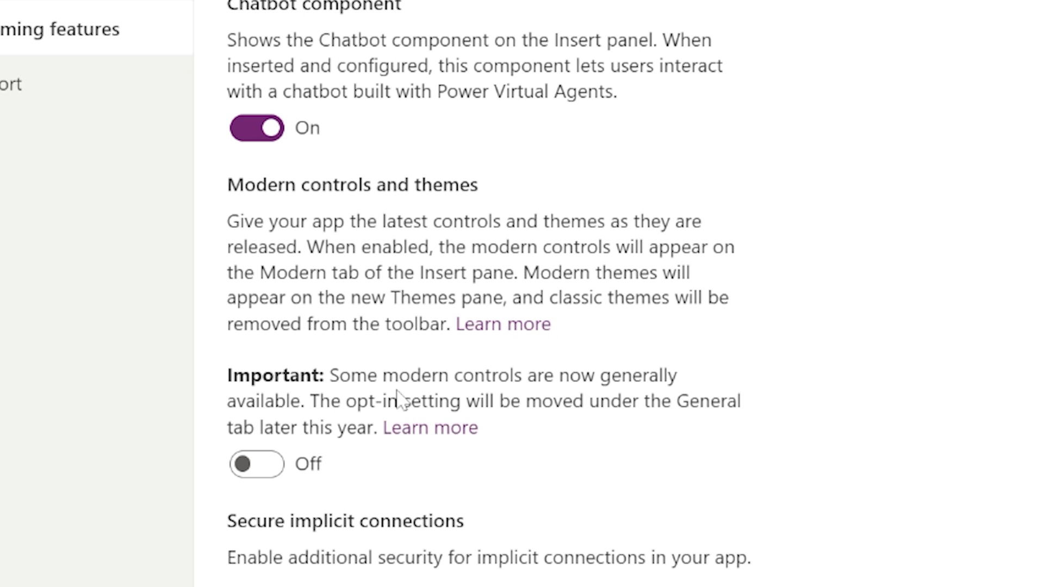
pyautogui.moveTo(374, 371)
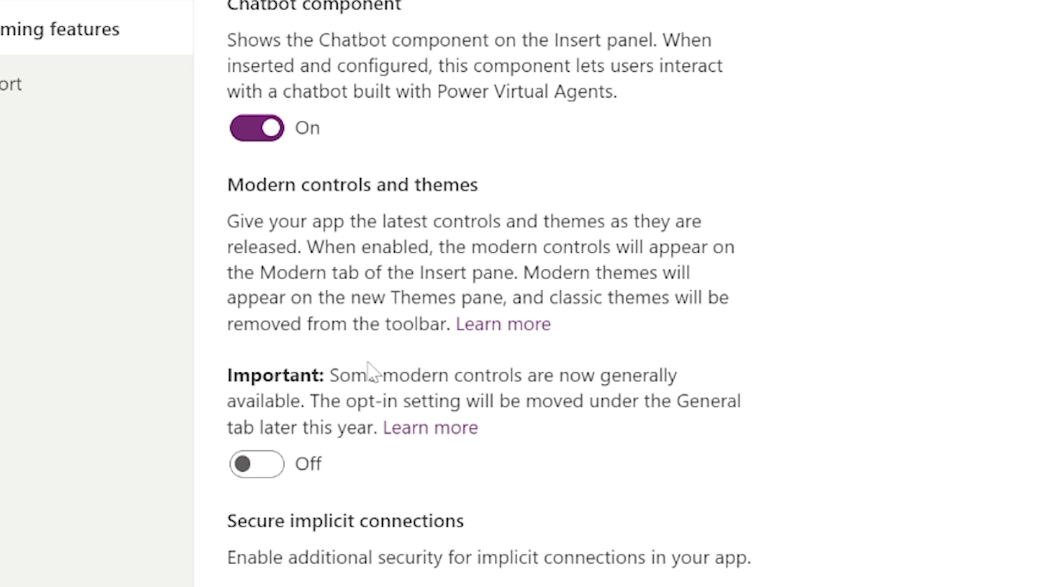
pyautogui.scroll(-3)
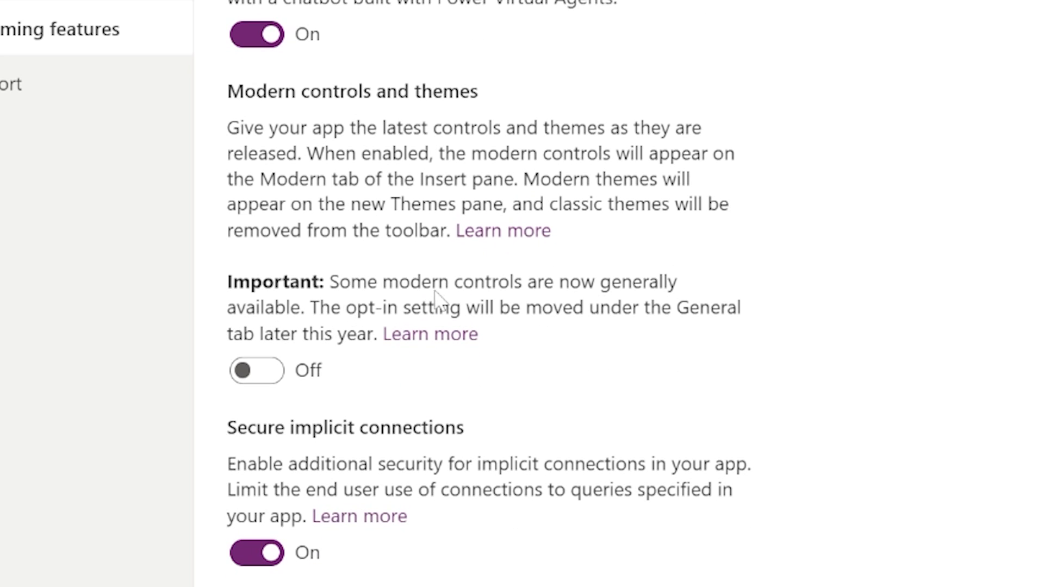
pyautogui.moveTo(366, 320)
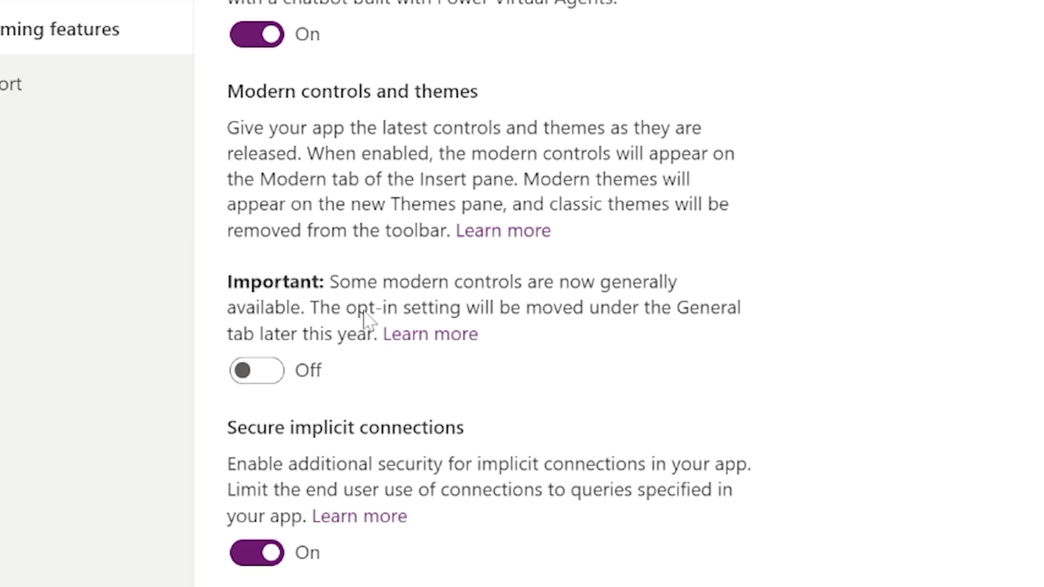
pyautogui.moveTo(647, 331)
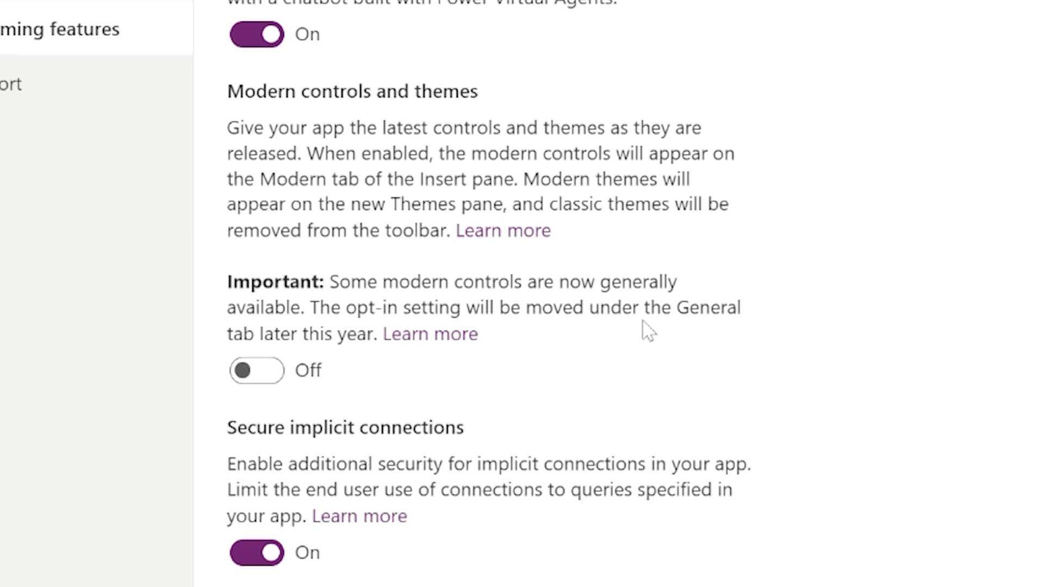
pyautogui.moveTo(311, 347)
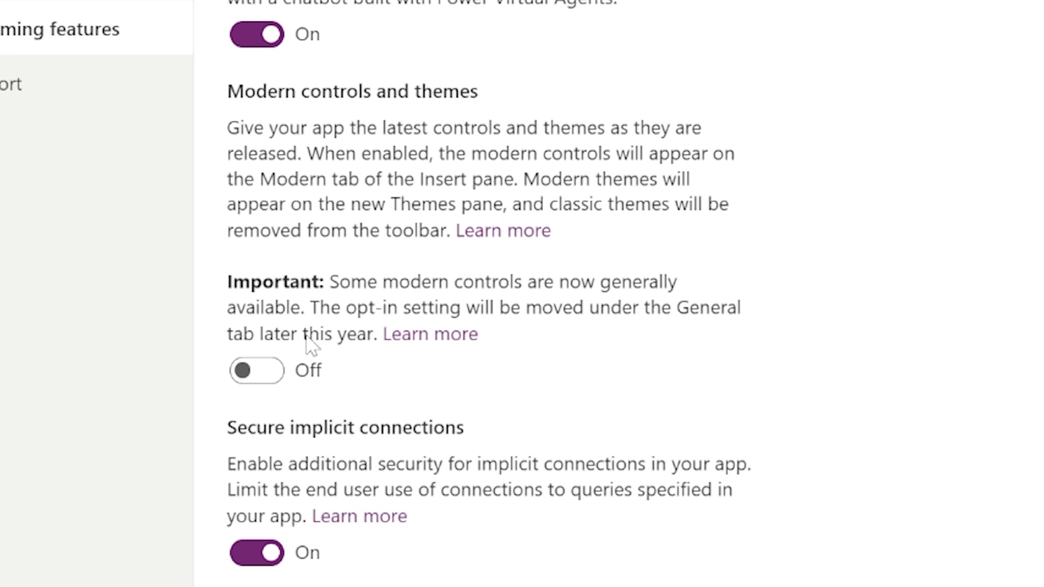
pyautogui.moveTo(382, 343)
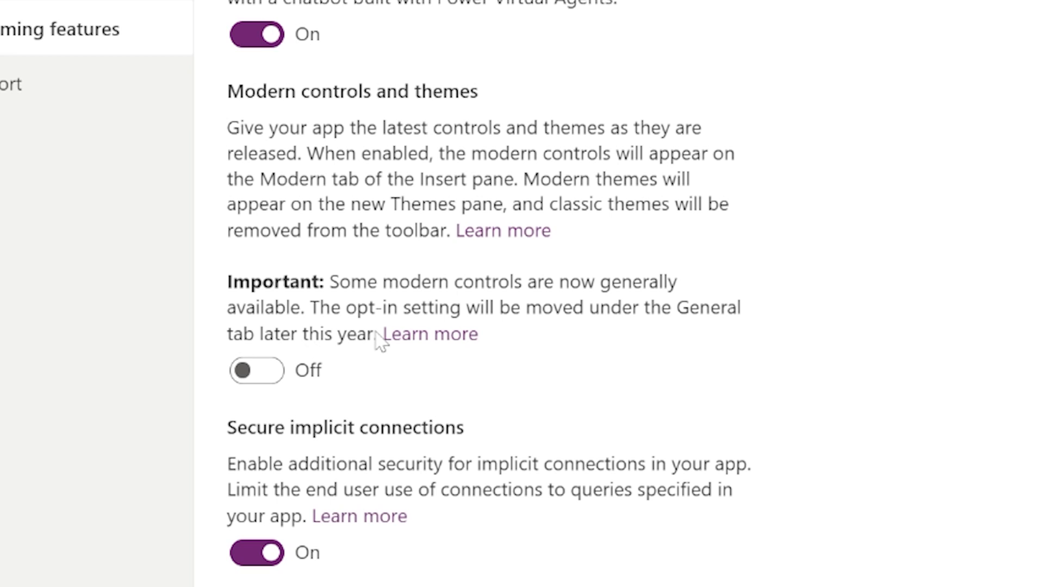
pyautogui.moveTo(379, 346)
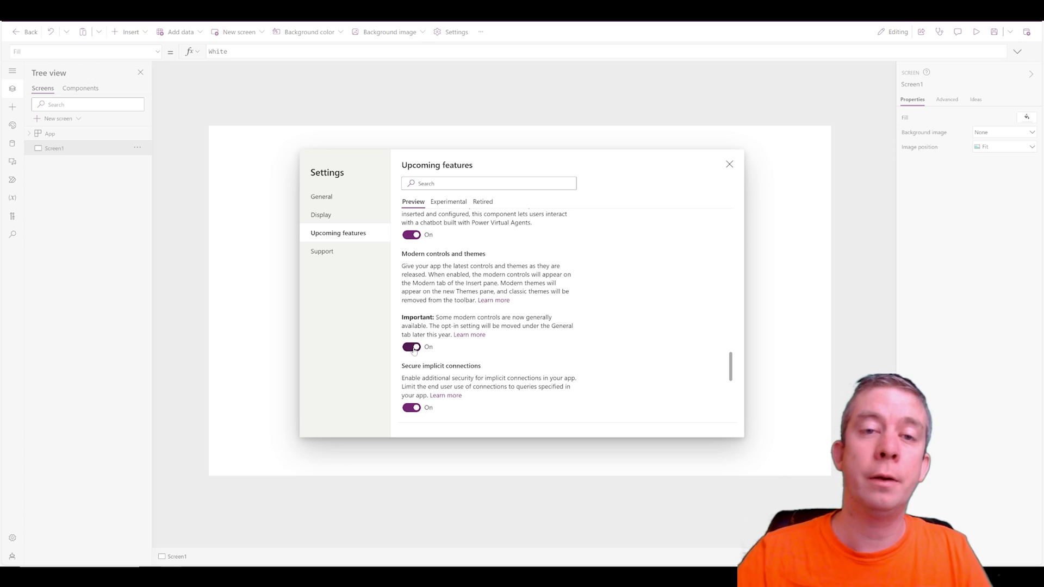
# Step: Close the app settings and show the Insert list with Modern controls available
pyautogui.click(729, 164)
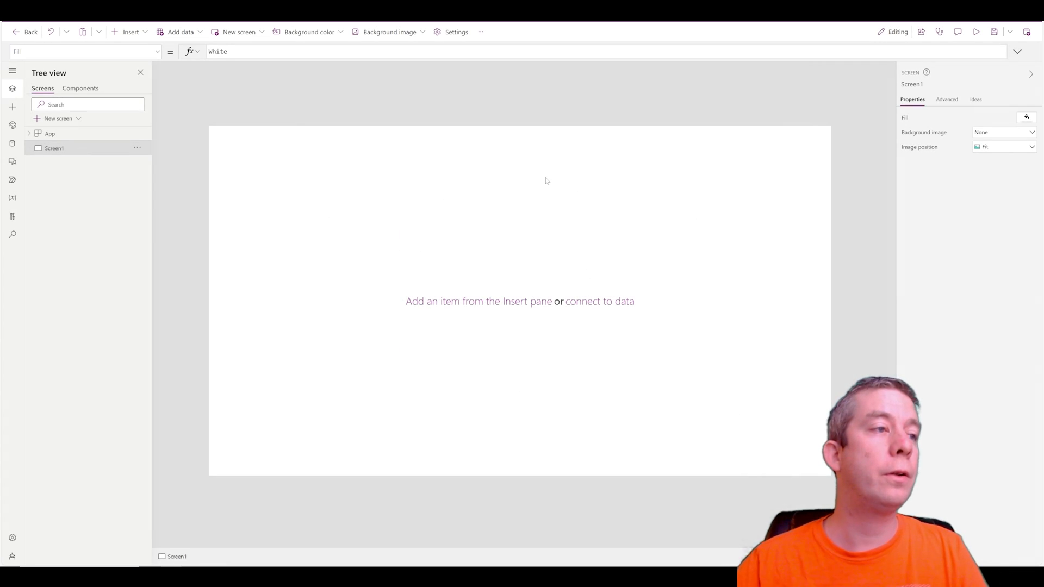
pyautogui.click(131, 32)
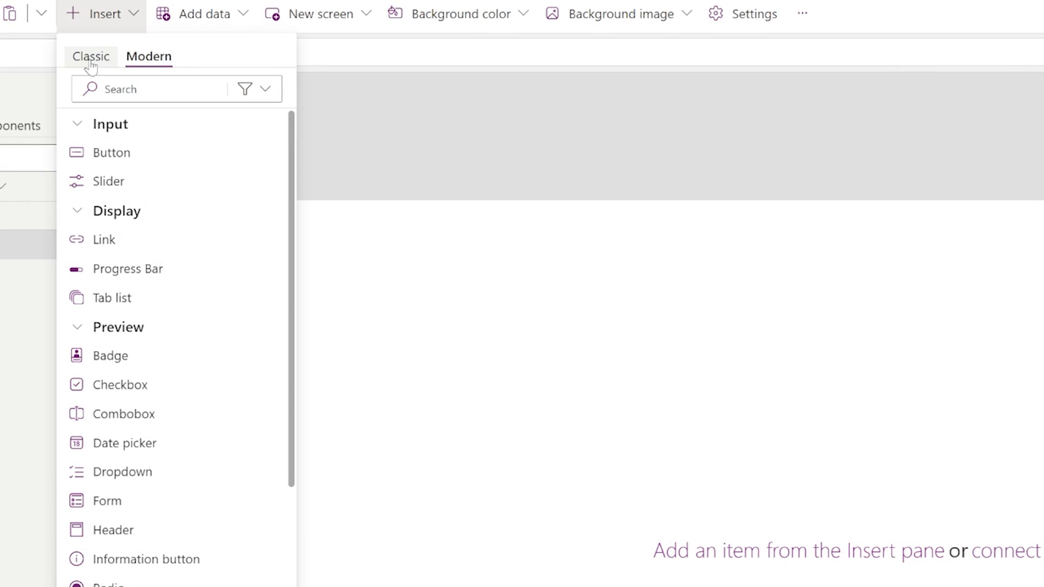
pyautogui.moveTo(91, 55)
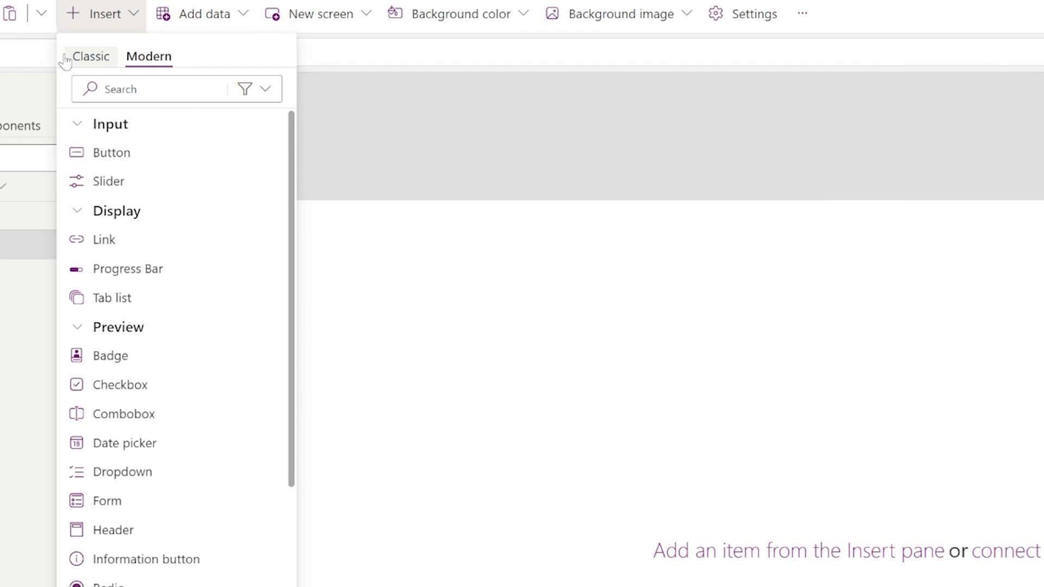
pyautogui.moveTo(296, 301)
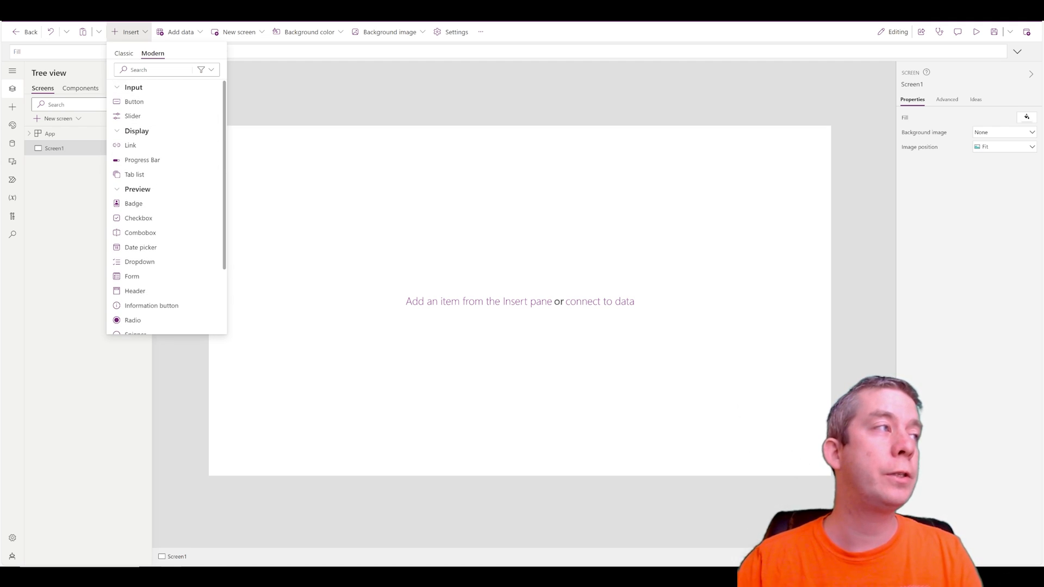
pyautogui.write('text')
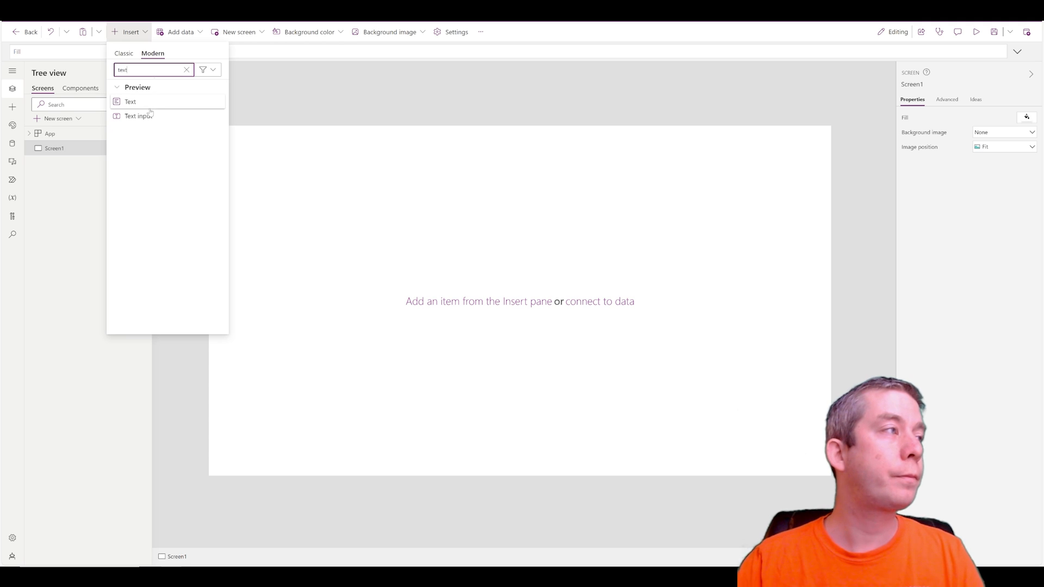
pyautogui.click(138, 116)
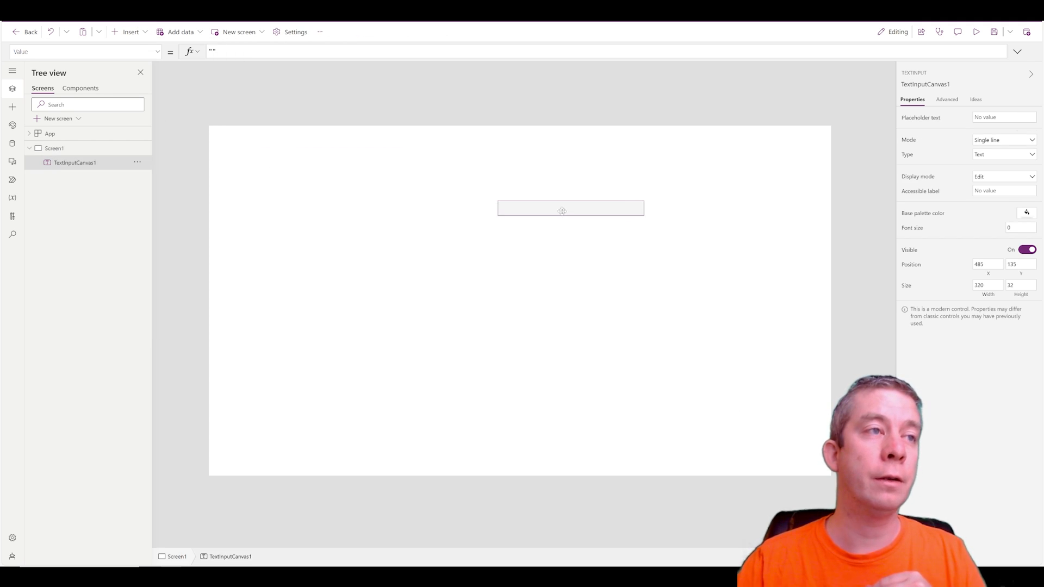
pyautogui.click(131, 32)
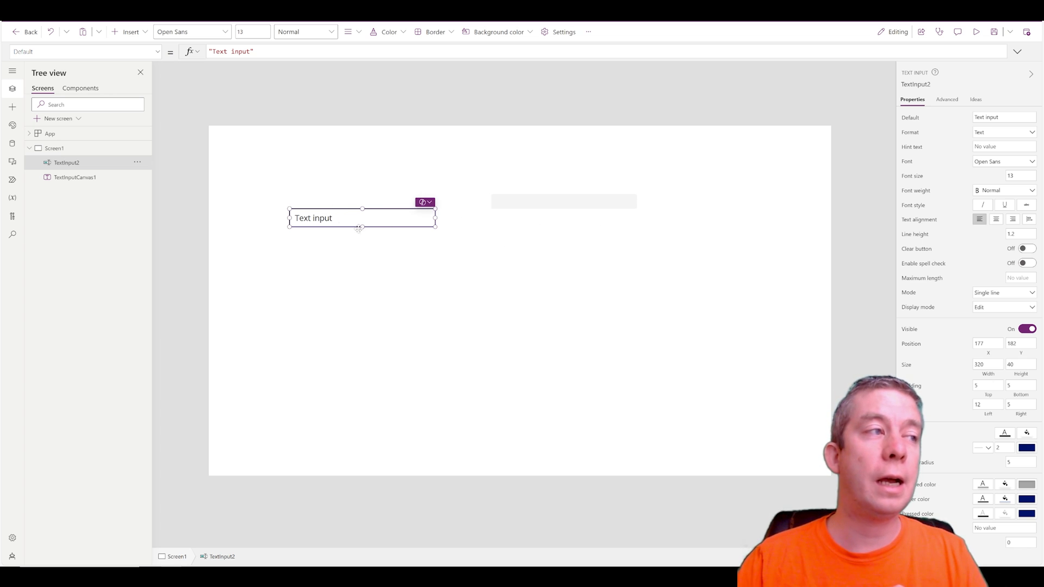
pyautogui.moveTo(362, 218); pyautogui.dragTo(367, 203)
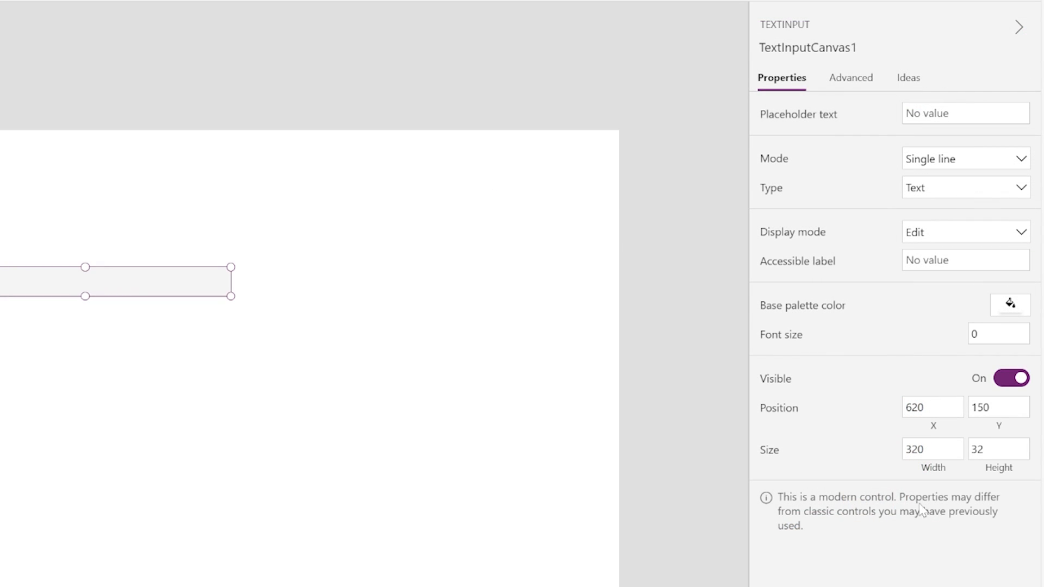
pyautogui.moveTo(863, 533)
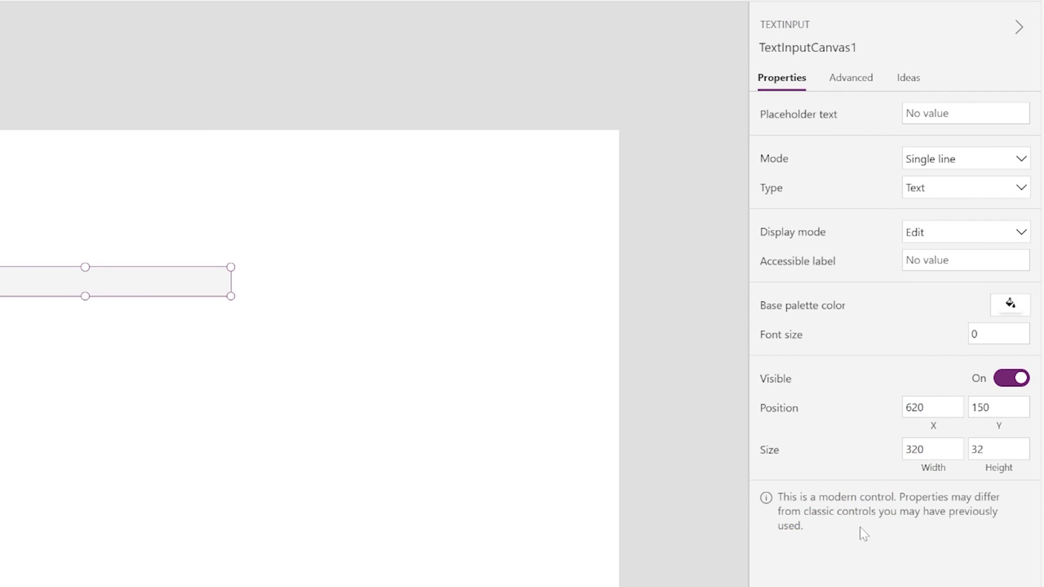
pyautogui.moveTo(880, 528)
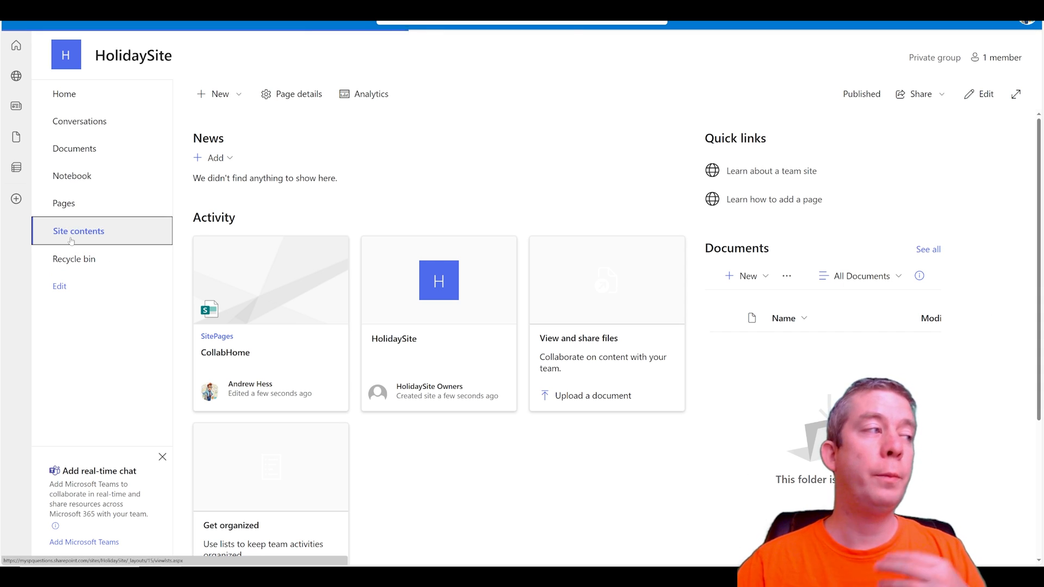
# Step: From Site contents, create a new blank list named WhatToBringList
pyautogui.click(78, 230)
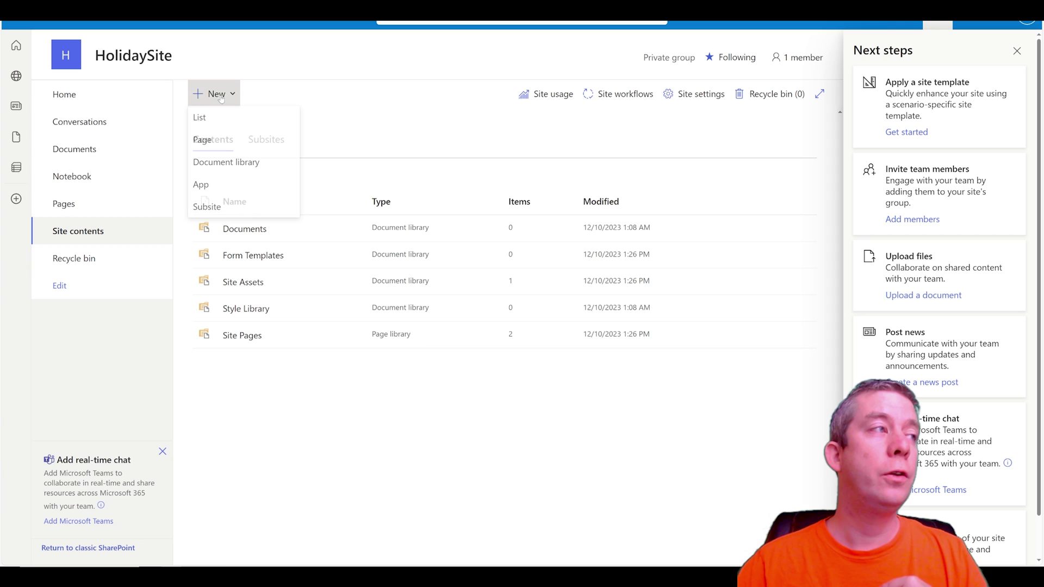
pyautogui.click(199, 117)
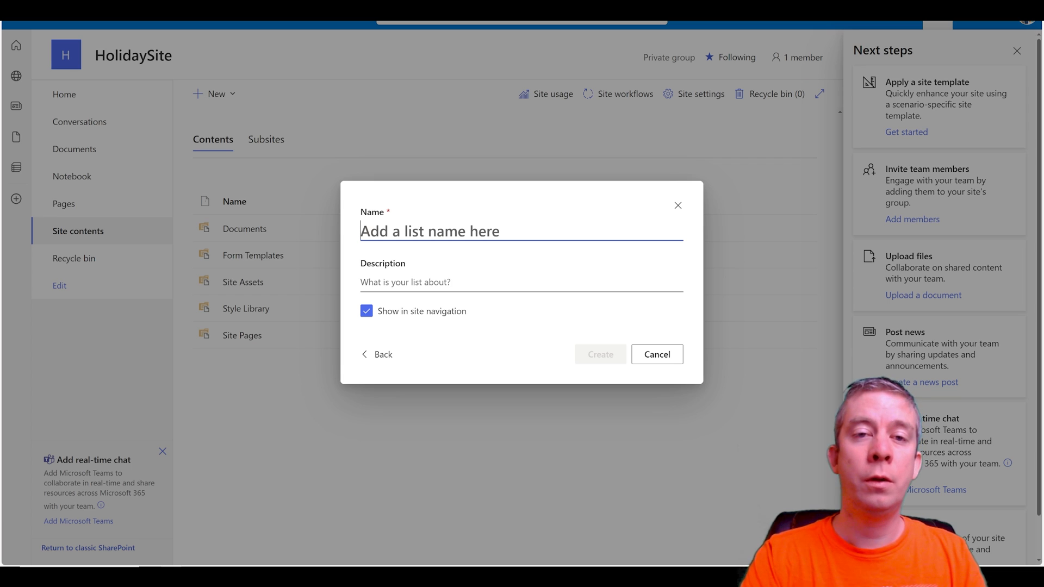
pyautogui.write('WhatToB')
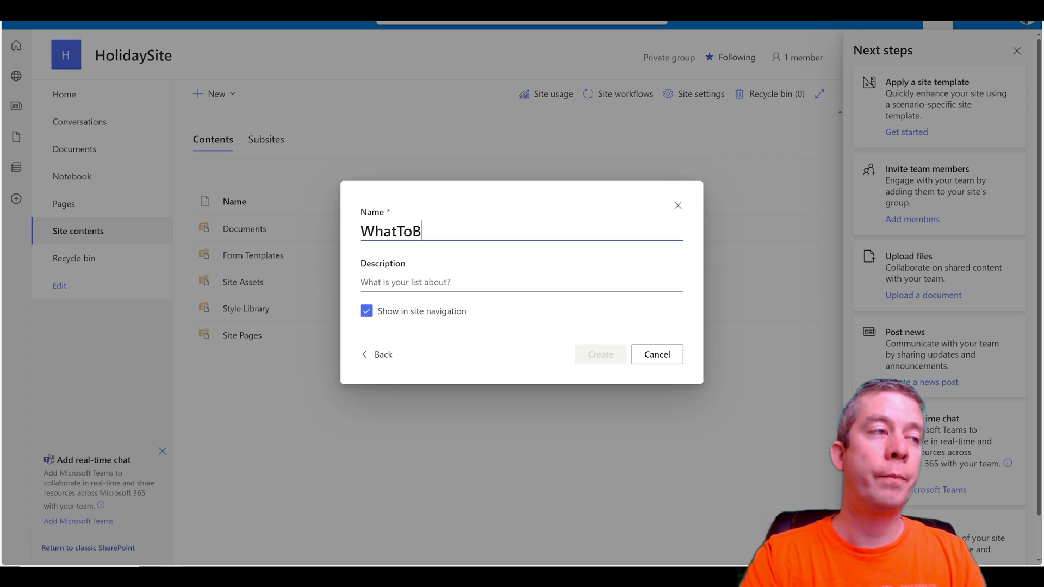
pyautogui.write('ringList')
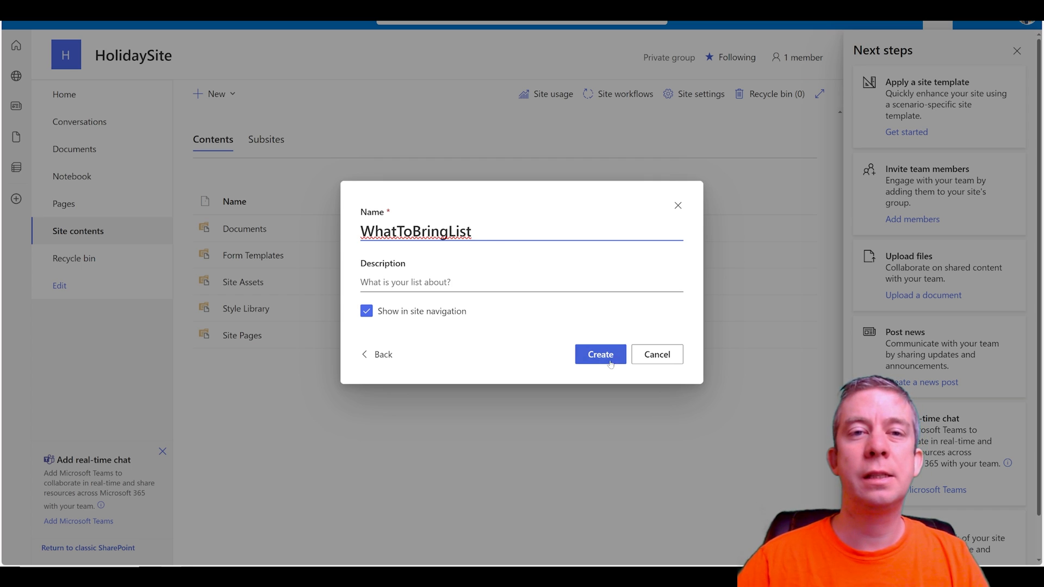
pyautogui.moveTo(467, 259)
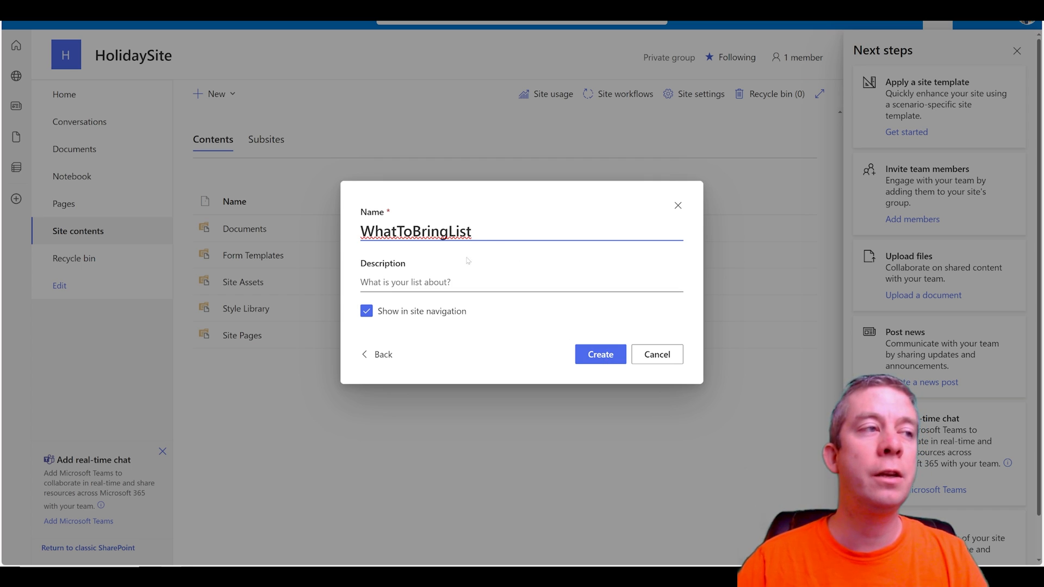
pyautogui.doubleClick(443, 231)
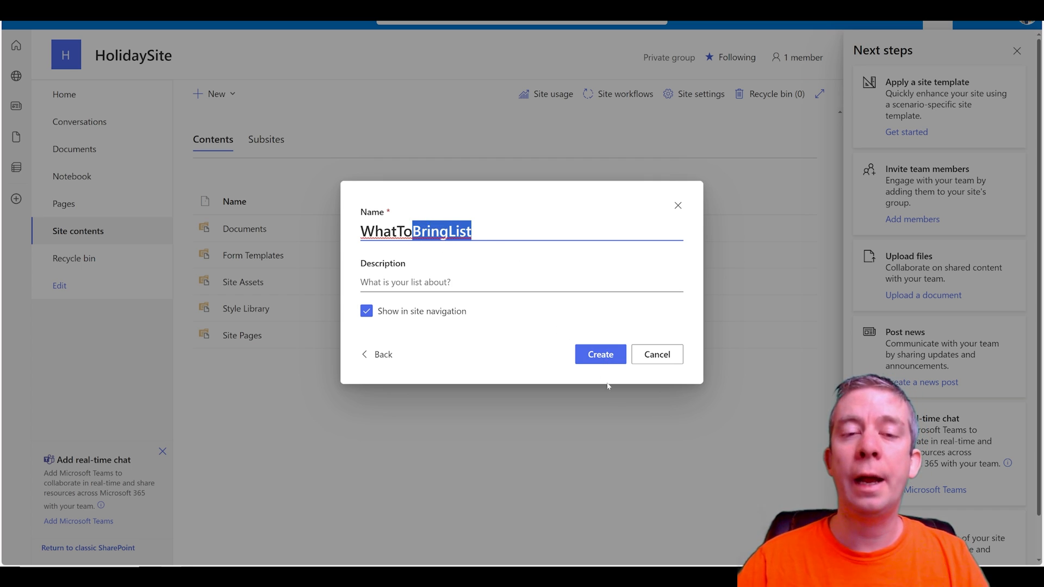
pyautogui.click(599, 354)
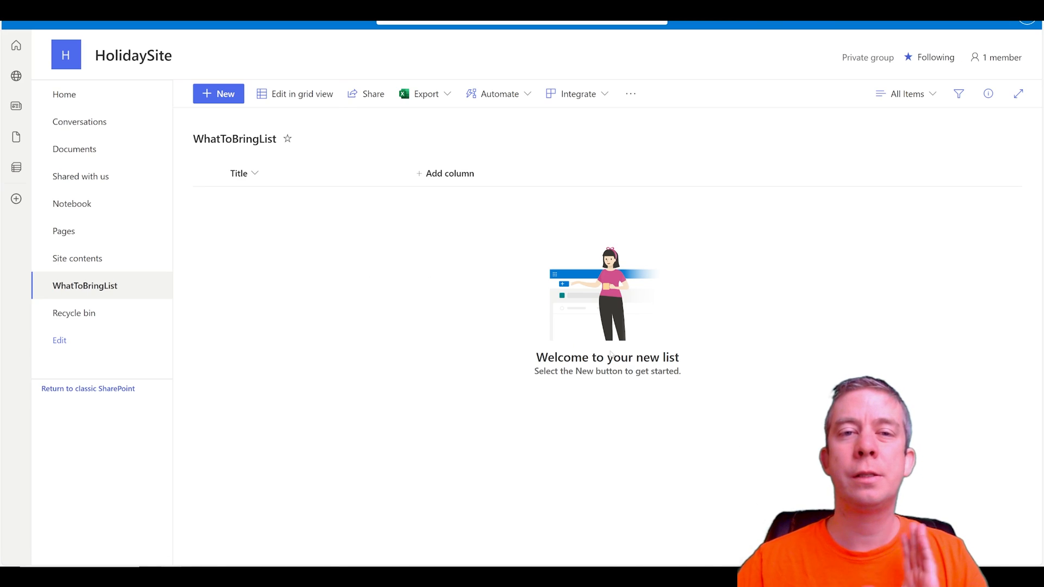
# Step: Rename the list to What To Bring List with spaces between the words
pyautogui.click(234, 138)
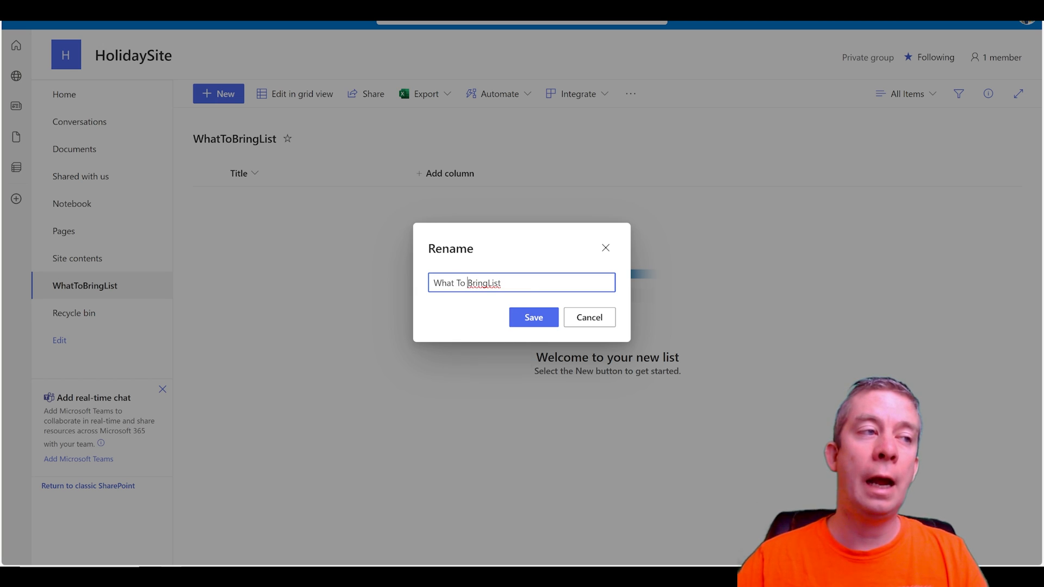
pyautogui.click(533, 317)
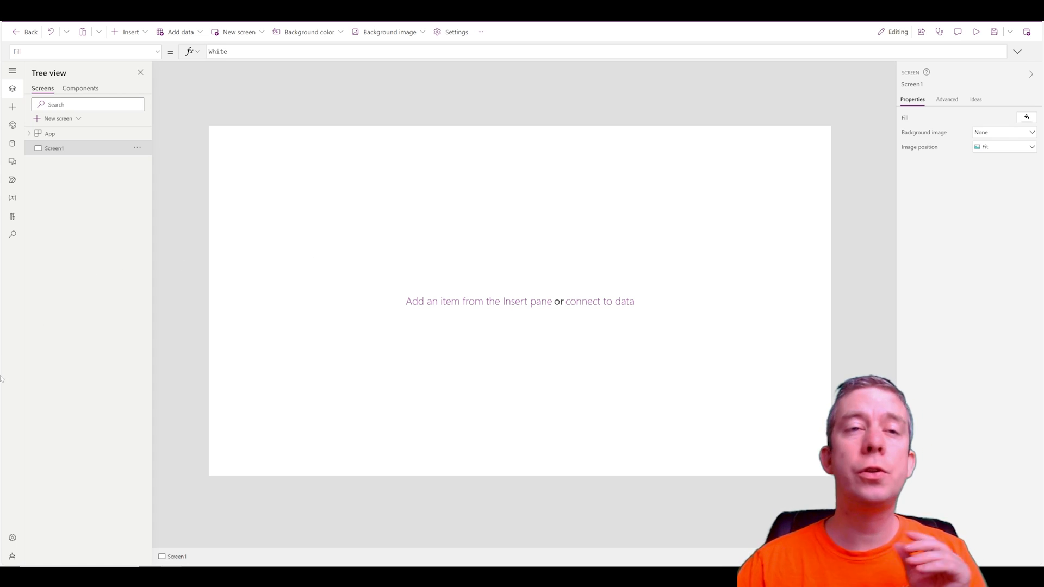
# Step: Add edit form Form2 to Screen1 and check its empty Data source dropdown
pyautogui.click(129, 31)
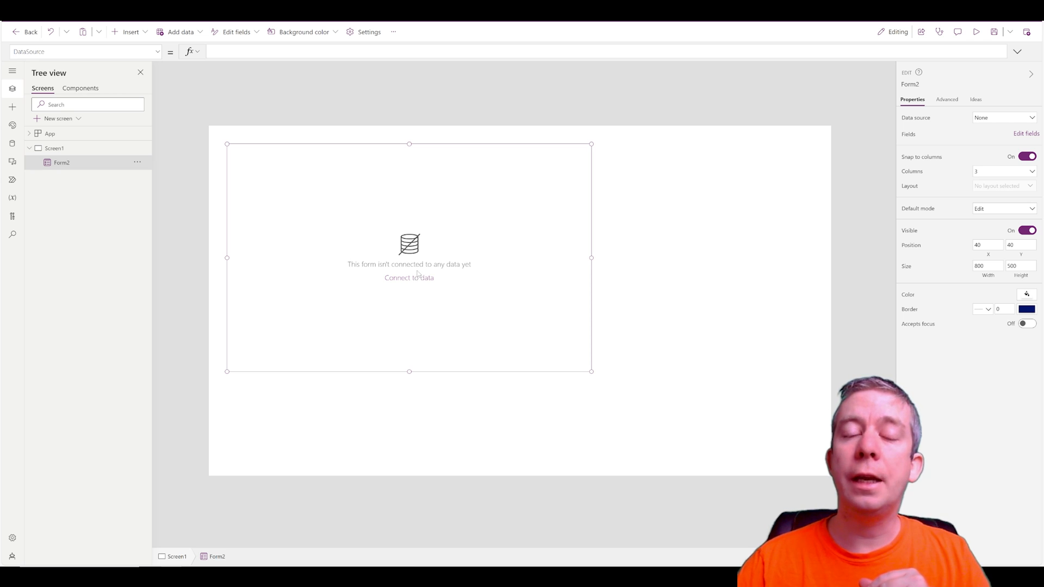
pyautogui.click(12, 143)
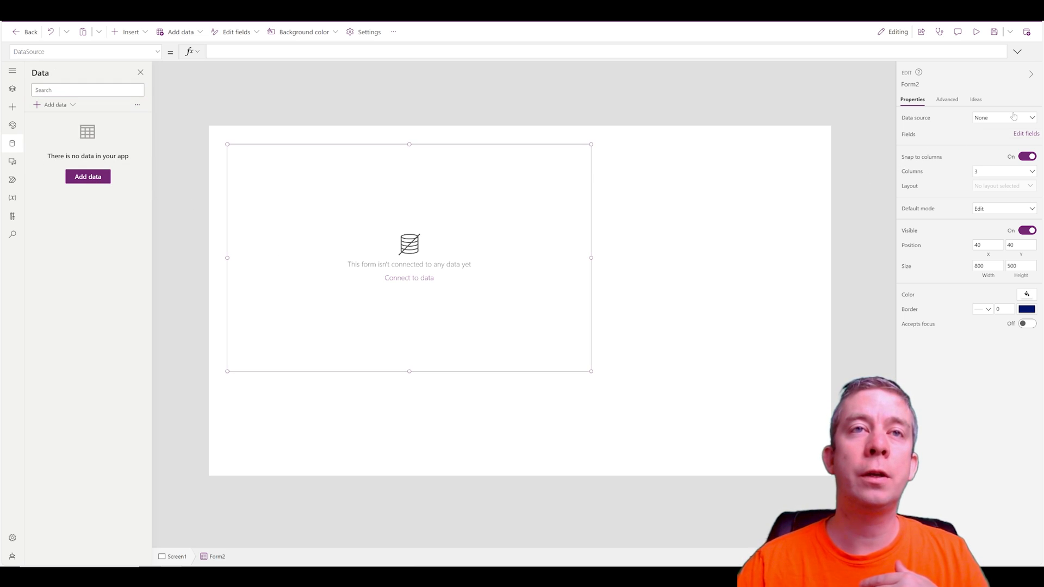
pyautogui.click(1005, 118)
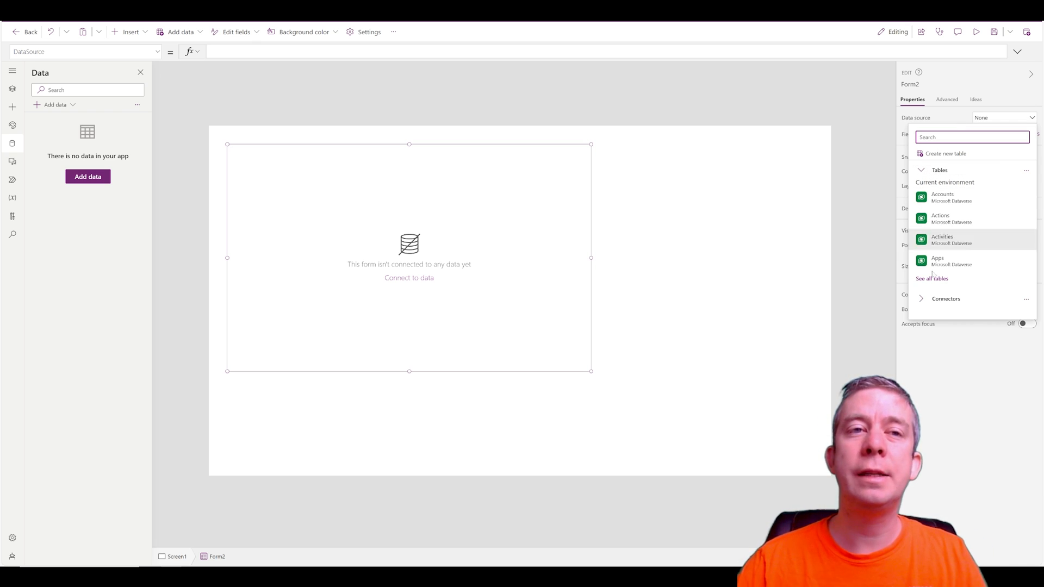
pyautogui.click(429, 177)
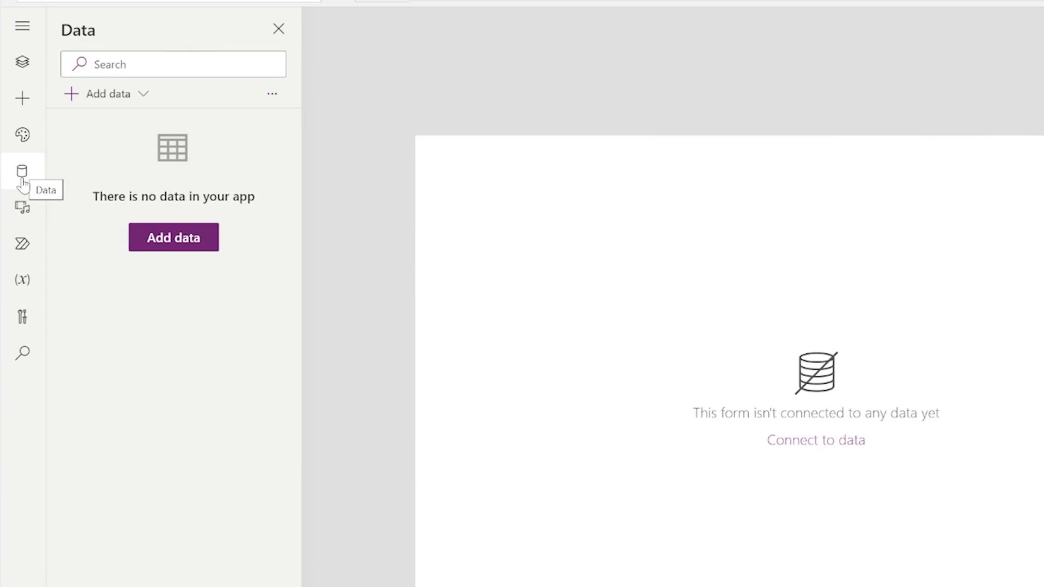
# Step: Add a data source using the existing SharePoint connection
pyautogui.click(22, 170)
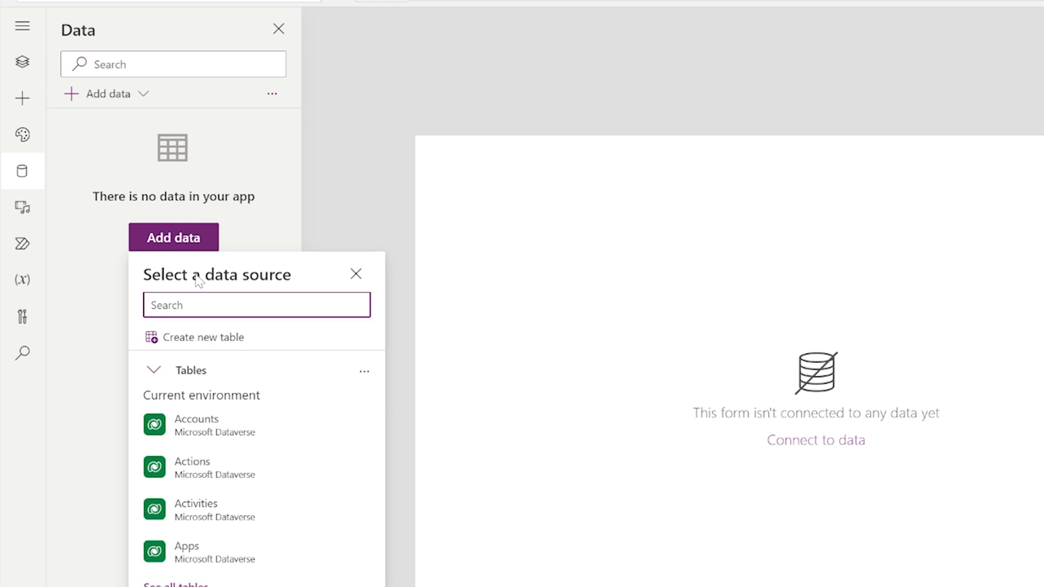
pyautogui.write('sharepoint')
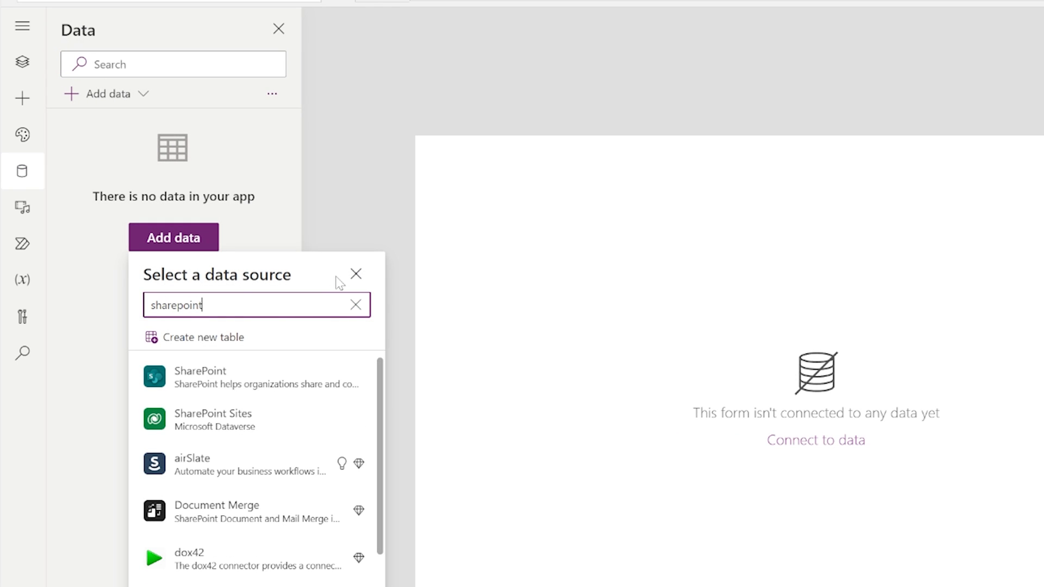
pyautogui.click(200, 377)
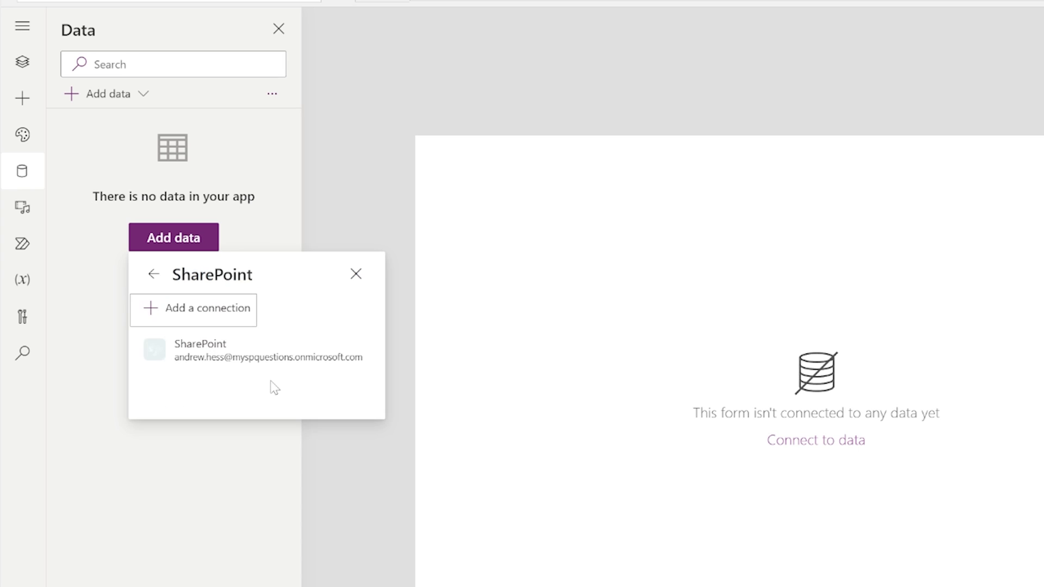
pyautogui.click(251, 349)
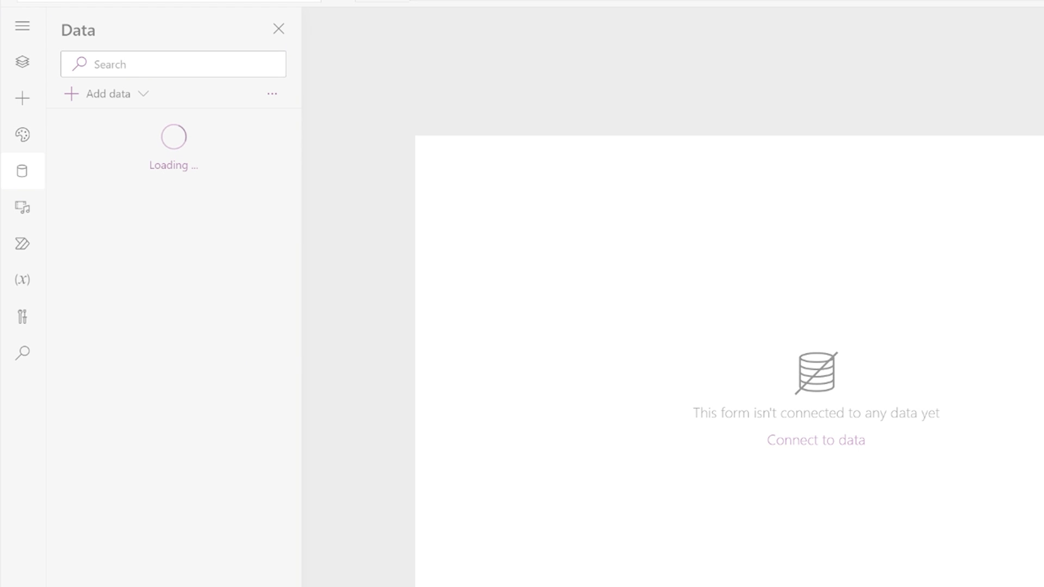
# Step: Connect to the HolidaySite SharePoint site address to reach its lists
pyautogui.click(815, 439)
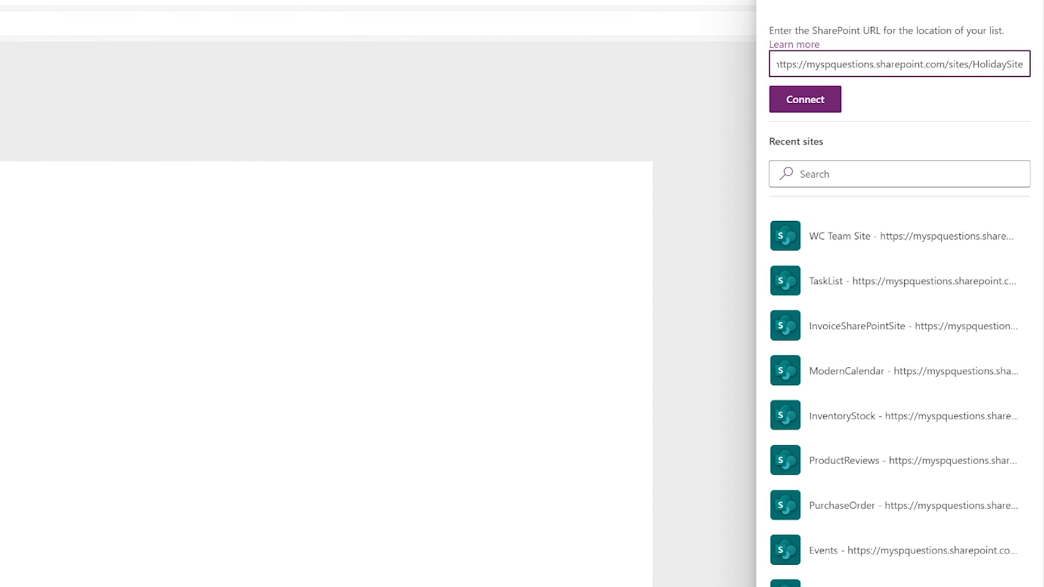
pyautogui.doubleClick(1006, 64)
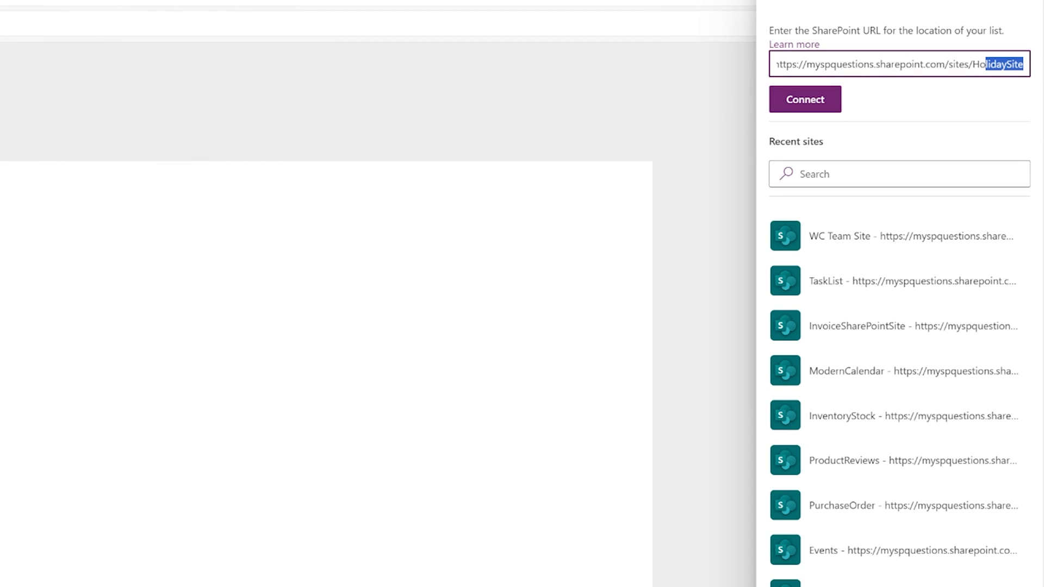
pyautogui.moveTo(804, 106)
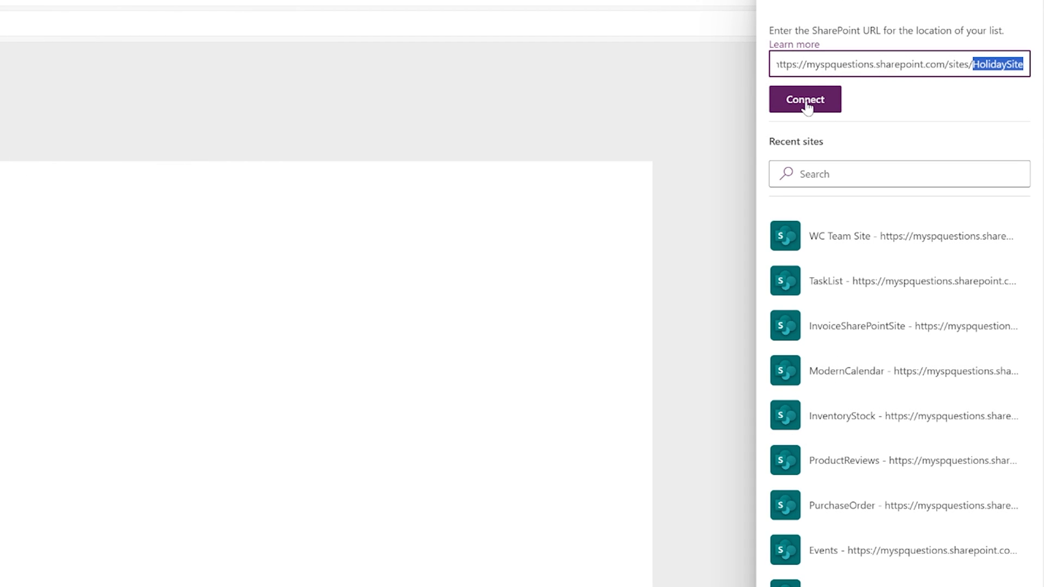
pyautogui.click(805, 99)
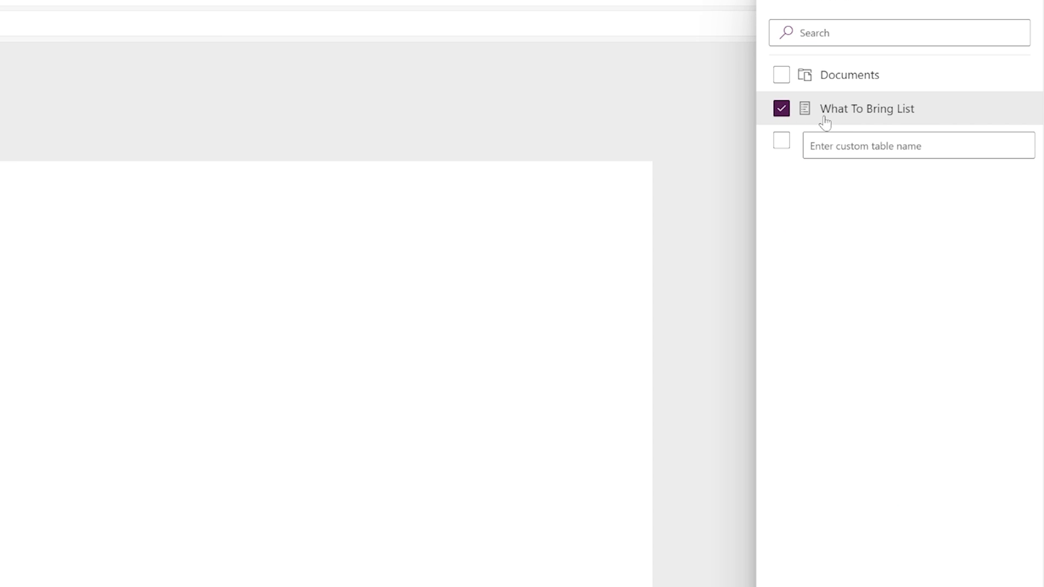
pyautogui.moveTo(833, 475)
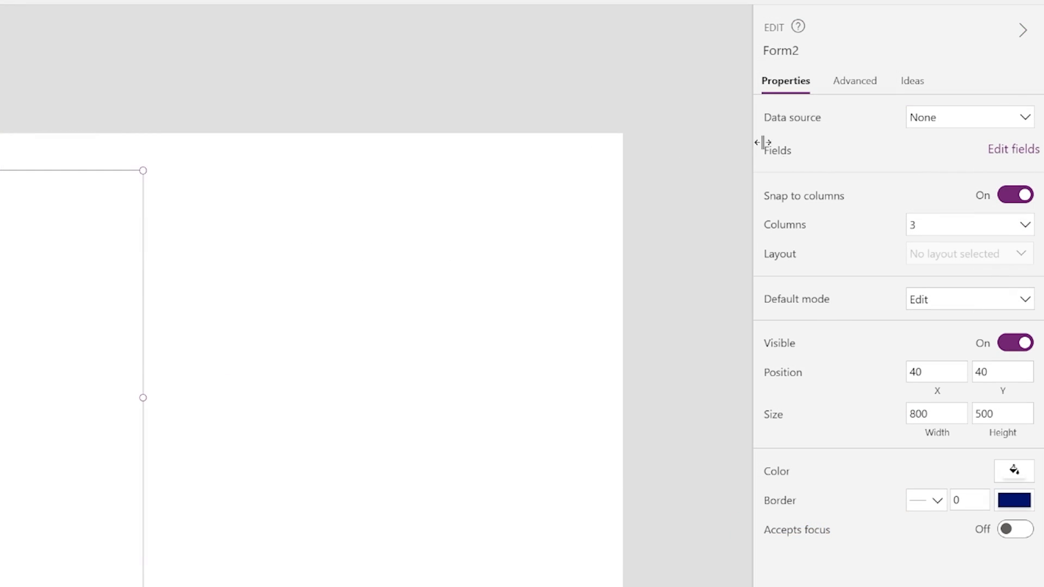
# Step: Bind Form2 to What To Bring List and remove the Attachments field
pyautogui.click(968, 116)
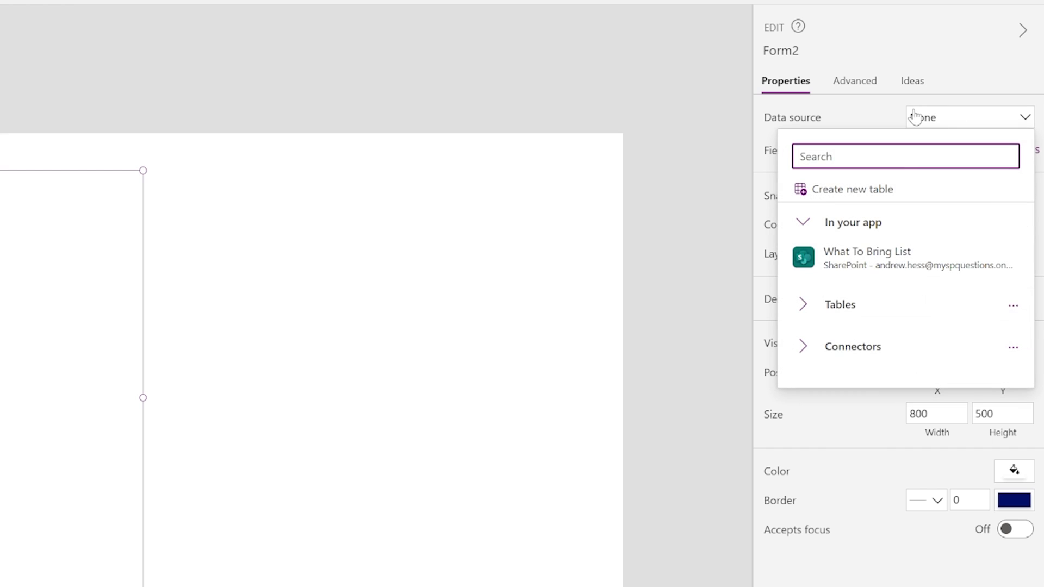
pyautogui.moveTo(866, 259)
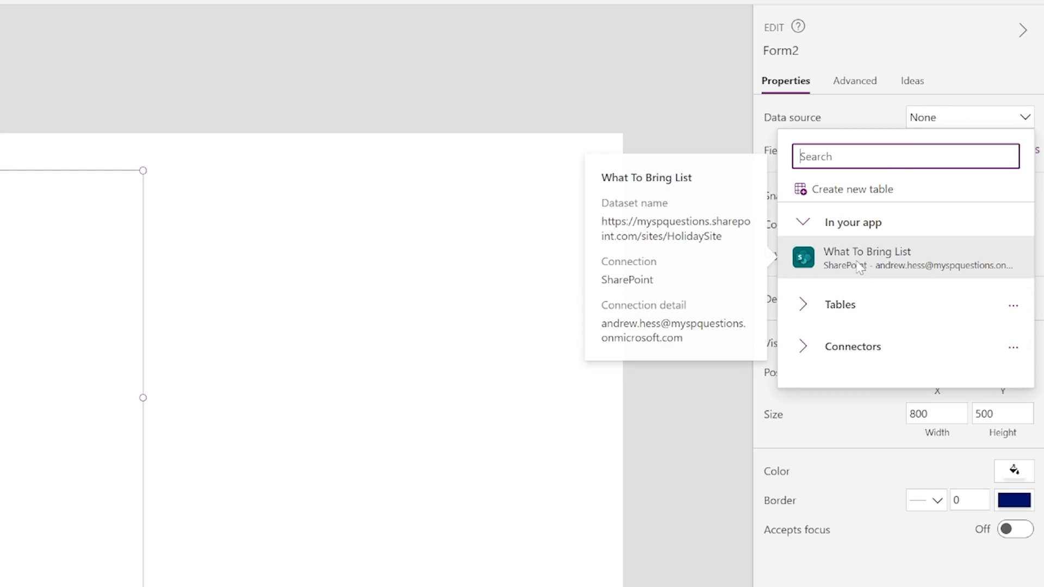
pyautogui.click(867, 258)
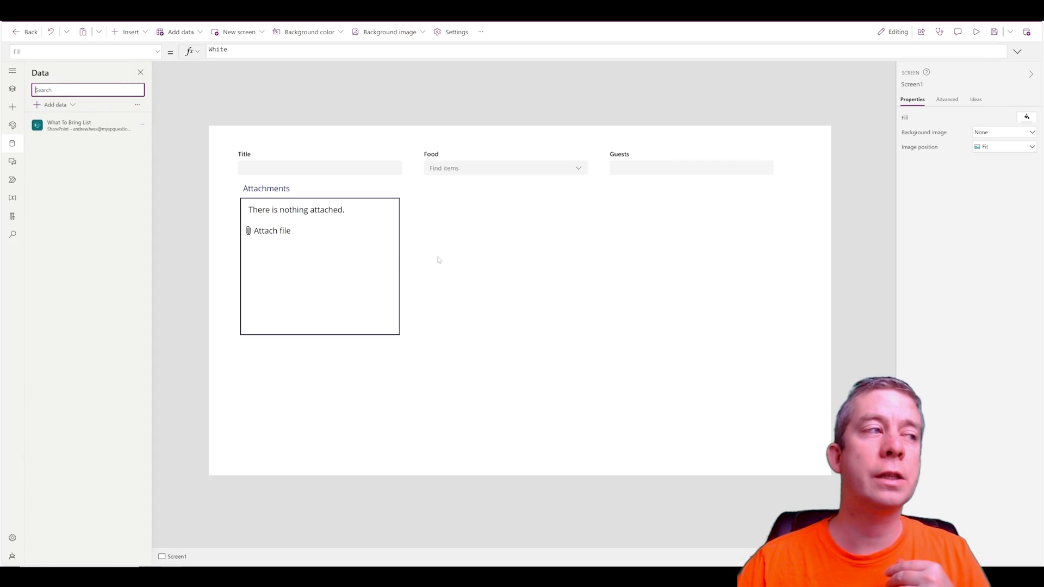
pyautogui.click(320, 267)
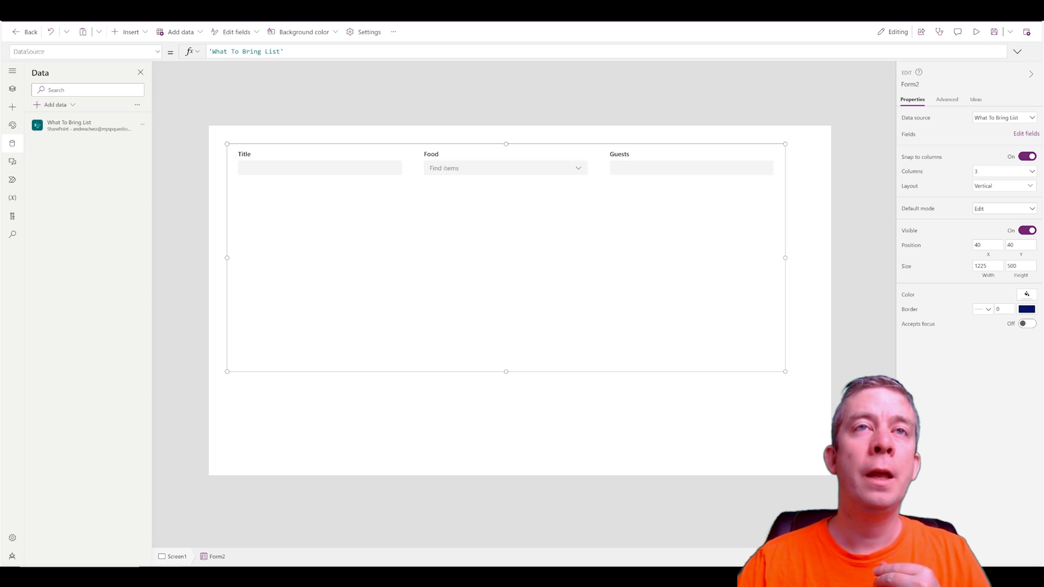
# Step: Preview the form showing Title, Food and Guests, then return to editing
pyautogui.click(977, 31)
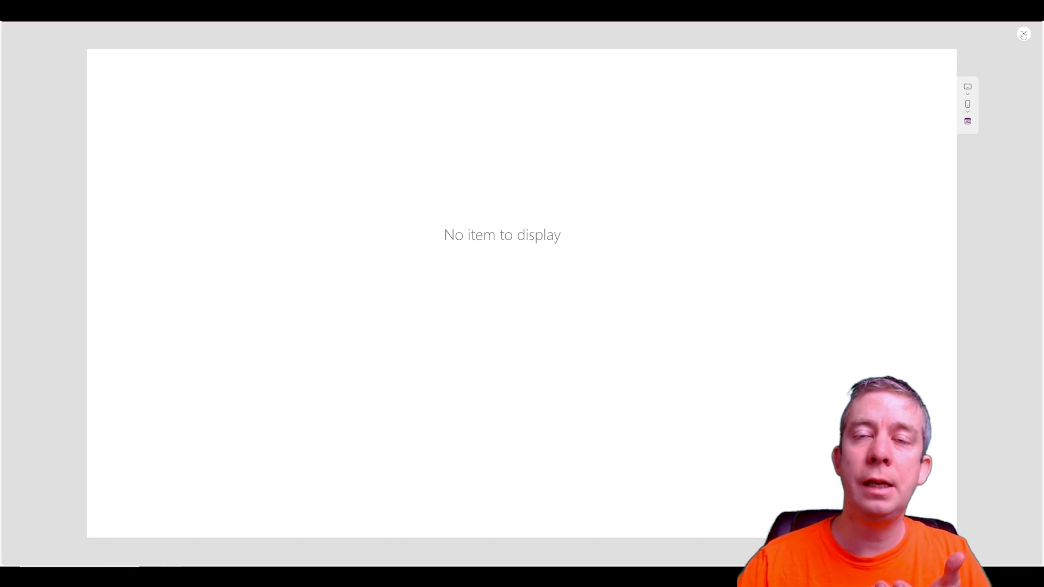
pyautogui.click(1022, 34)
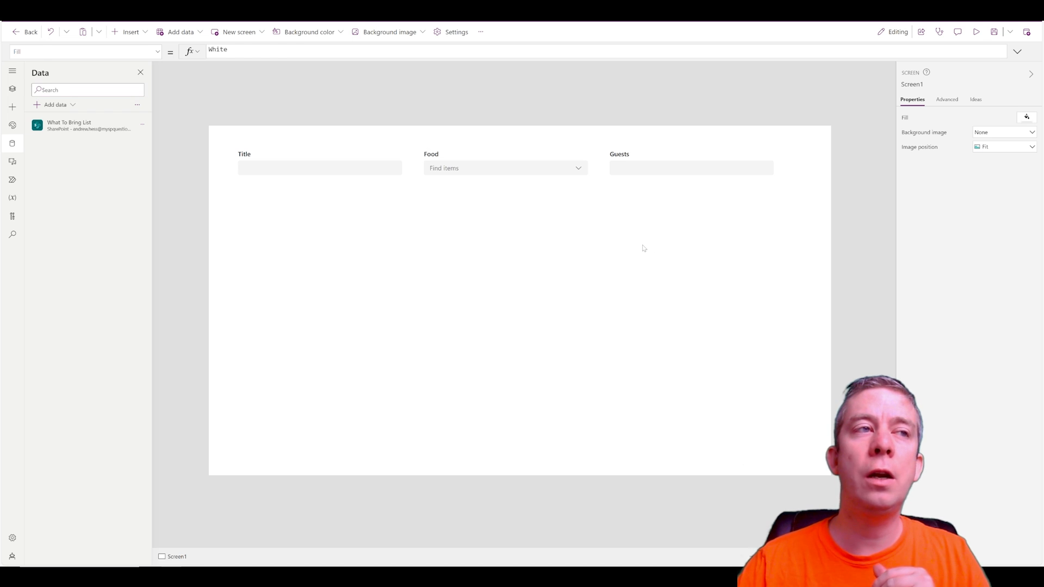
pyautogui.click(966, 298)
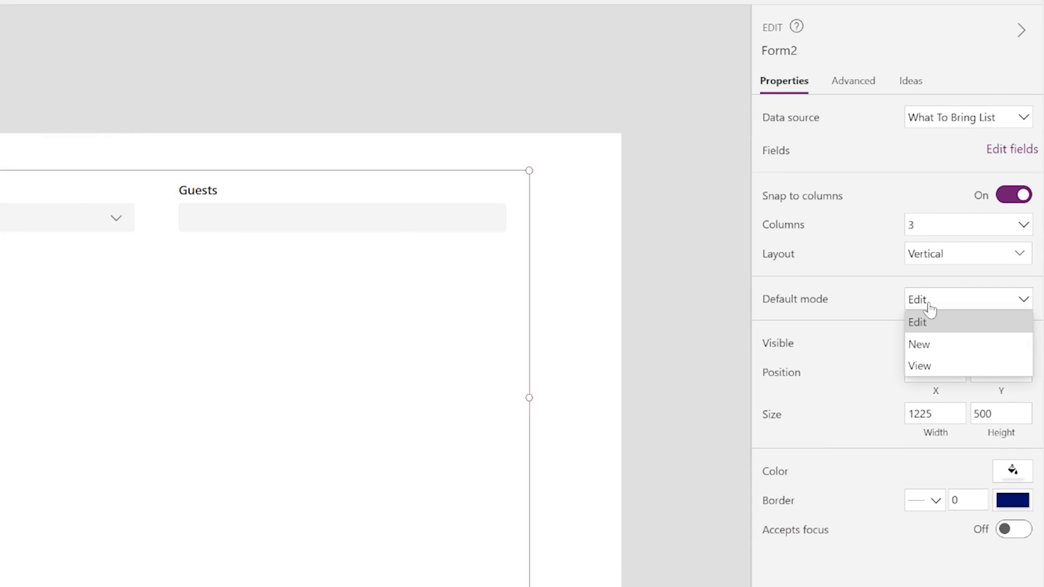
pyautogui.moveTo(948, 349)
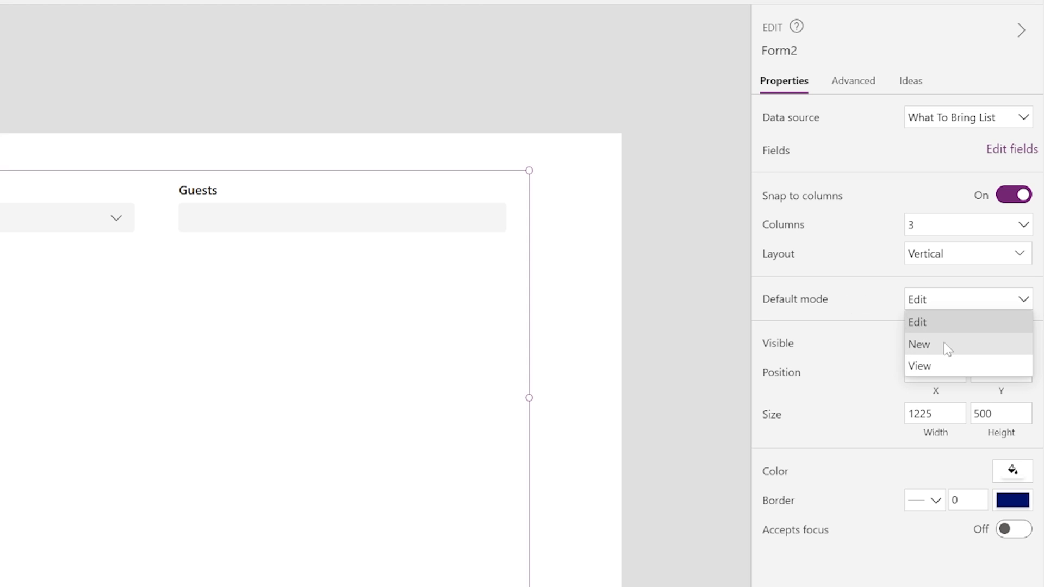
# Step: Set Form2's Default mode to New and preview the Food choices Entre, Side Item, Dessert
pyautogui.click(920, 345)
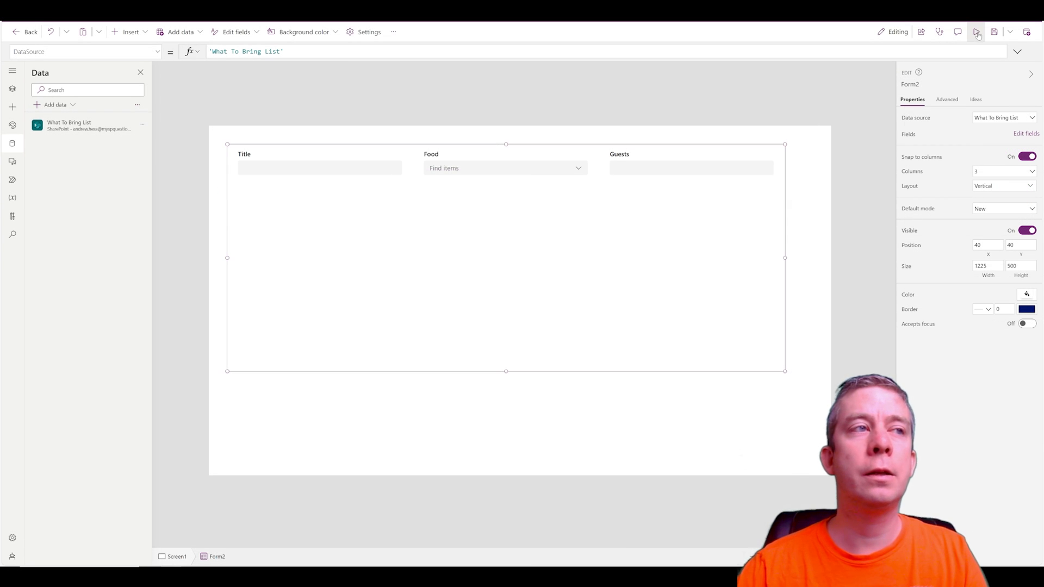
pyautogui.click(977, 32)
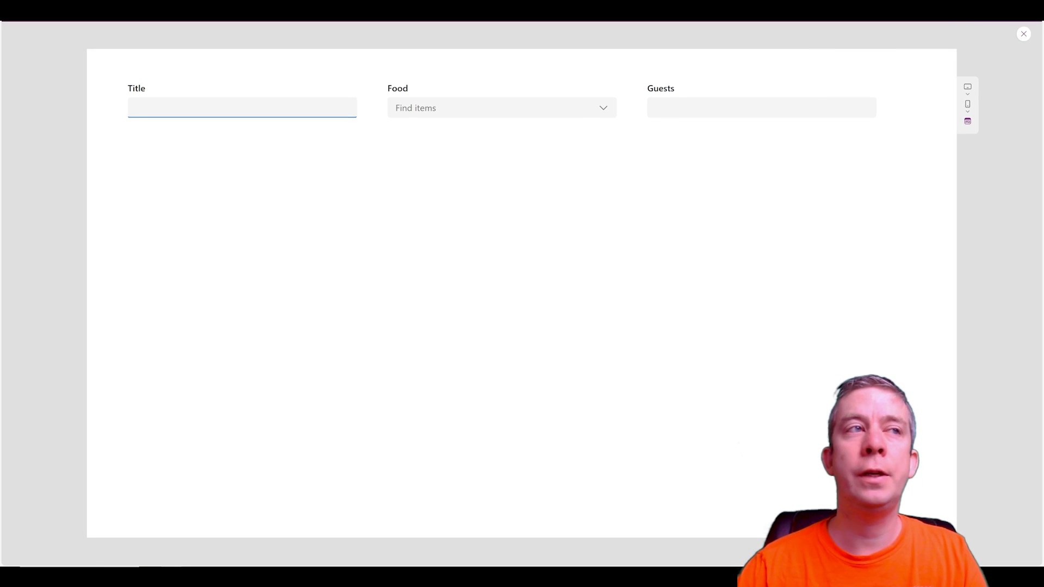
pyautogui.click(498, 108)
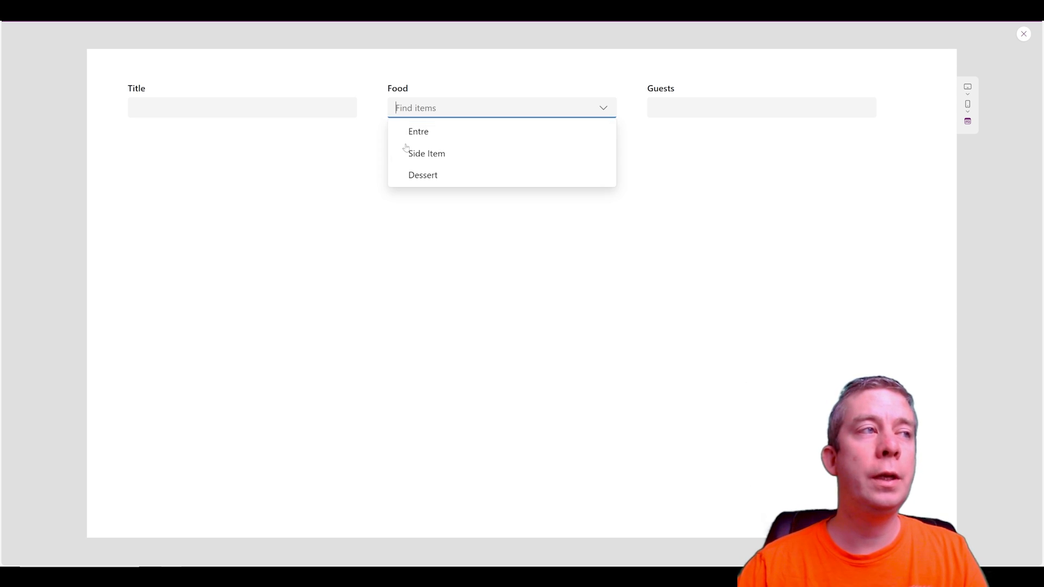
pyautogui.click(762, 107)
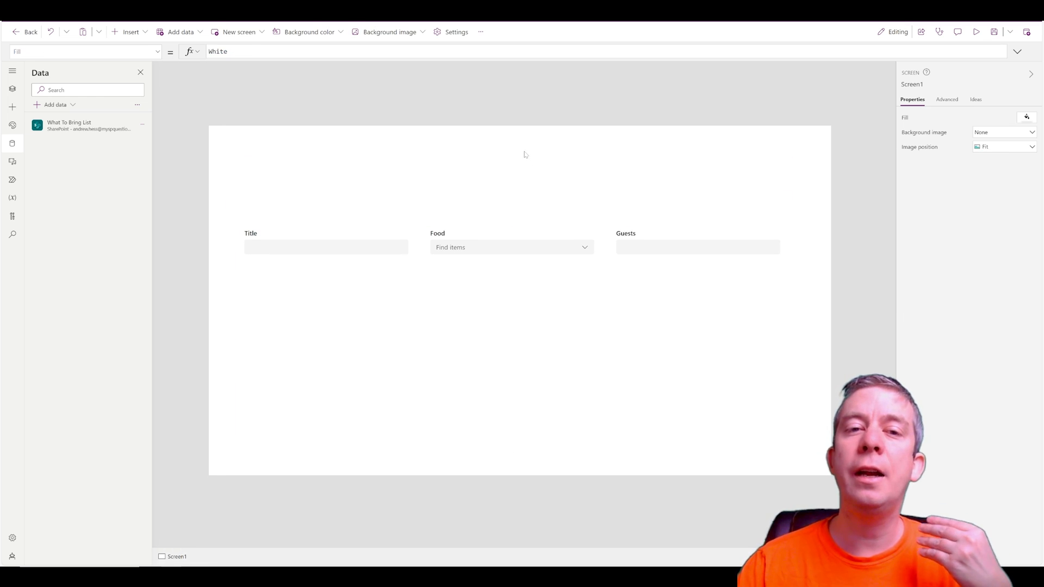
# Step: Add a modern Text label reading 'Welcome to [Your Company] Holiday party!' above the form
pyautogui.click(130, 32)
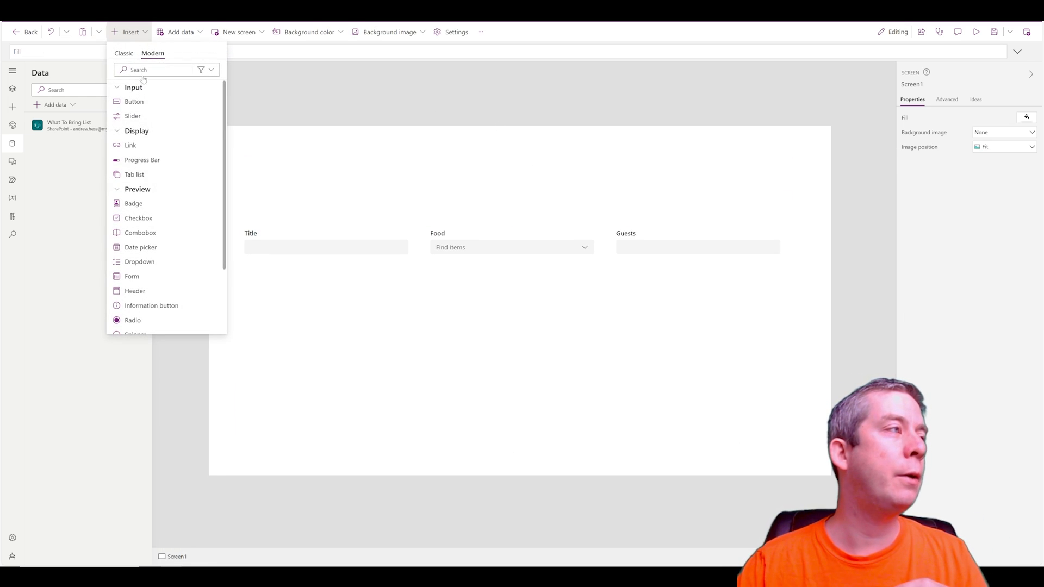
pyautogui.click(160, 70)
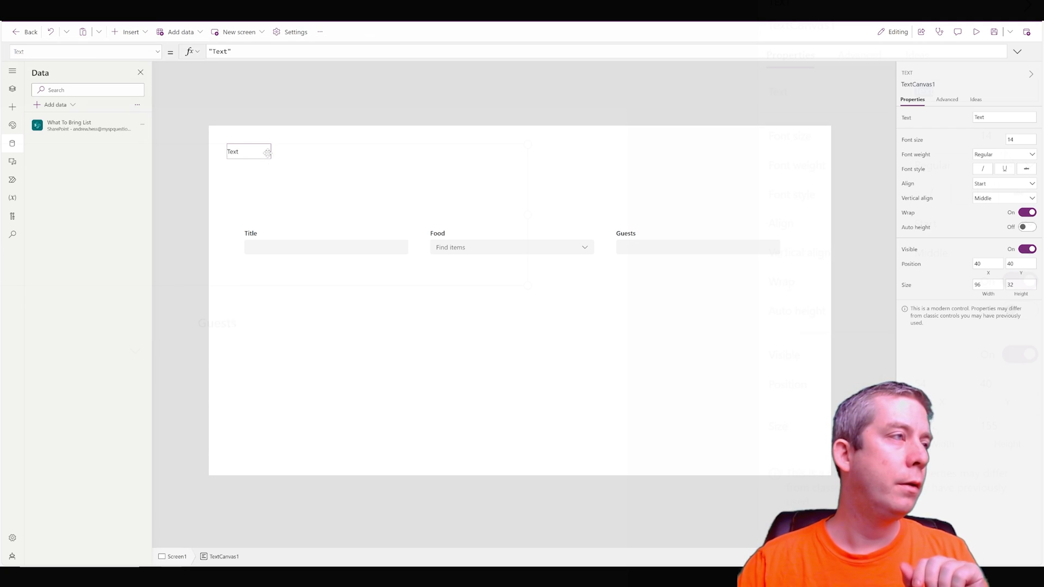
pyautogui.write('Welcome to')
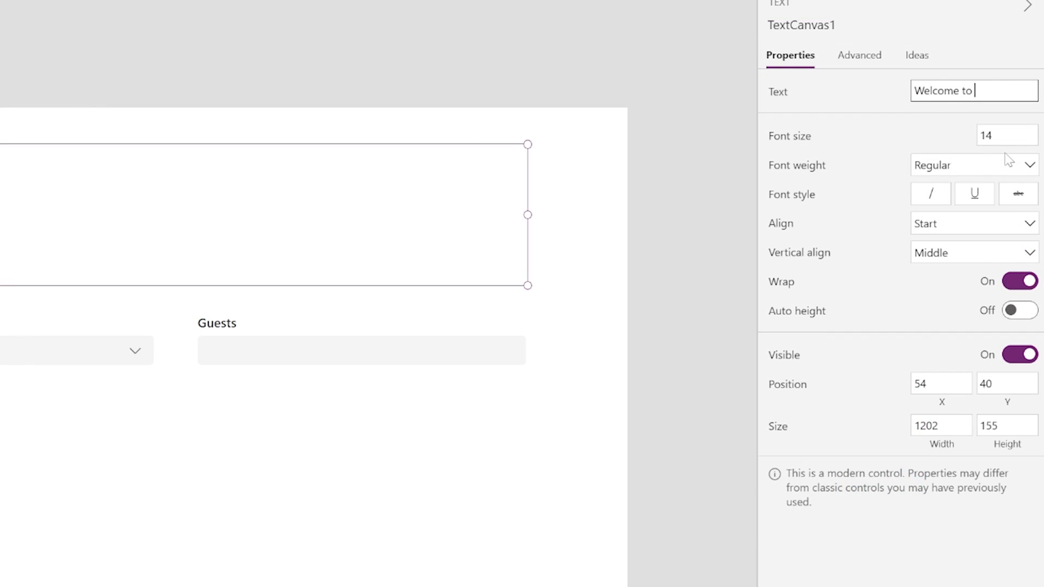
pyautogui.write('[You')
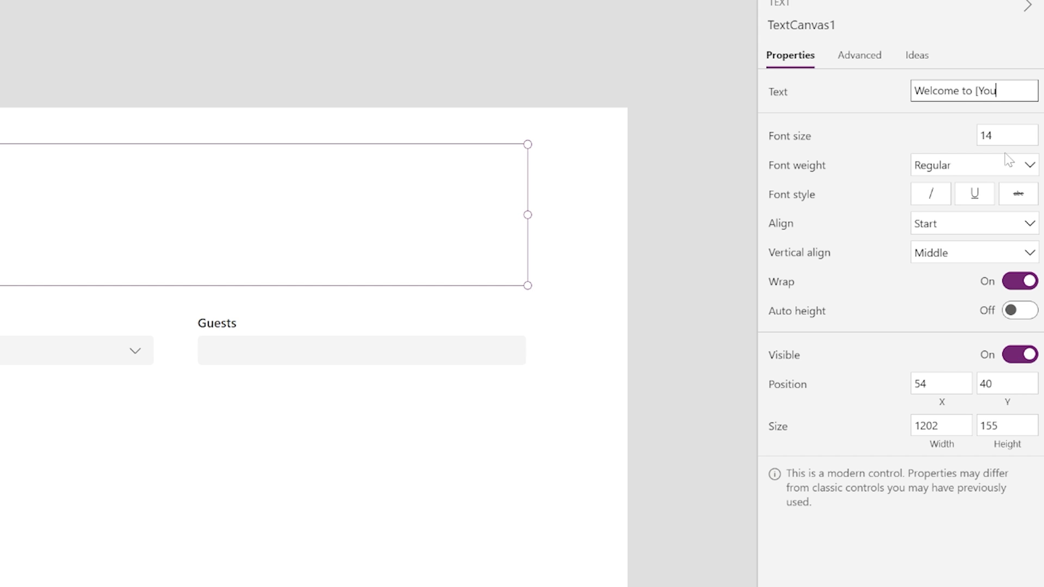
pyautogui.write('r Company] Holi')
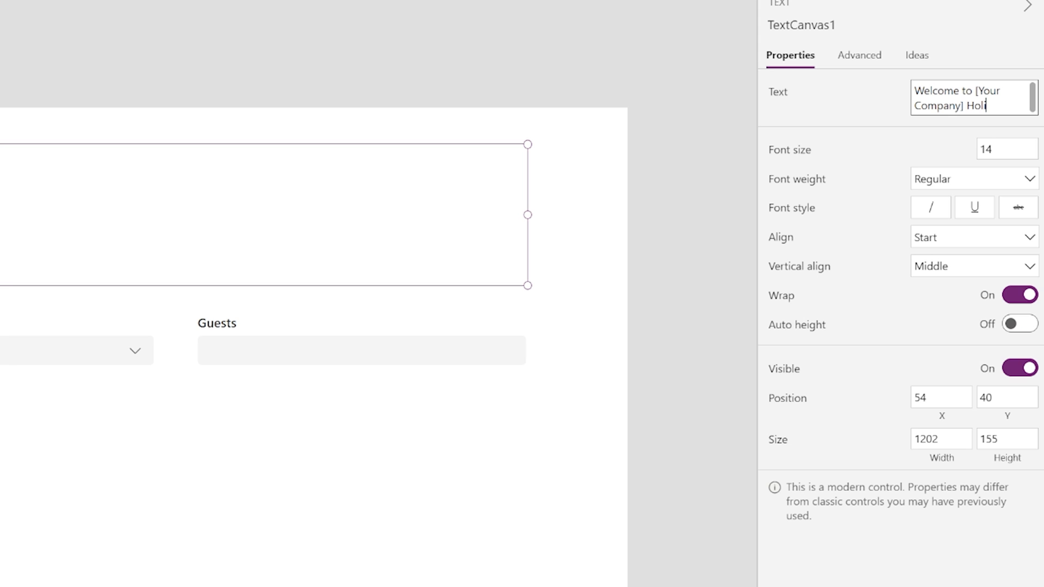
pyautogui.write('day party!"')
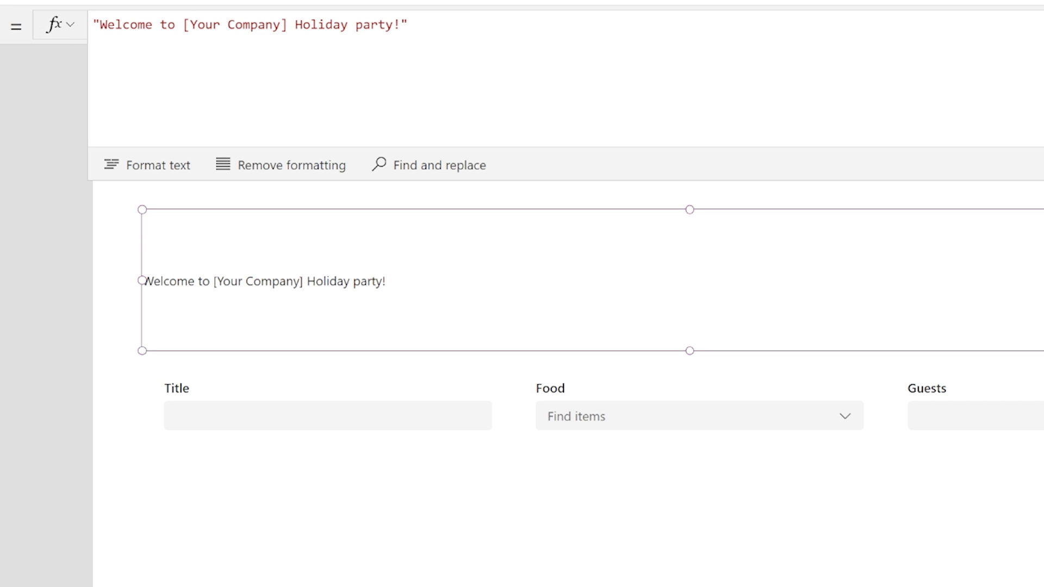
# Step: Extend the welcome text with '3 guests total' limit, food item to bring, and 'Thanks! Andrew He' sign-off
pyautogui.click(266, 25)
pyautogui.write('You ca"')
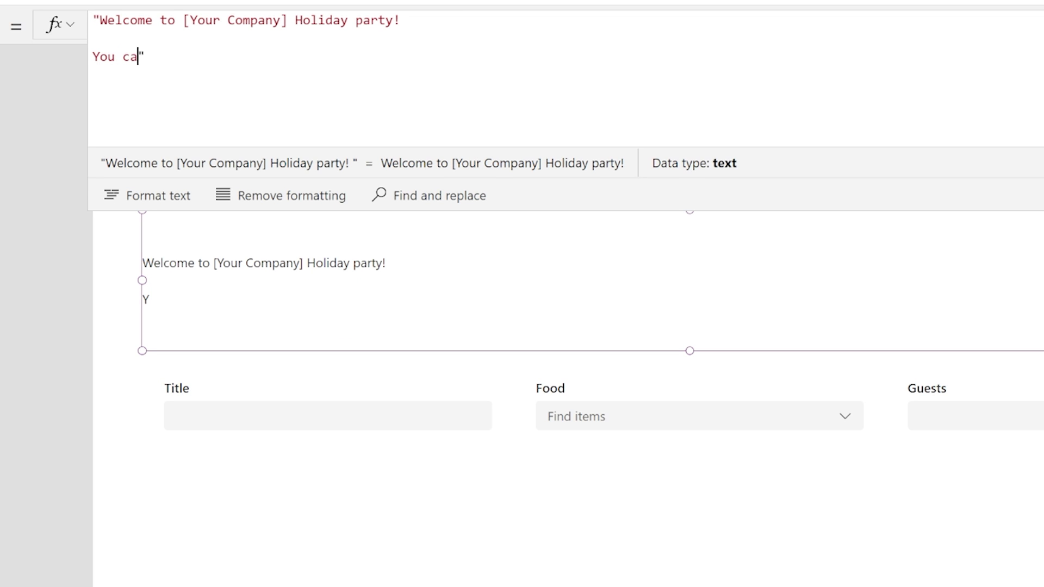
pyautogui.write('n only bring up to')
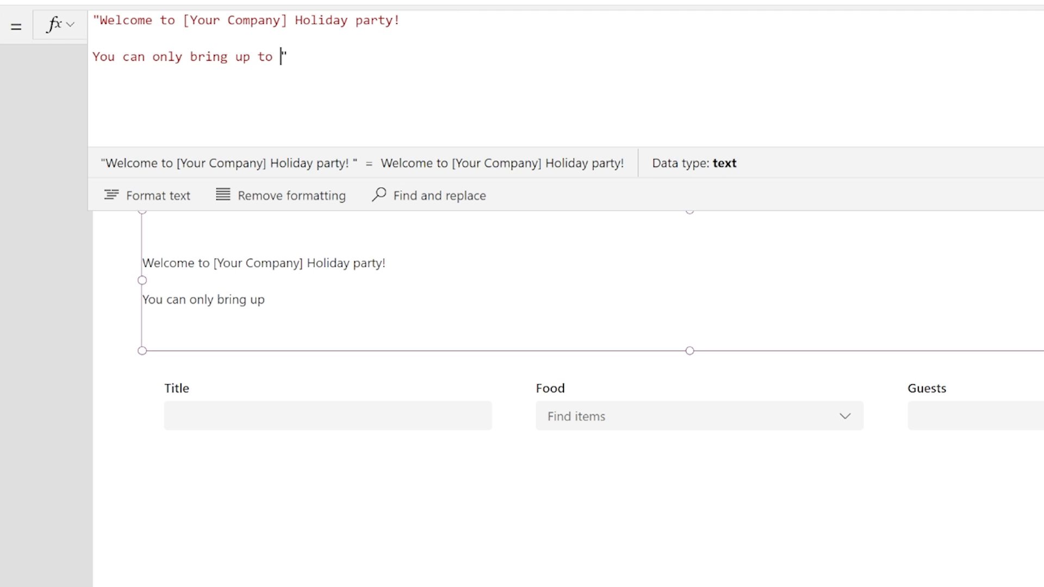
pyautogui.write('3 guests total.')
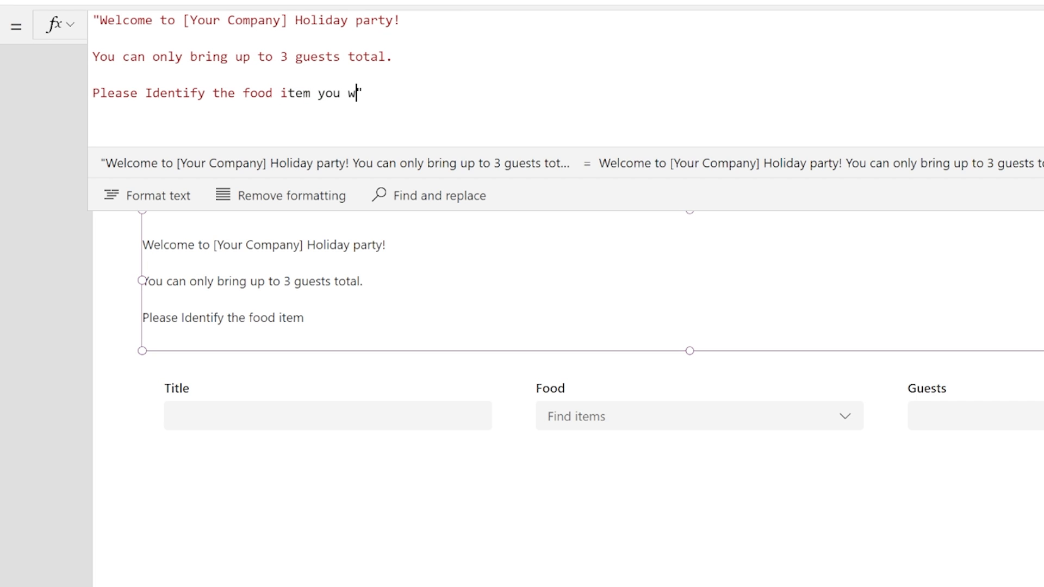
pyautogui.write('ould like to bring.')
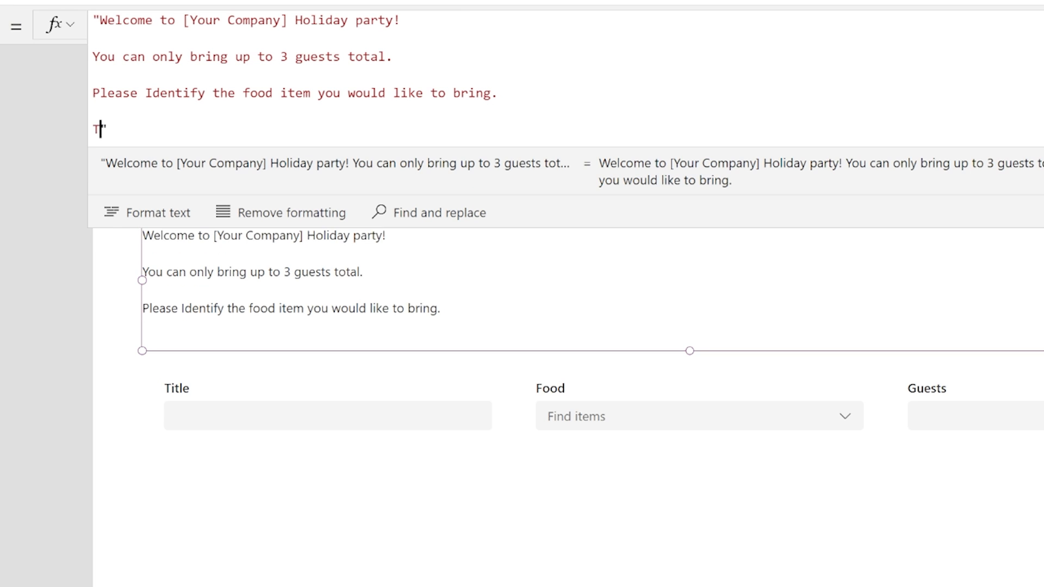
pyautogui.write('Thanks! Andrew He')
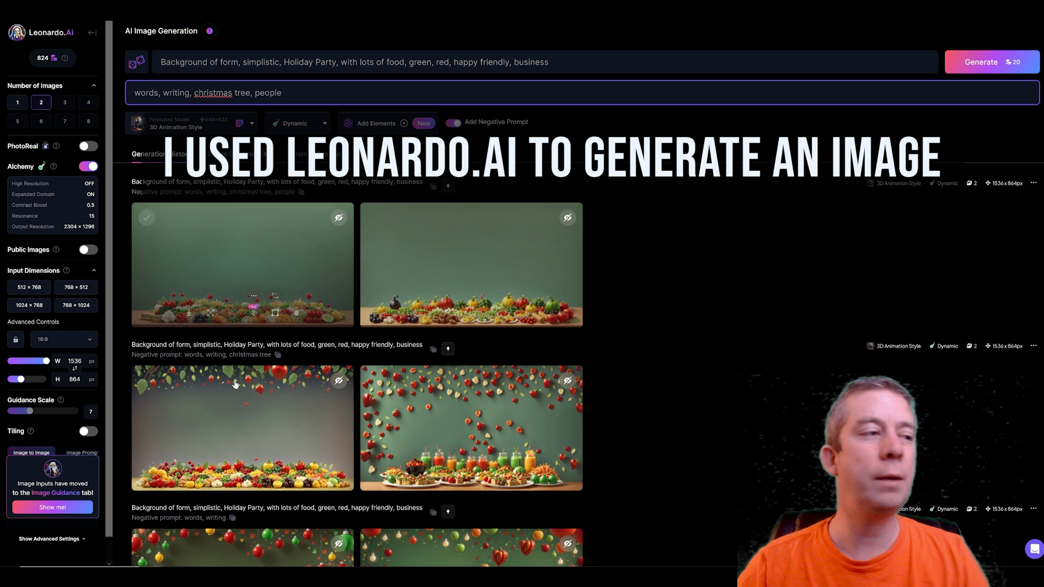
# Step: Choose a generated green-and-red food image as the screen background
pyautogui.click(242, 428)
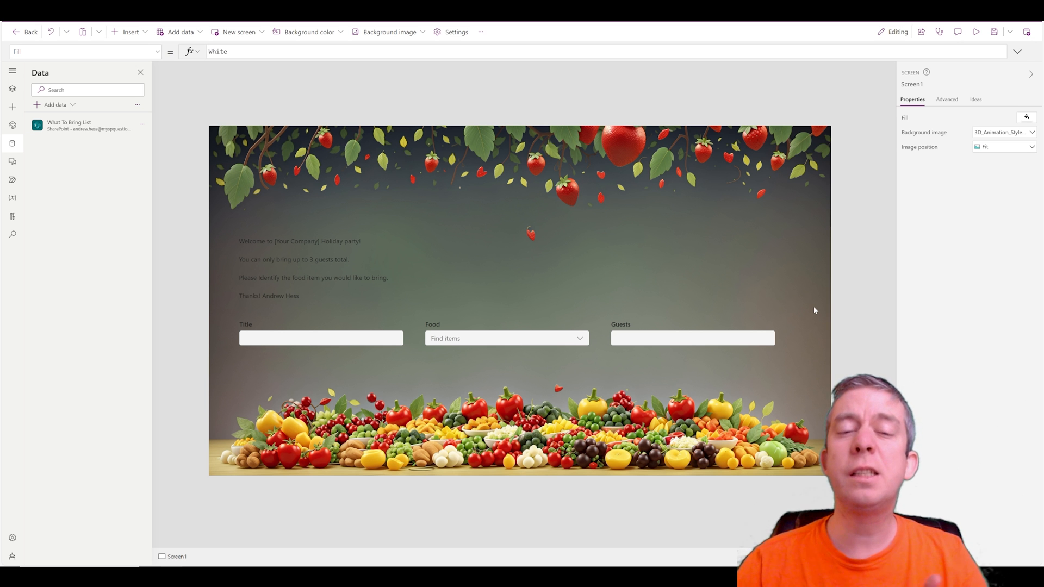
pyautogui.moveTo(308, 286)
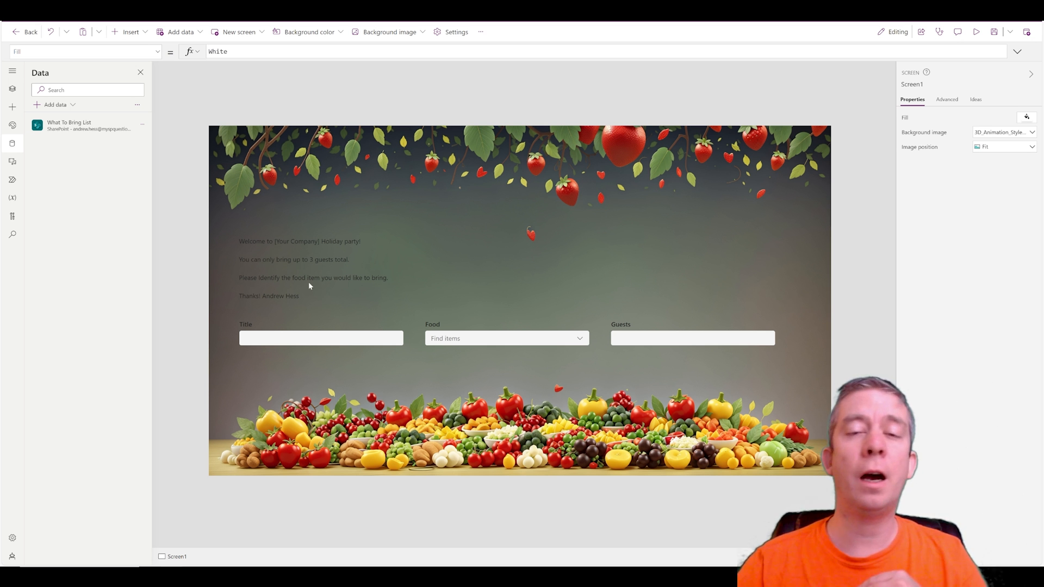
pyautogui.moveTo(130, 32)
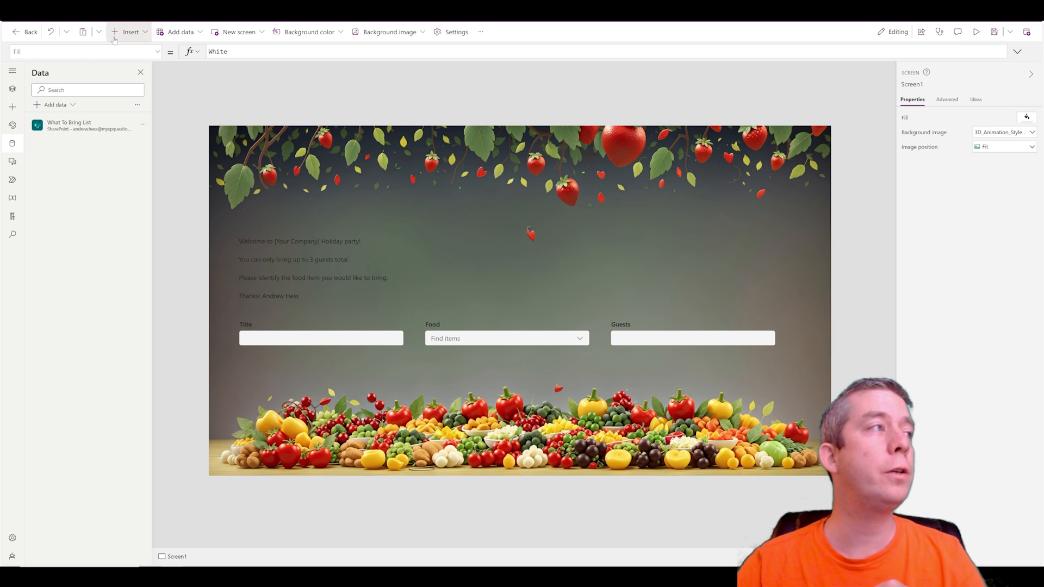
# Step: Add a rectangle and color it light green
pyautogui.click(131, 32)
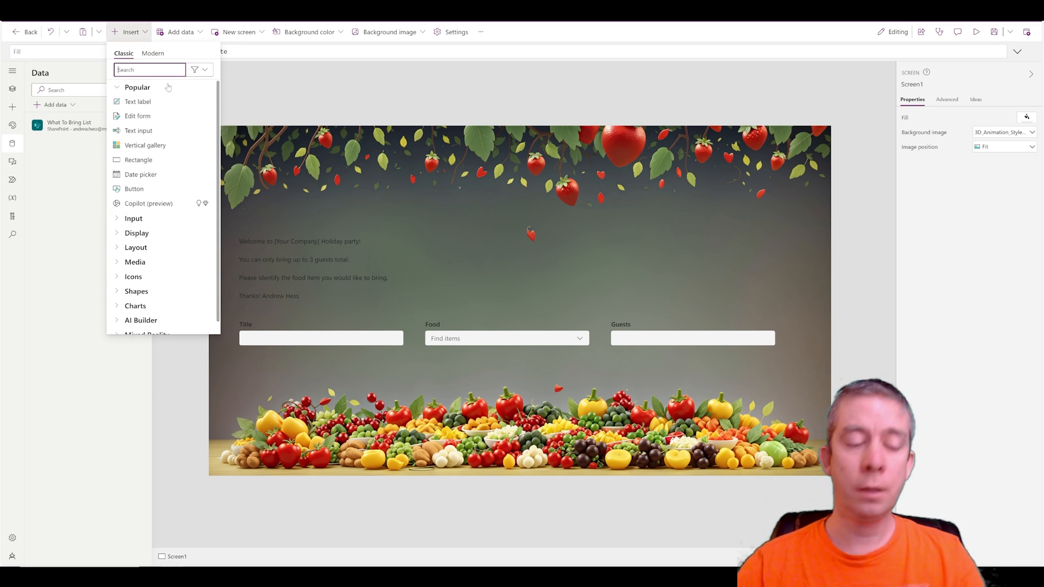
pyautogui.click(138, 159)
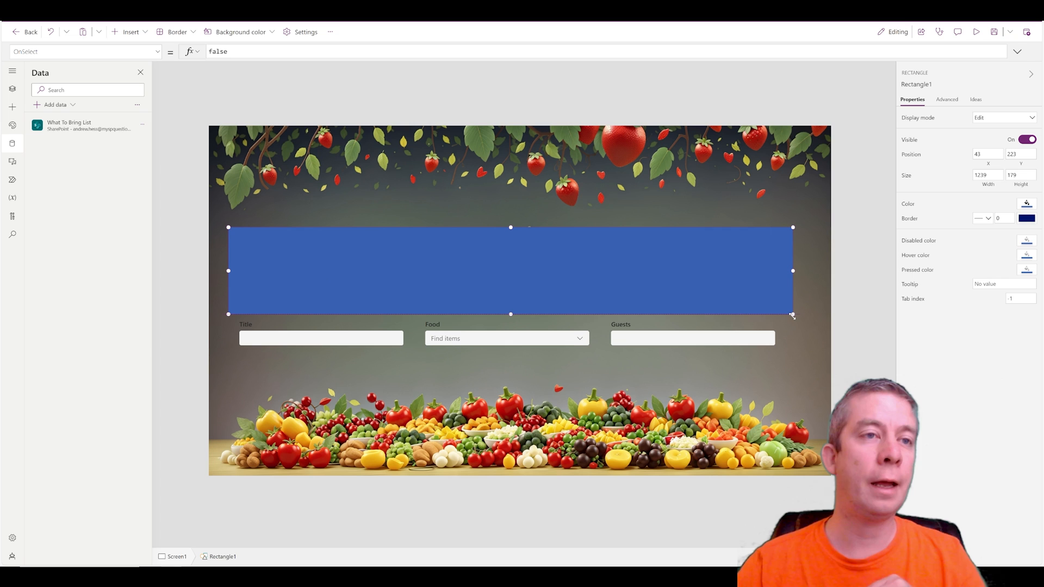
pyautogui.click(1025, 204)
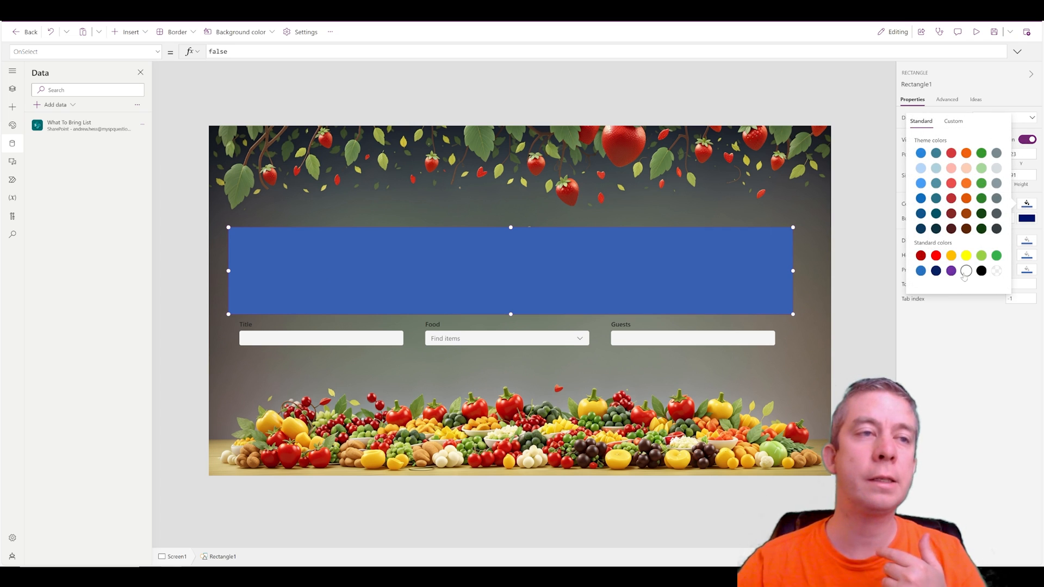
pyautogui.click(966, 271)
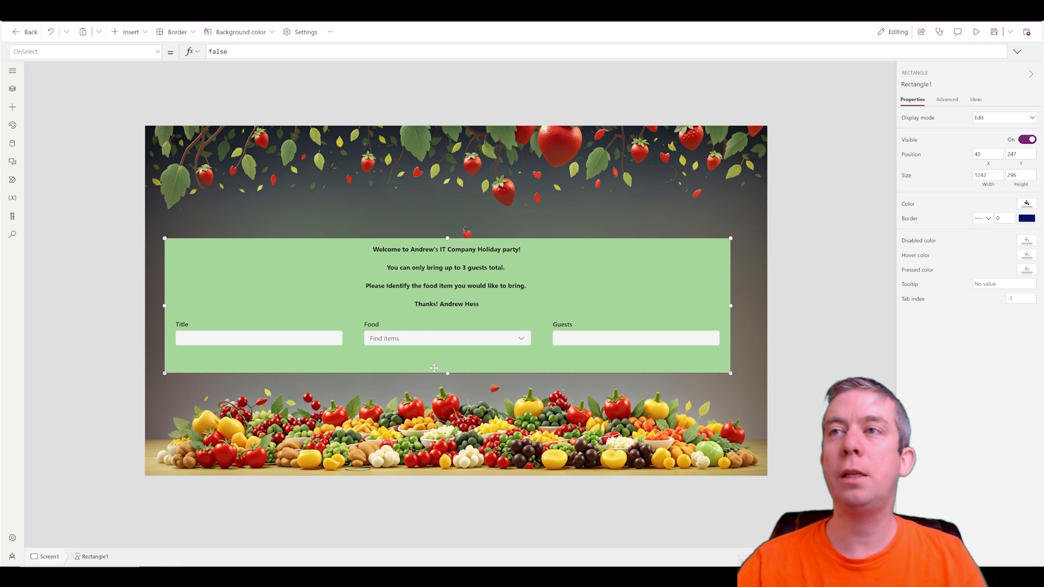
# Step: Position the green panel behind the welcome text and Form2
pyautogui.click(446, 276)
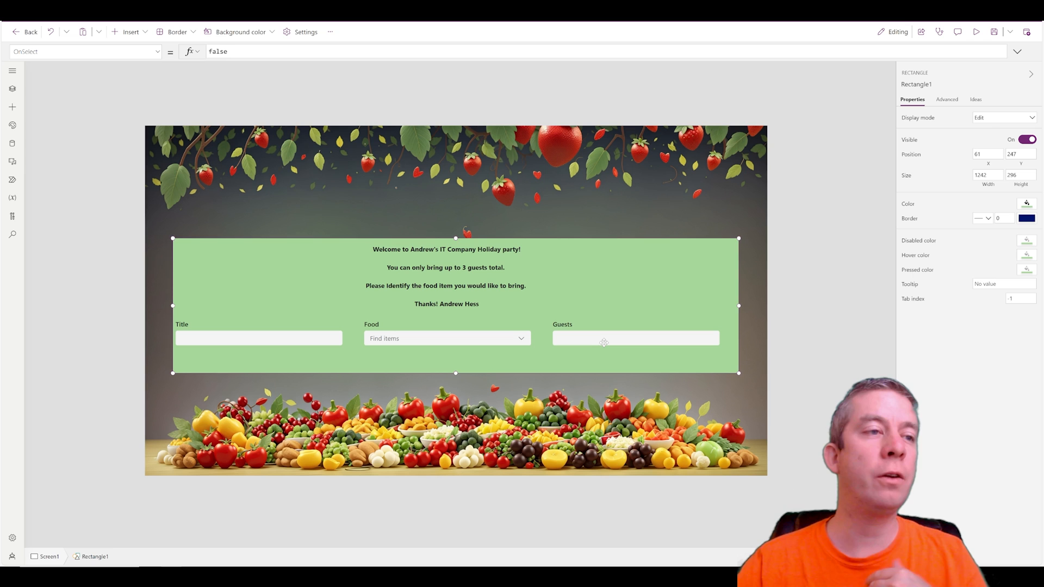
pyautogui.click(446, 353)
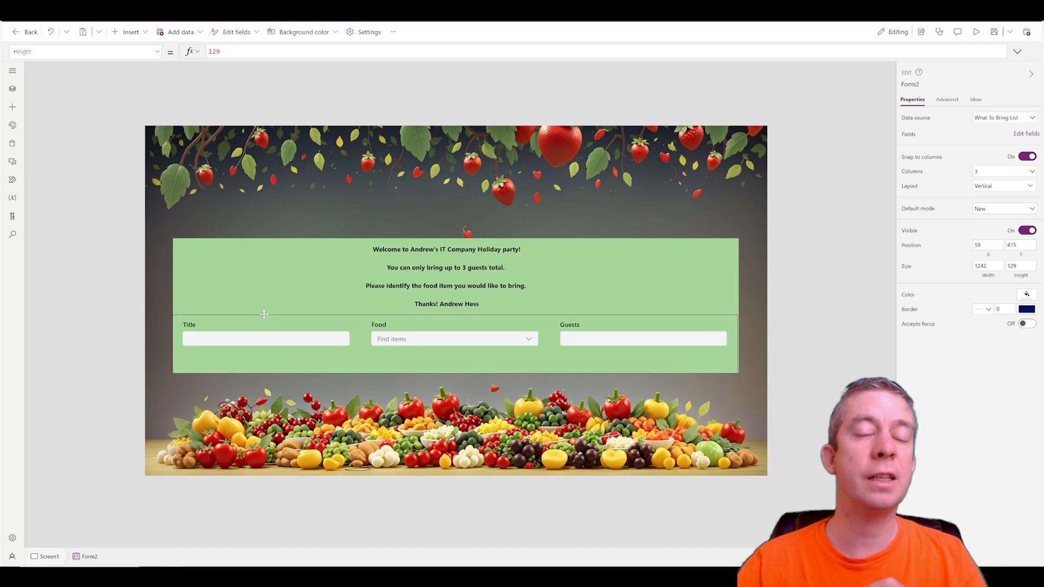
pyautogui.click(446, 280)
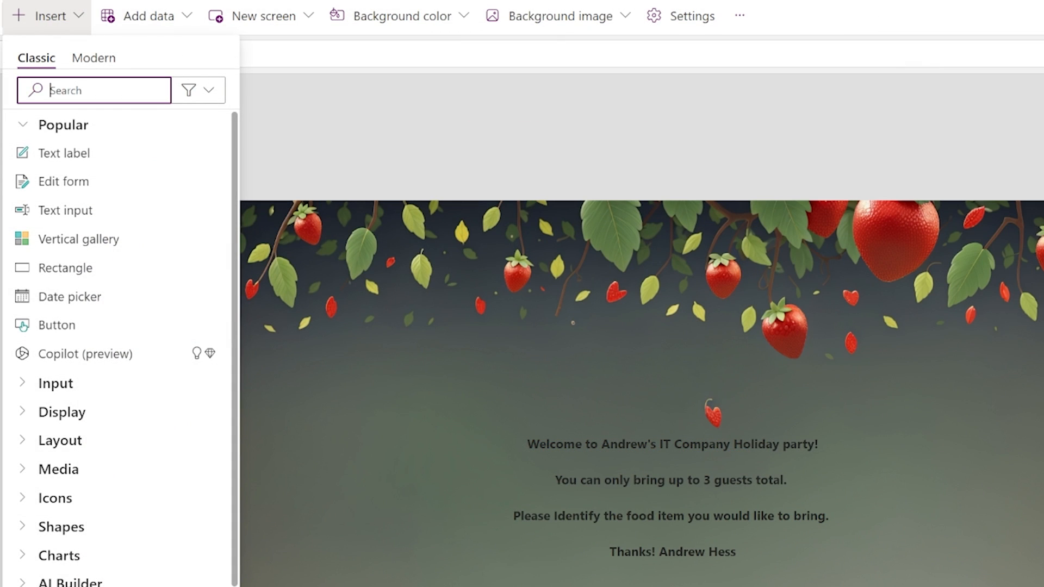
# Step: Add Container1 sized around the welcome text and form fields
pyautogui.write('container')
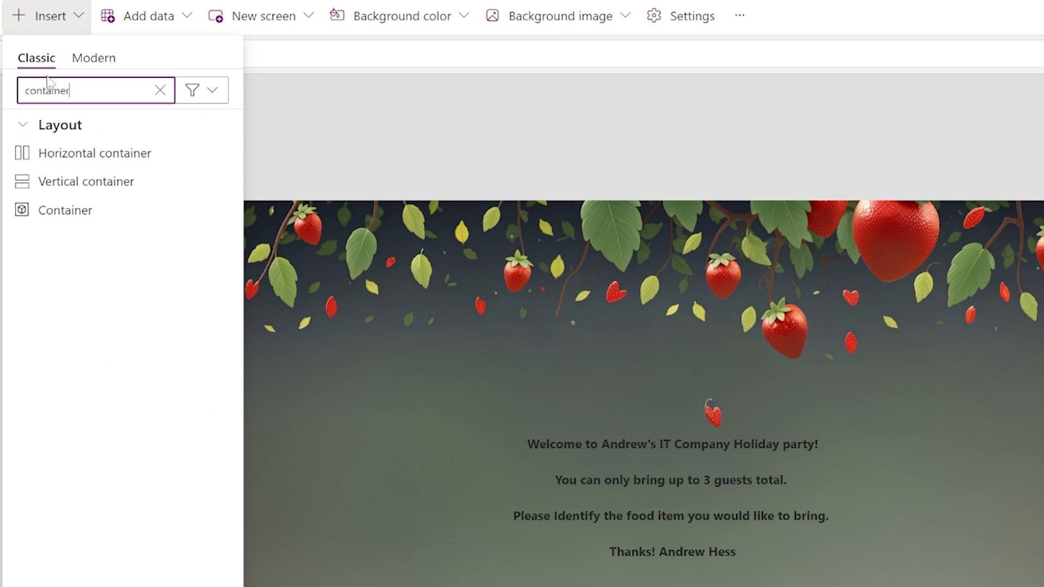
pyautogui.moveTo(74, 215)
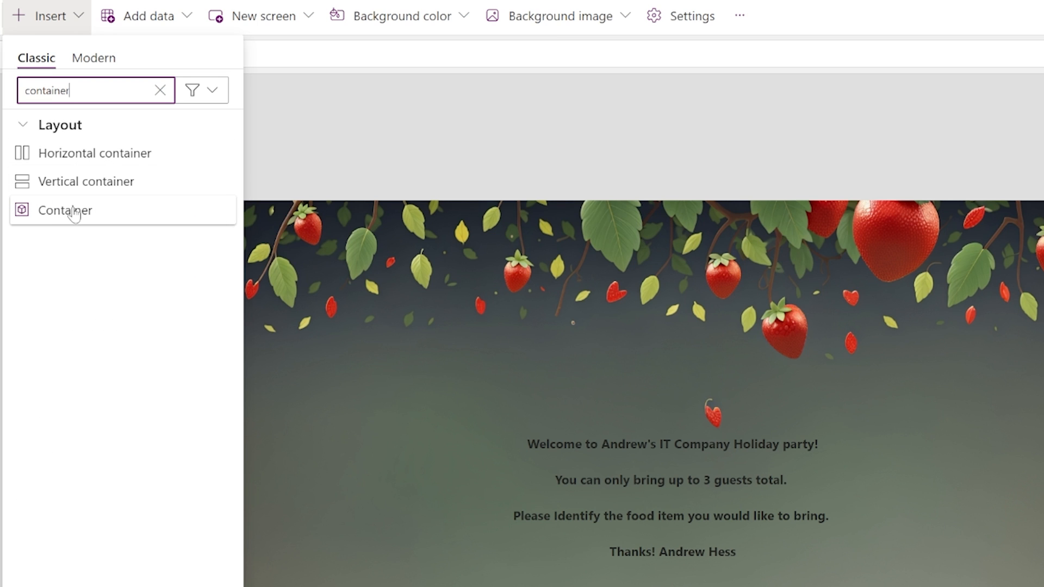
pyautogui.click(66, 210)
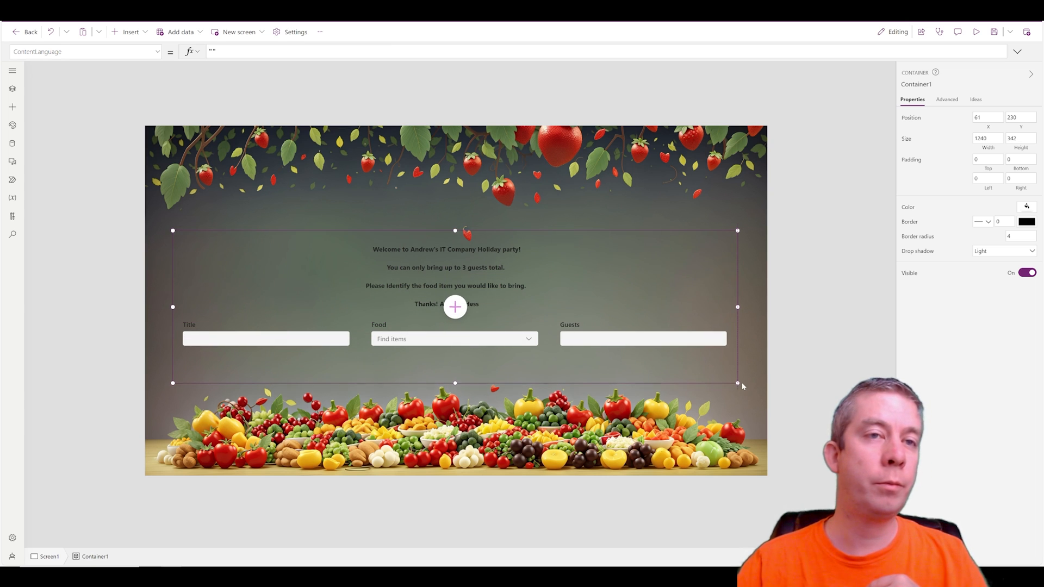
pyautogui.click(1025, 207)
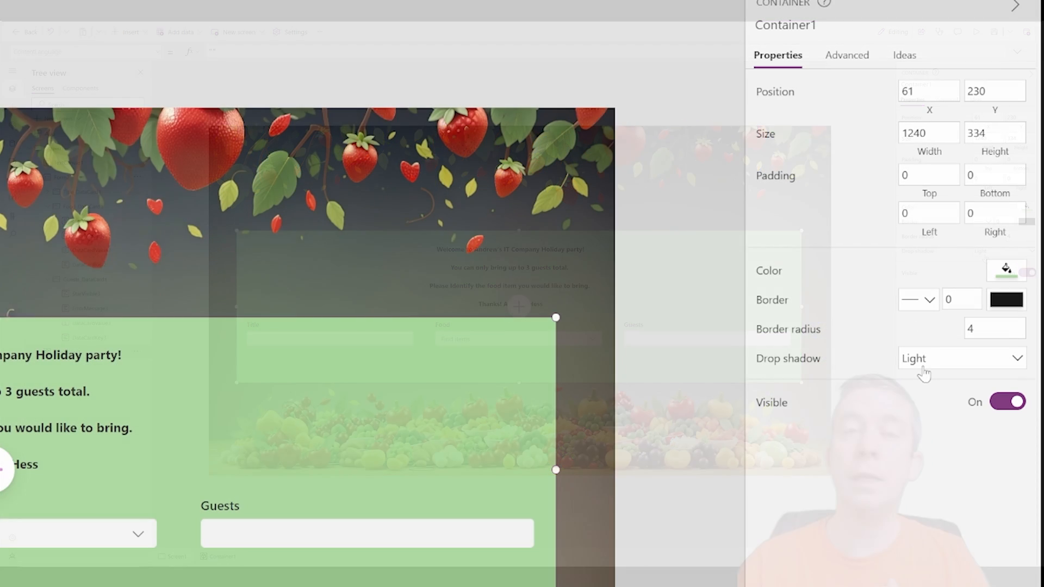
# Step: Set Container1's drop shadow to ExtraBold
pyautogui.click(959, 358)
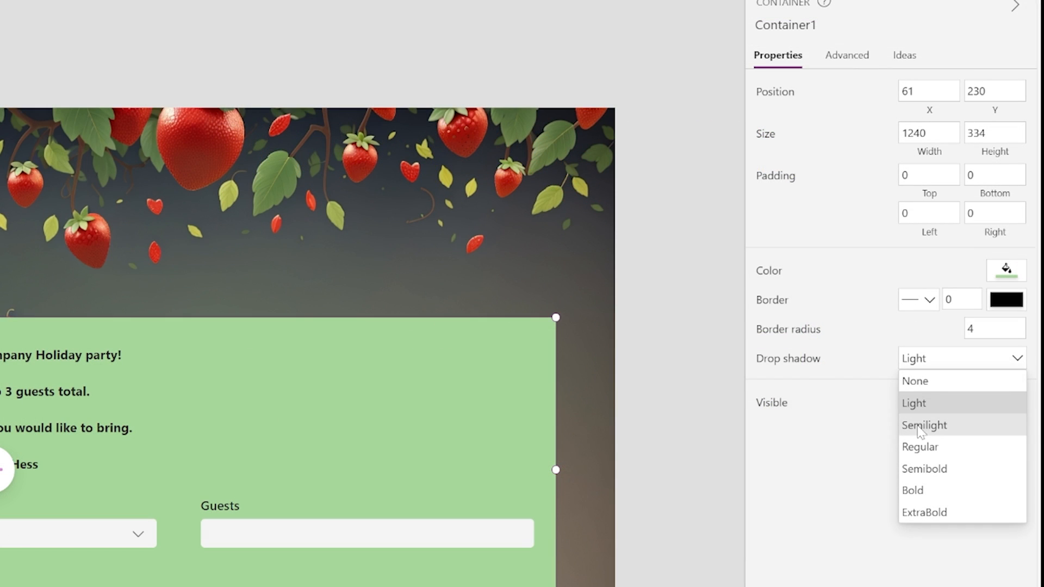
pyautogui.click(912, 491)
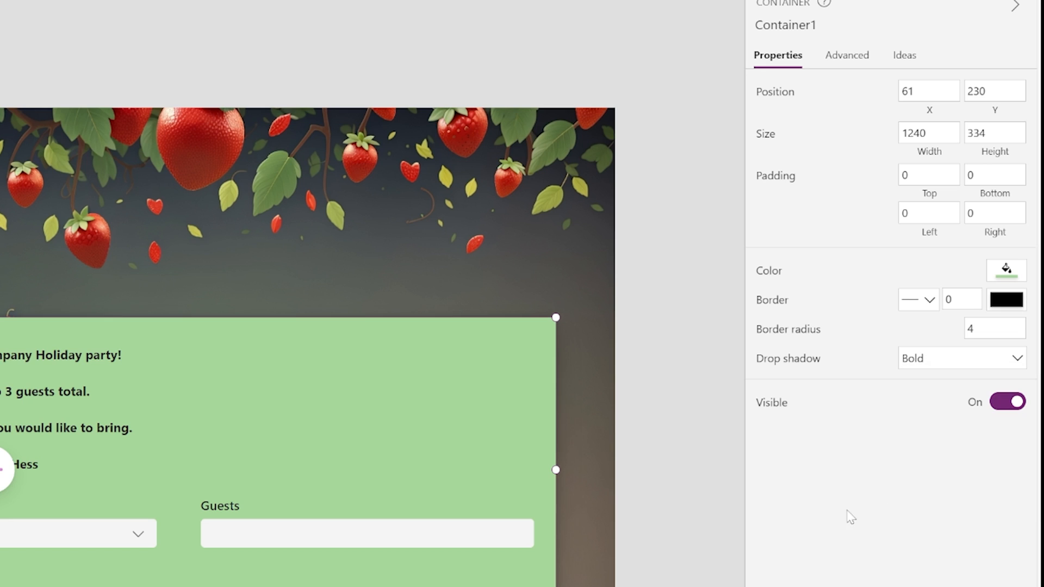
pyautogui.click(961, 358)
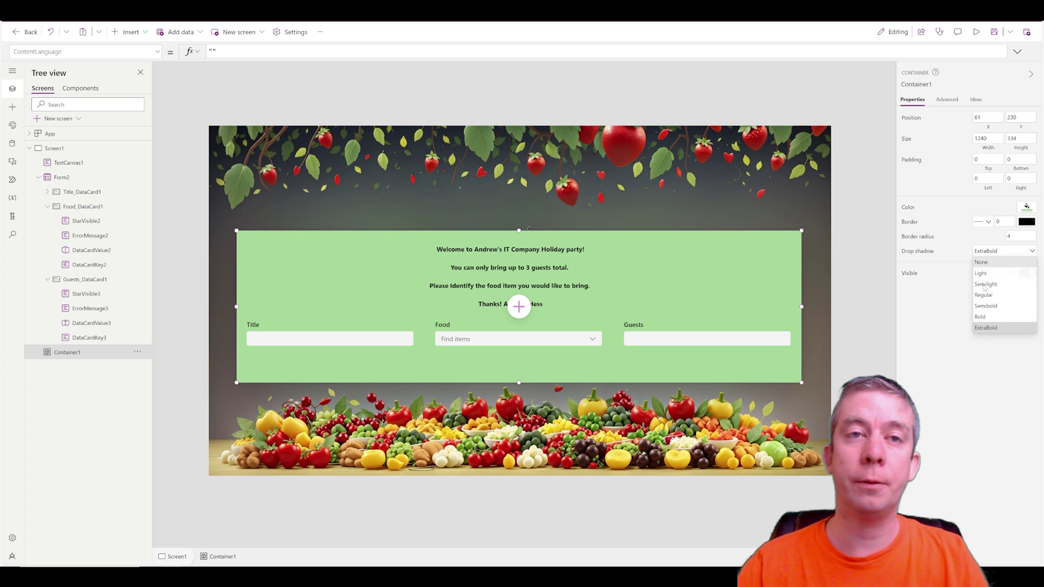
pyautogui.click(986, 284)
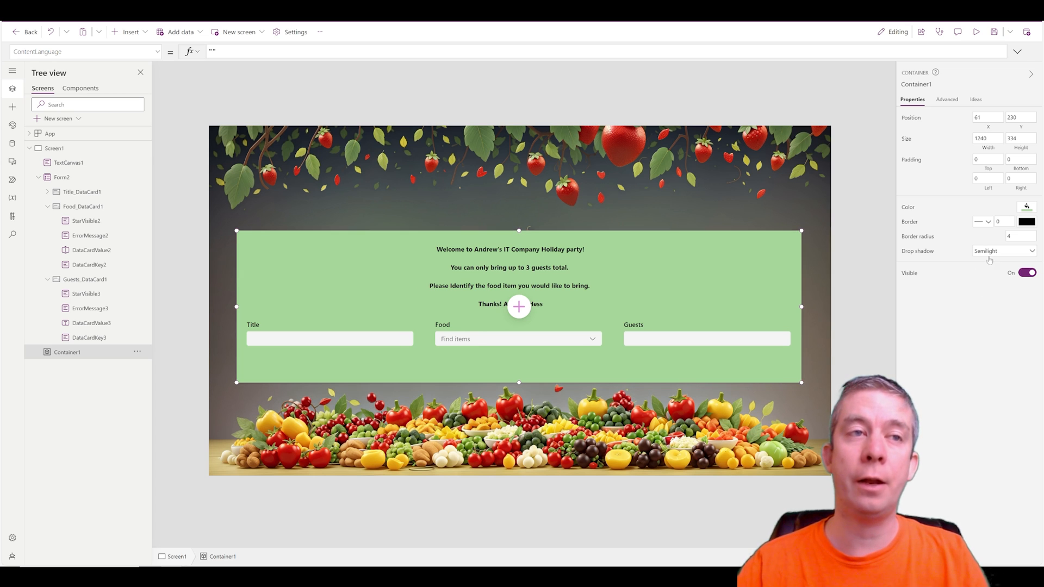
pyautogui.click(1002, 251)
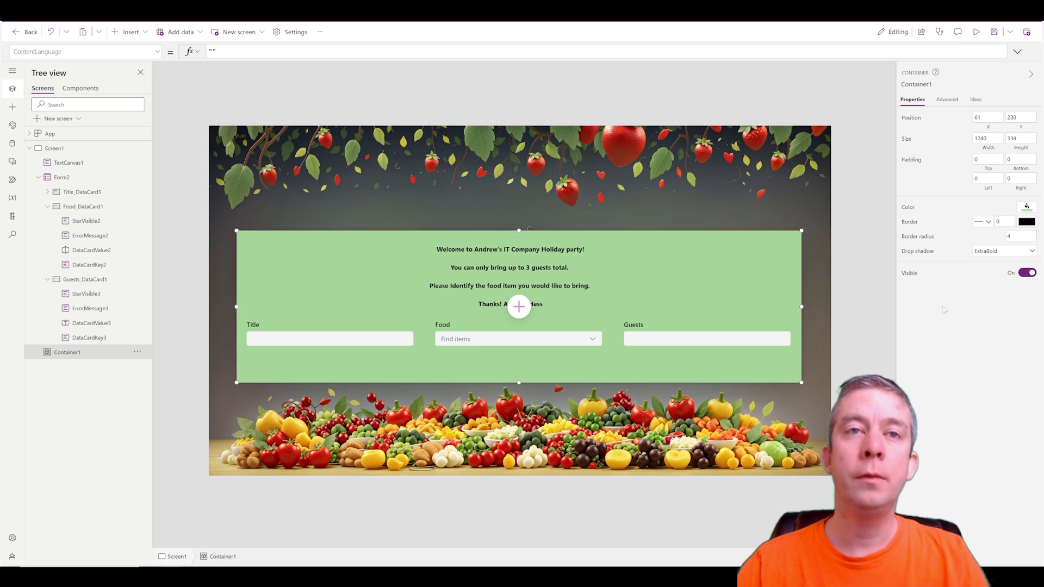
# Step: Give Container1 a visible black border width and preview the app
pyautogui.click(1004, 221)
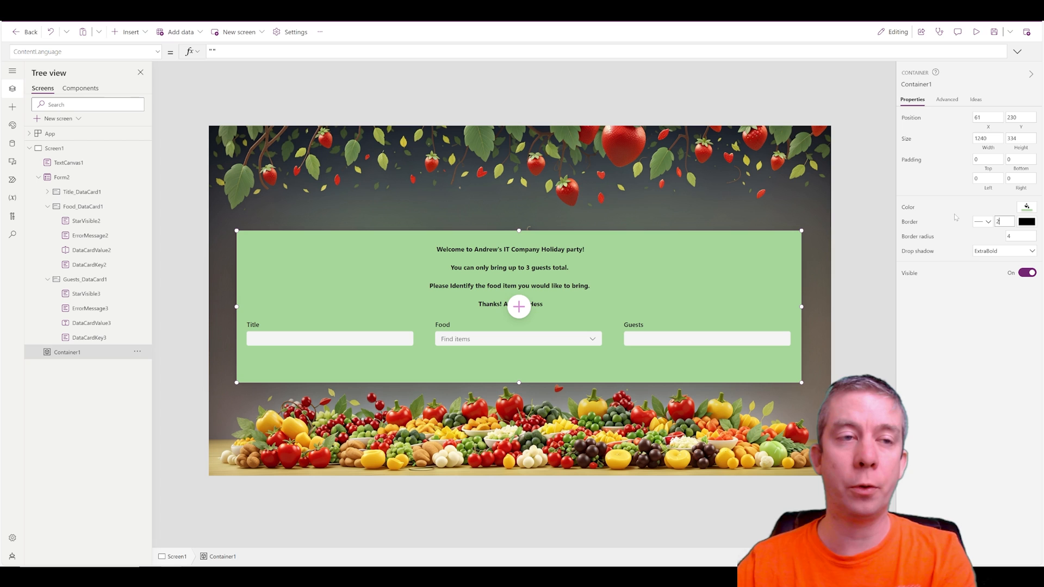
pyautogui.moveTo(853, 262)
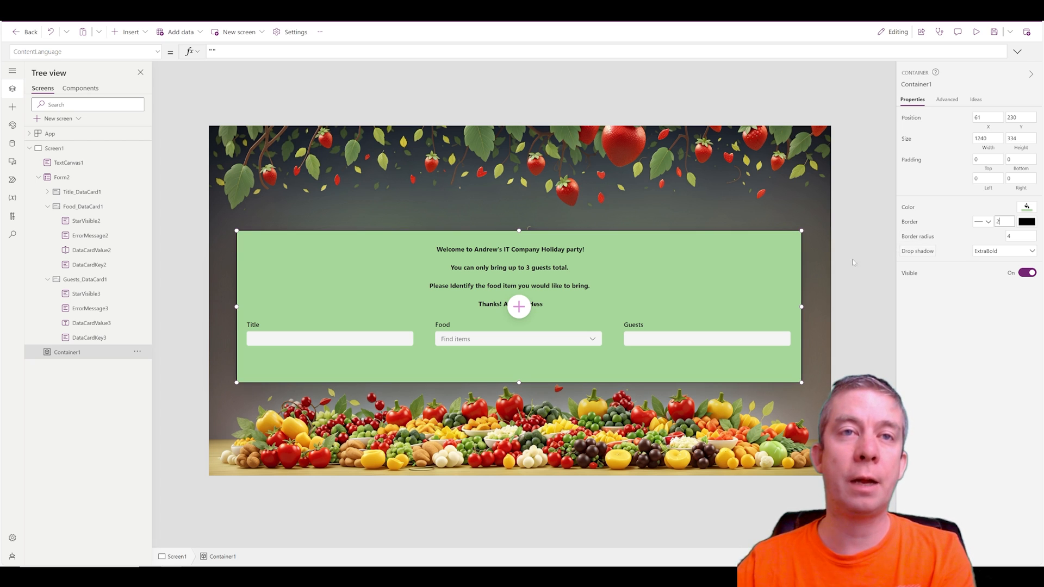
pyautogui.click(67, 162)
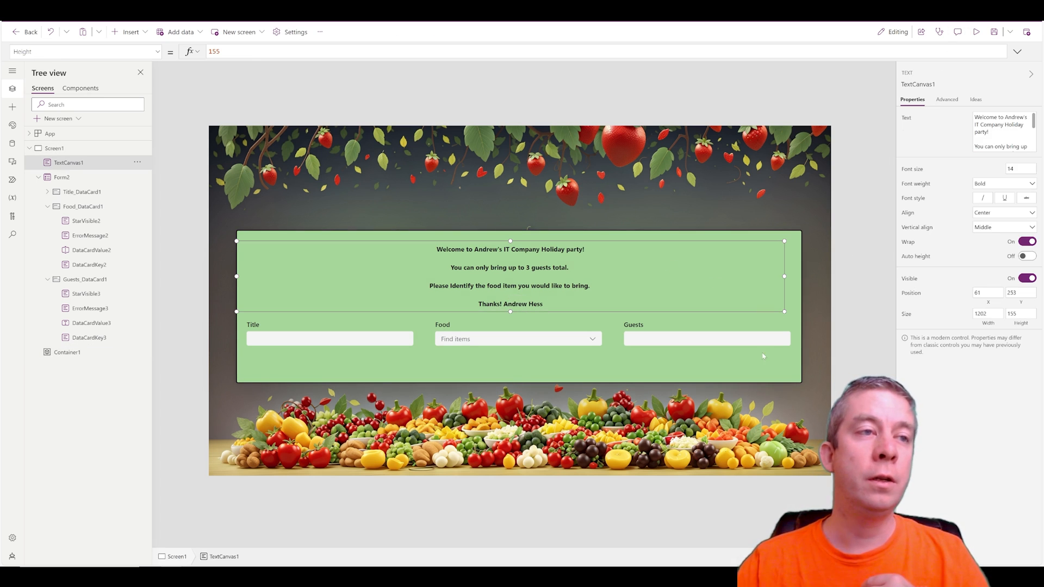
pyautogui.click(67, 351)
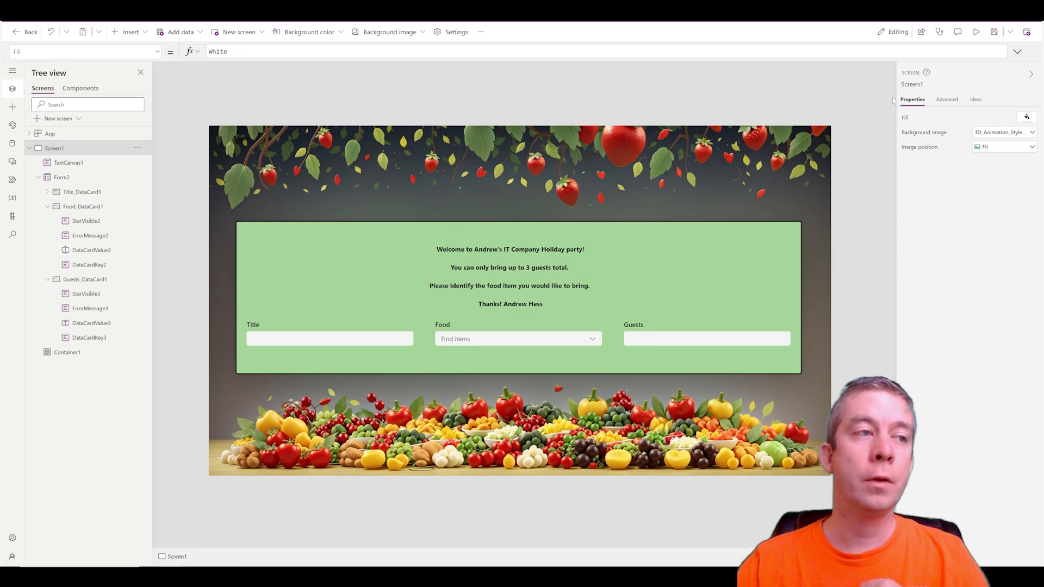
pyautogui.click(977, 31)
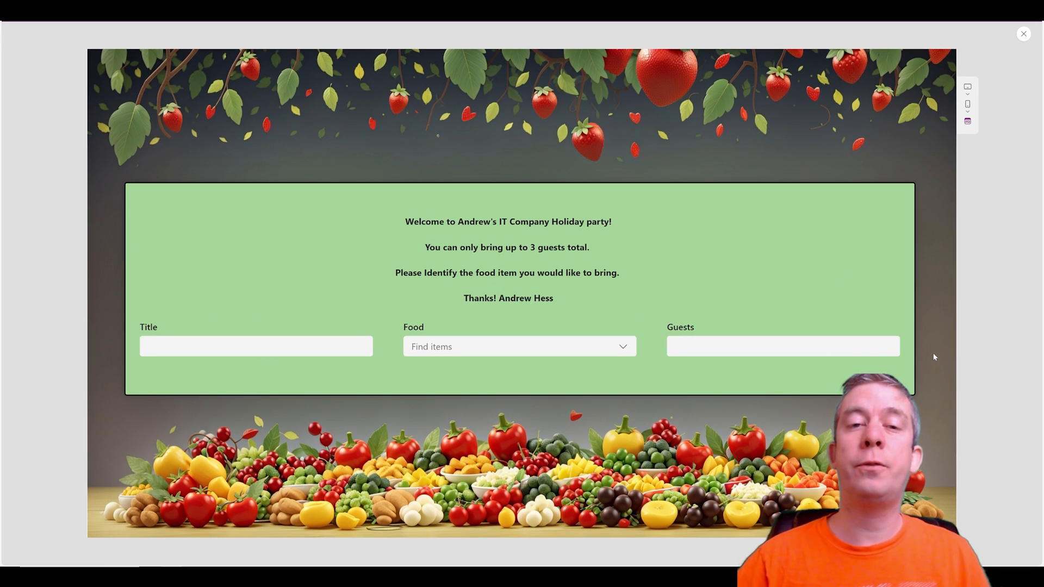
pyautogui.click(256, 346)
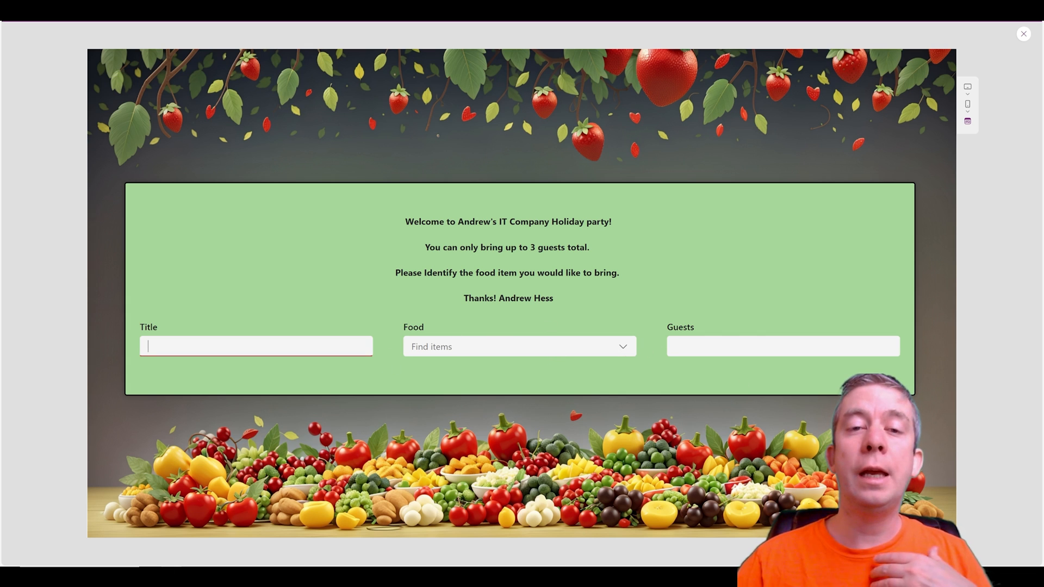
pyautogui.click(520, 346)
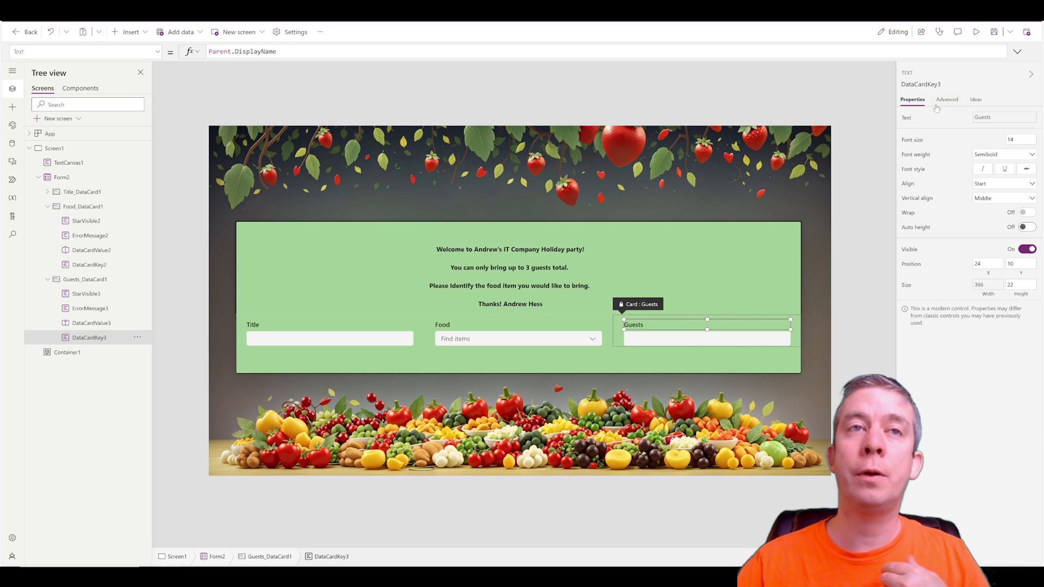
# Step: Set the Guests label's Text property to "Number of Guests"
pyautogui.click(946, 99)
pyautogui.write('"Number of Guests"')
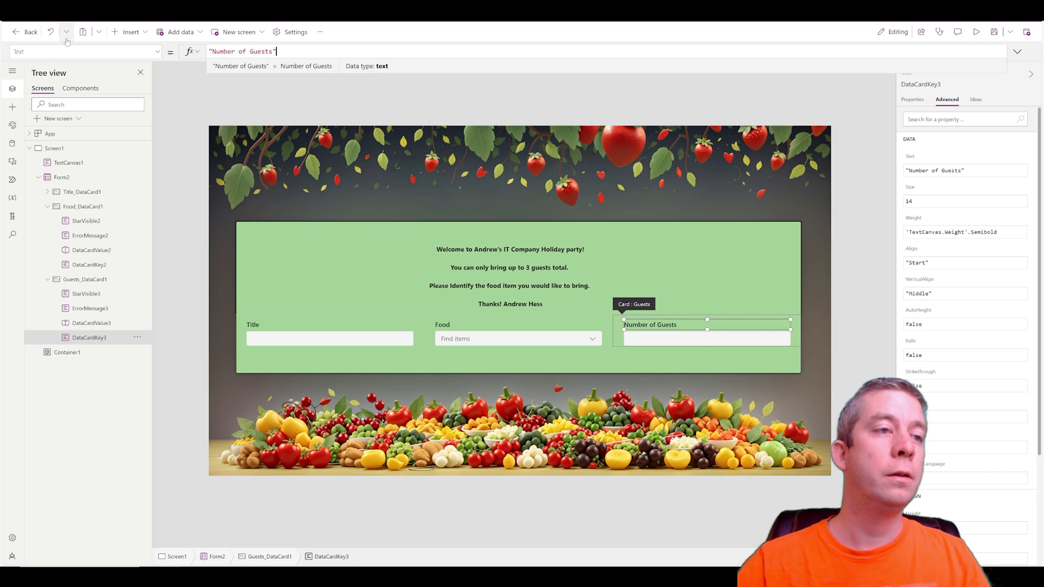
pyautogui.click(54, 148)
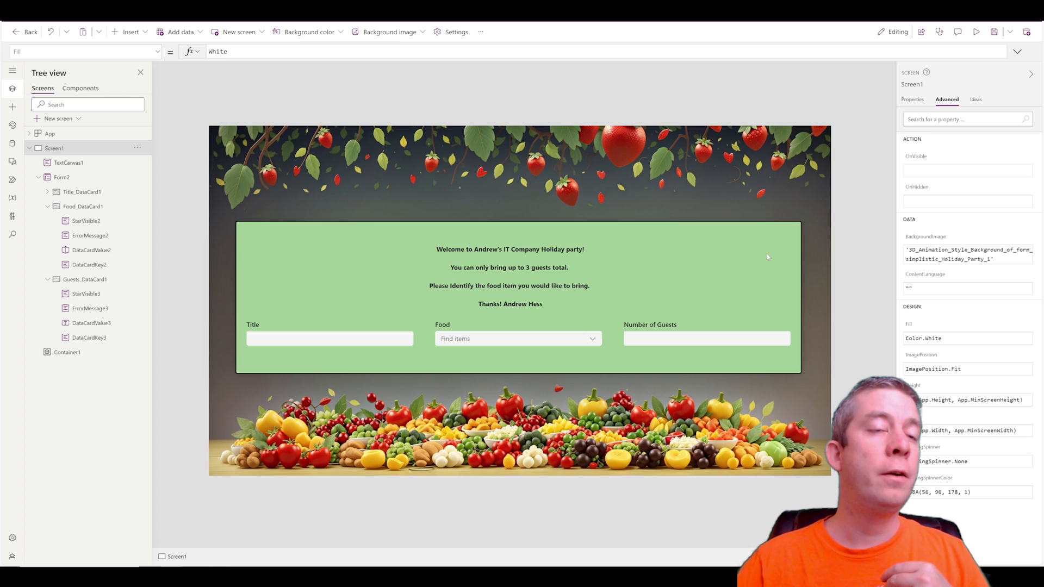
pyautogui.moveTo(808, 249)
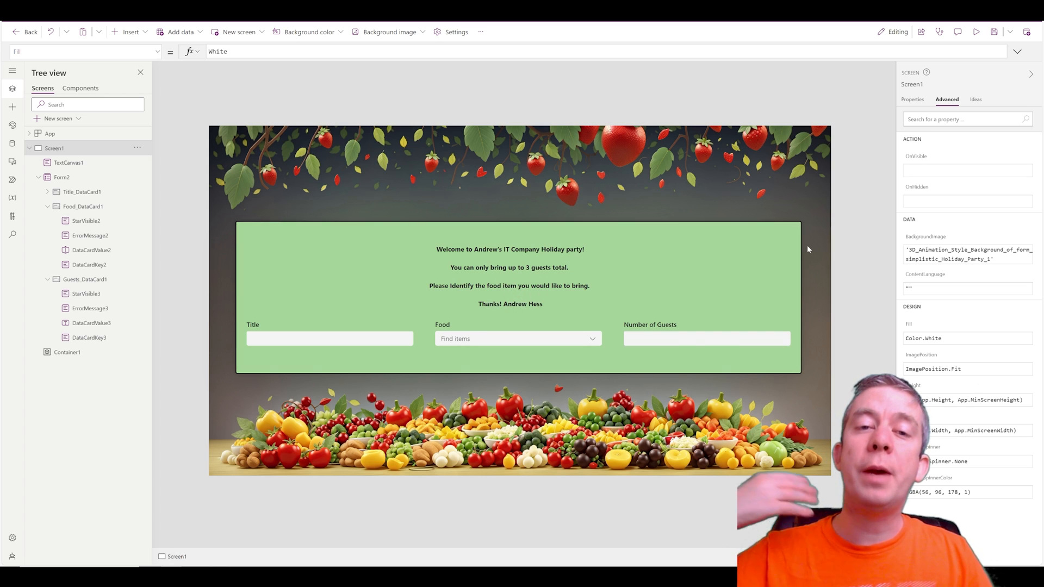
# Step: Insert a modern button captioned "Save" below the Number of Guests field
pyautogui.click(131, 32)
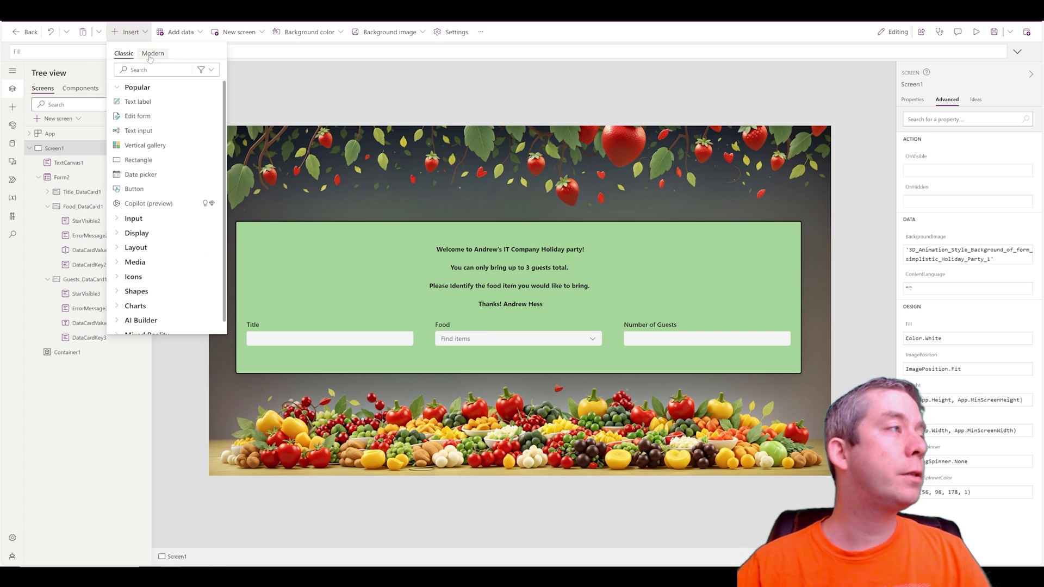
pyautogui.click(133, 188)
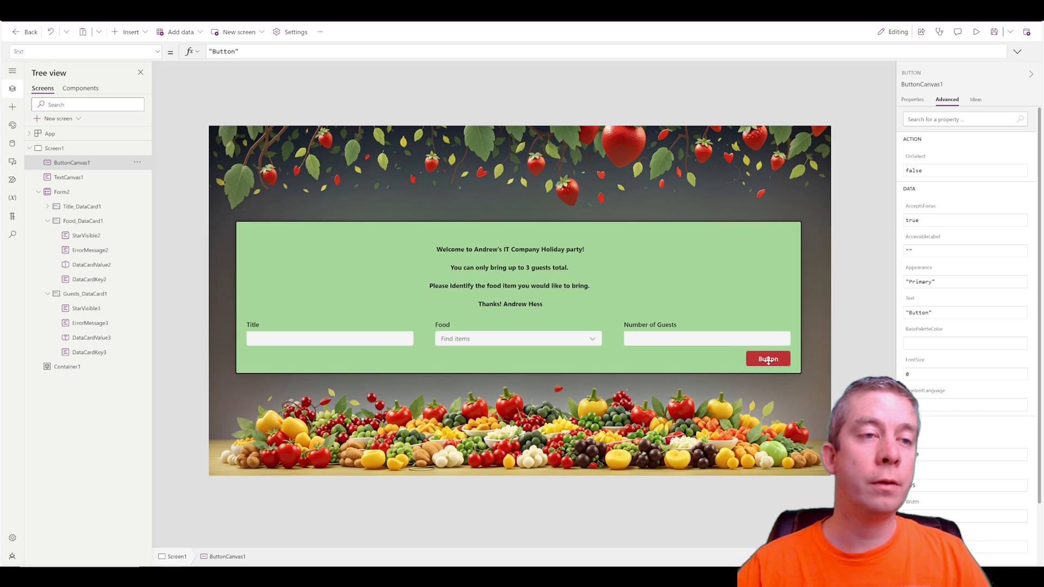
pyautogui.click(911, 99)
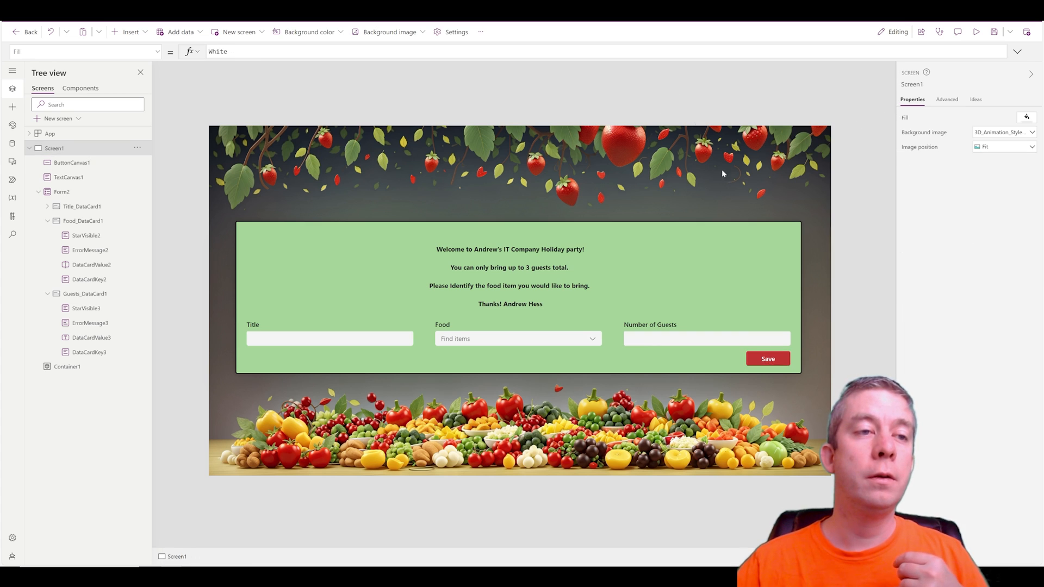
pyautogui.click(767, 359)
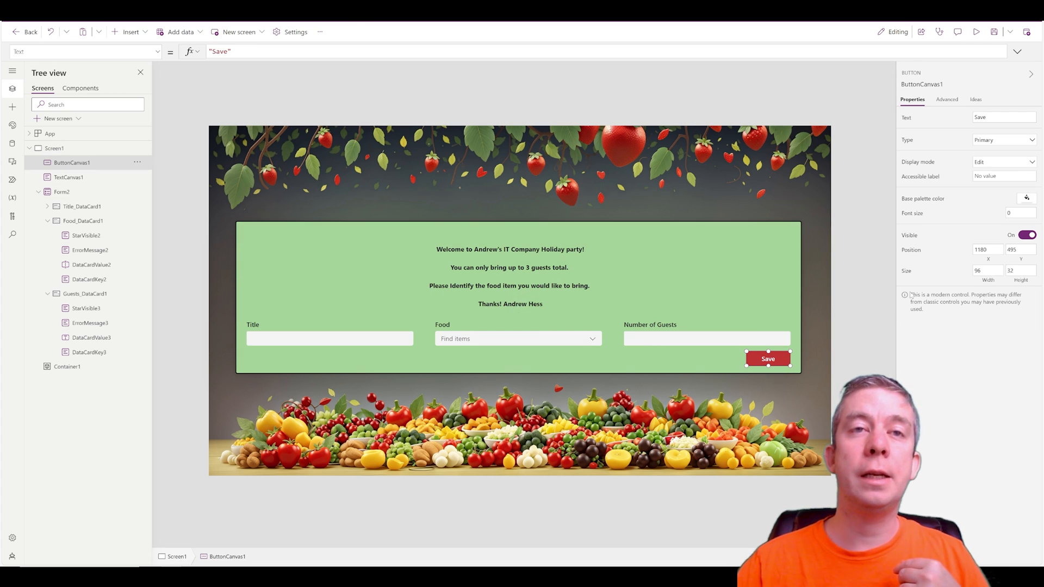
pyautogui.moveTo(458, 105)
pyautogui.write('S')
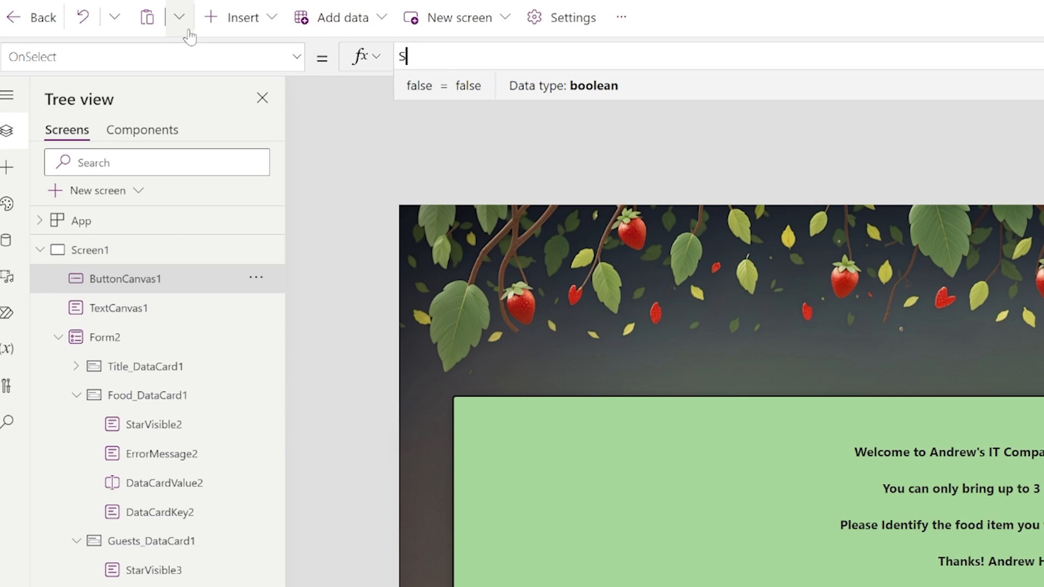
# Step: Set the Save button's OnSelect formula to SubmitForm(Form2)
pyautogui.write('ubmitForm(For')
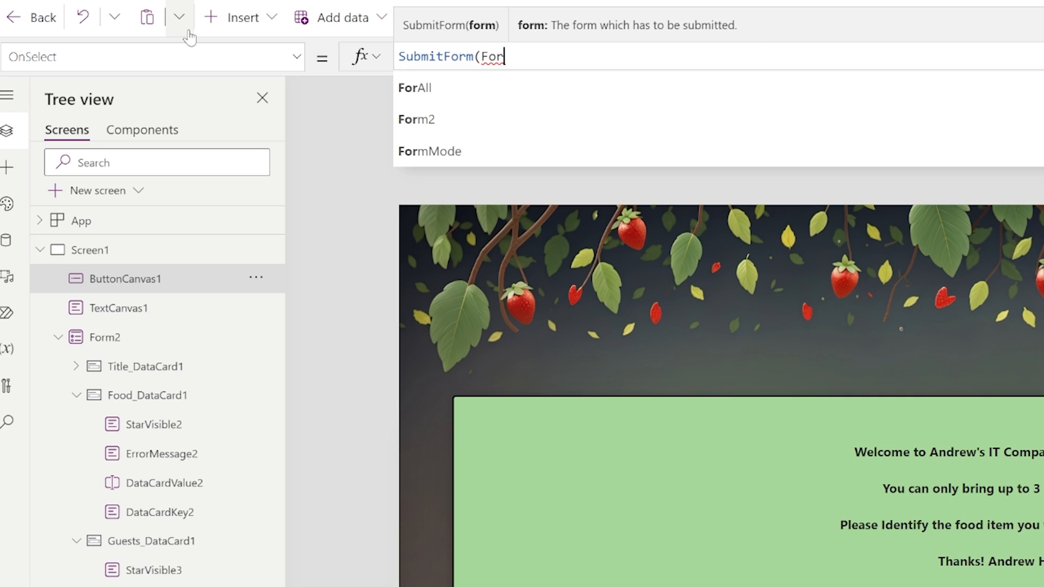
pyautogui.click(417, 120)
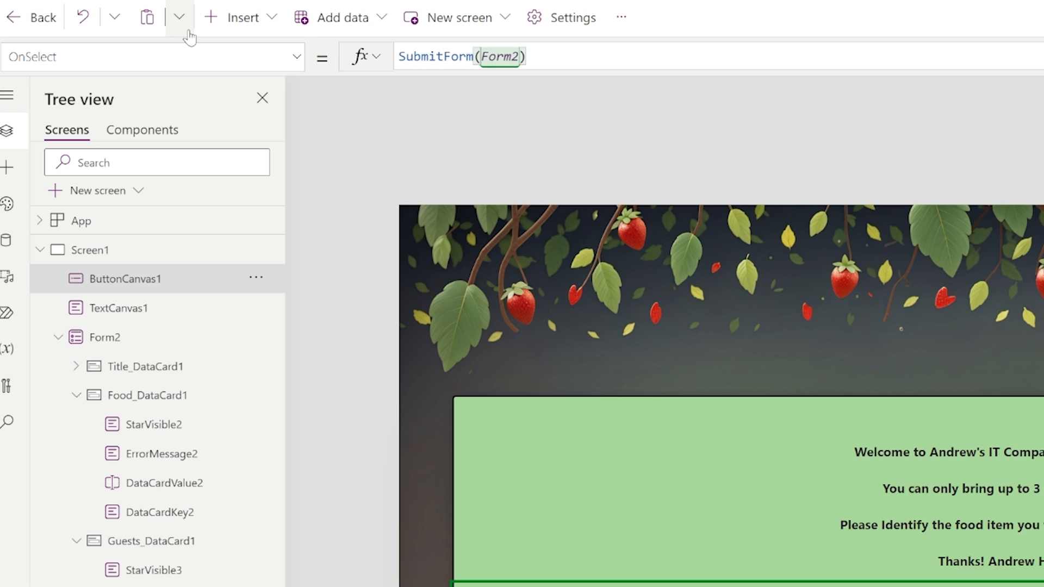
pyautogui.moveTo(126, 339)
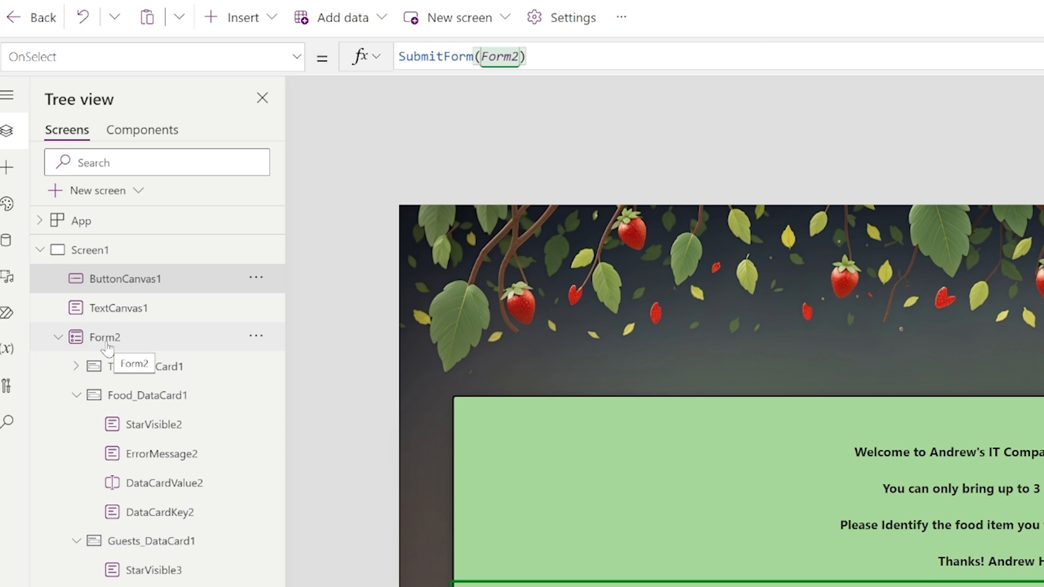
# Step: Rename Form2 to frmGuestForm and check the Save button now submits frmGuestForm
pyautogui.click(103, 338)
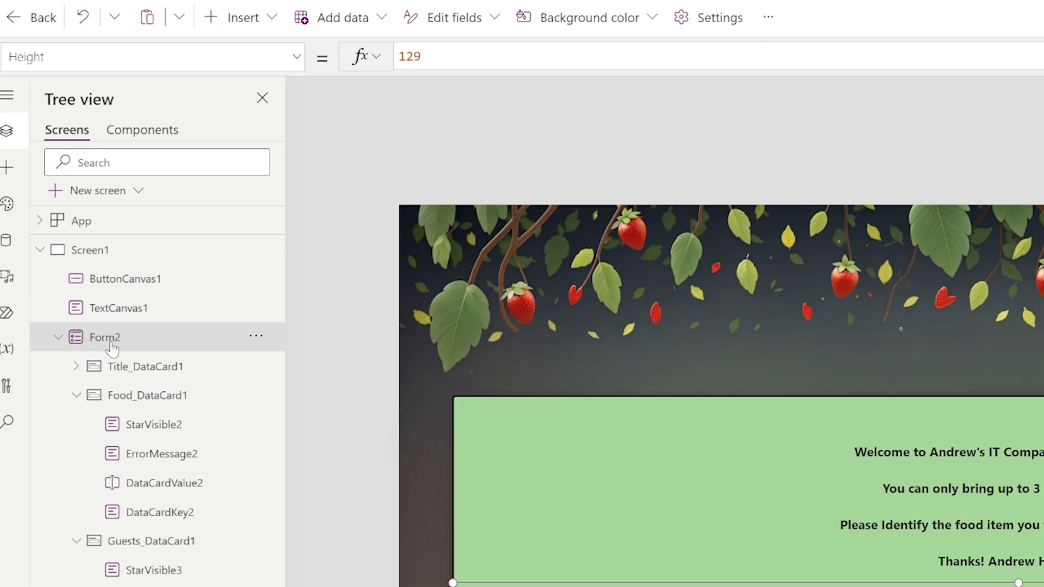
pyautogui.moveTo(257, 336)
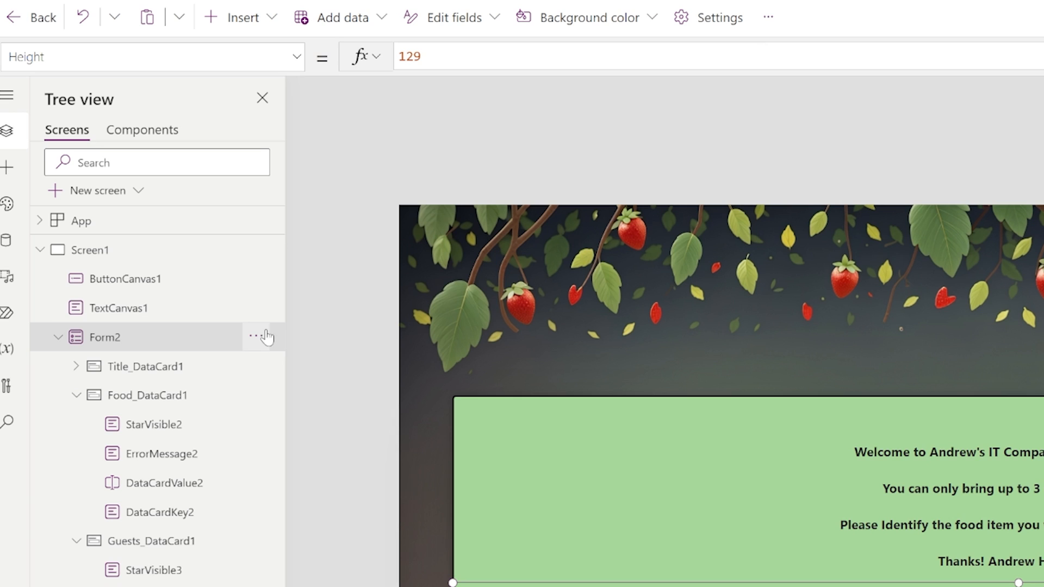
pyautogui.doubleClick(104, 338)
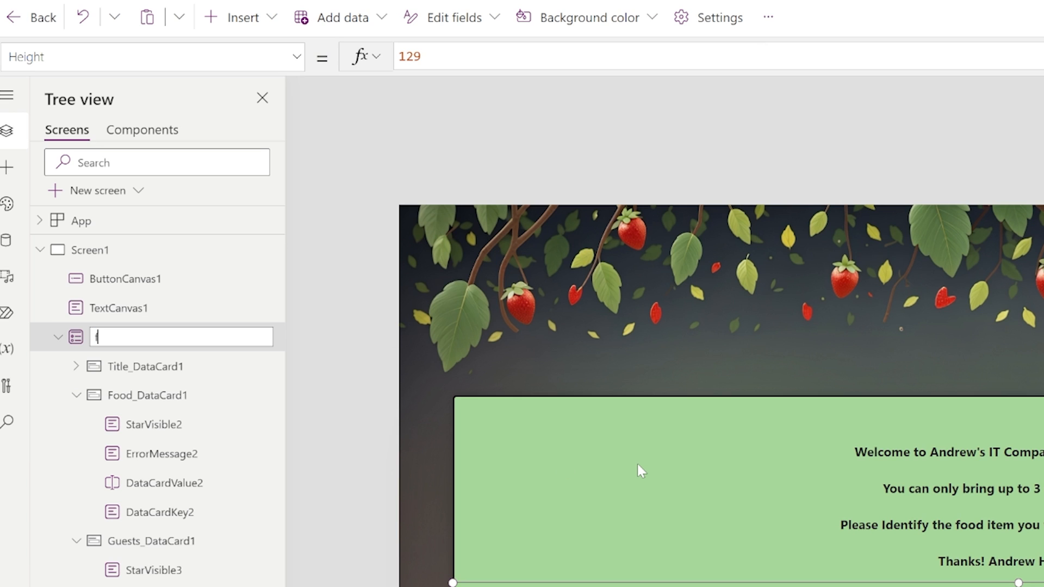
pyautogui.write('frmGuestForm')
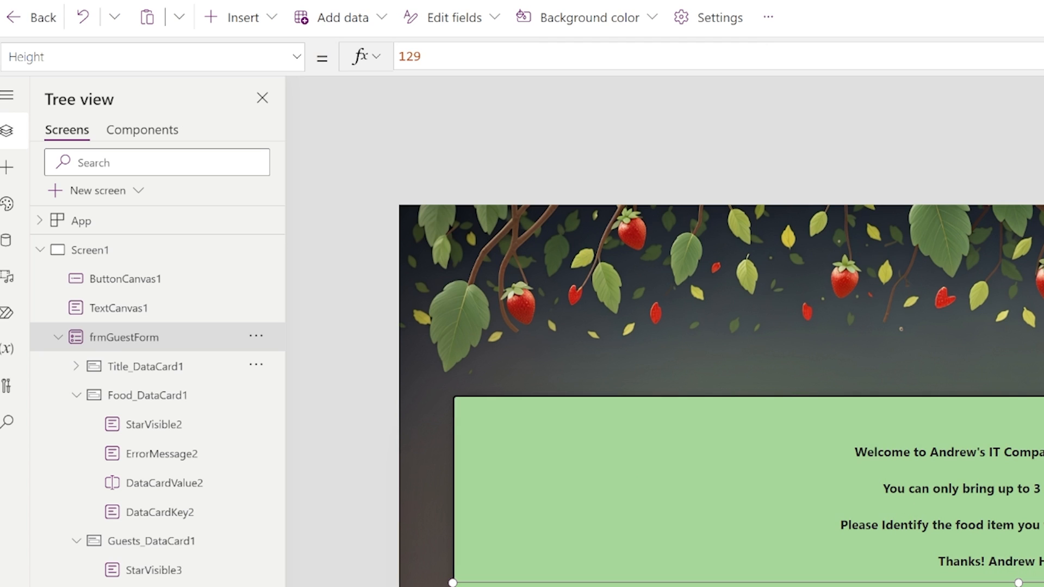
pyautogui.click(124, 278)
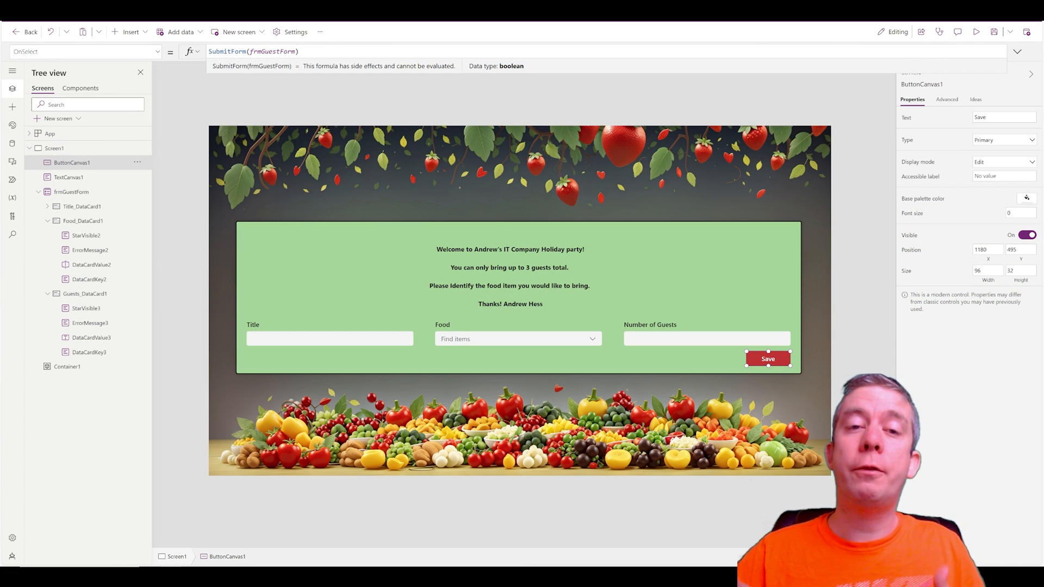
pyautogui.click(977, 31)
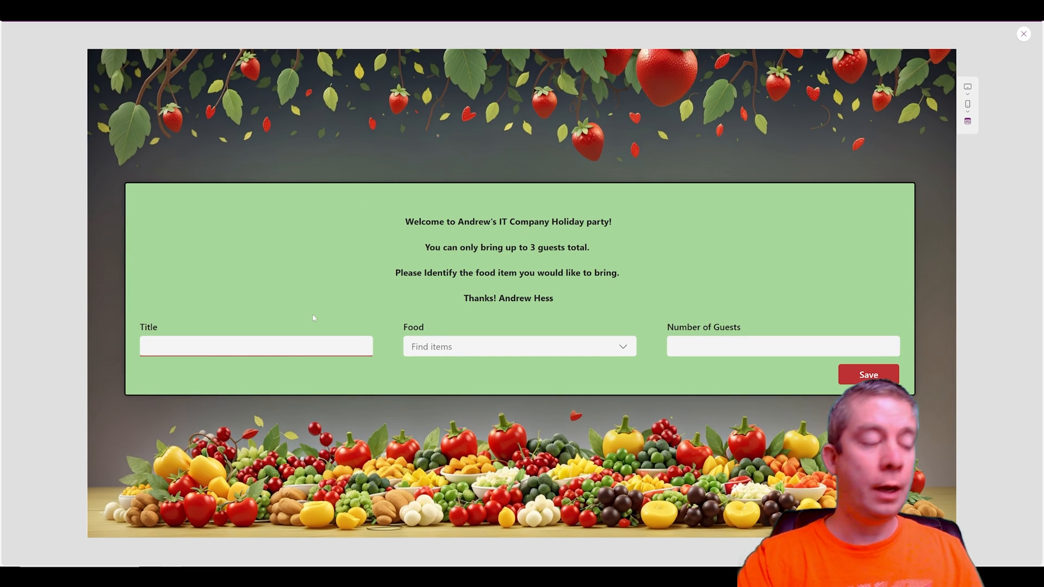
pyautogui.write('Andrew Hess')
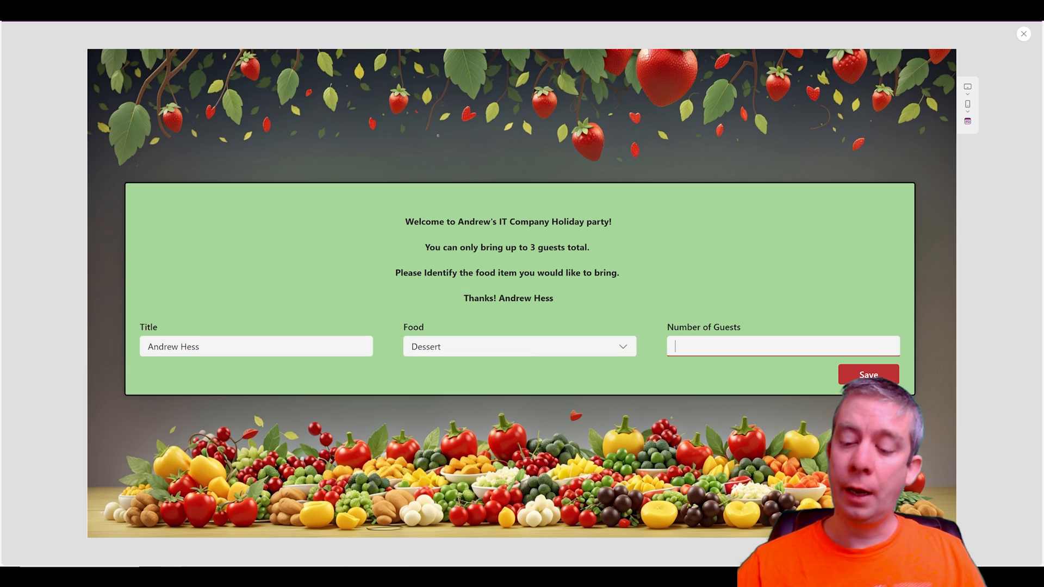
pyautogui.write('3')
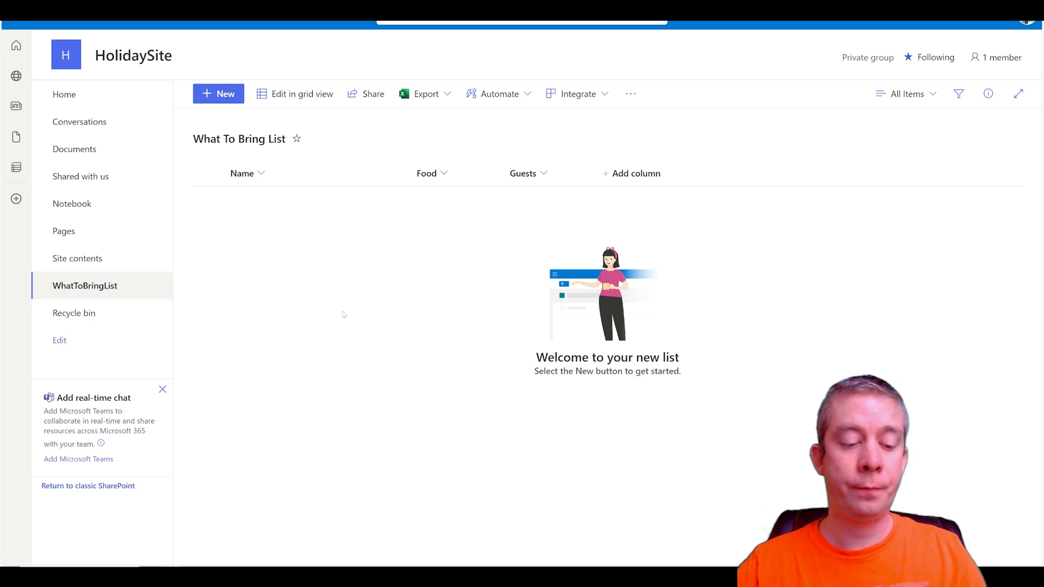
pyautogui.click(219, 94)
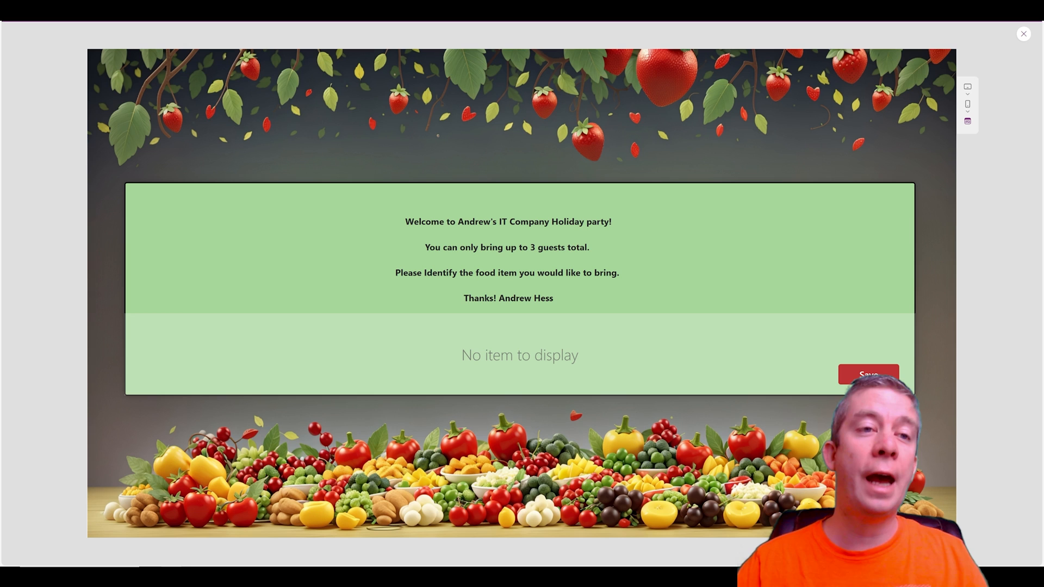
# Step: Append ;NewForm(frmGuestForm); to the Save button's OnSelect formula
pyautogui.click(1023, 34)
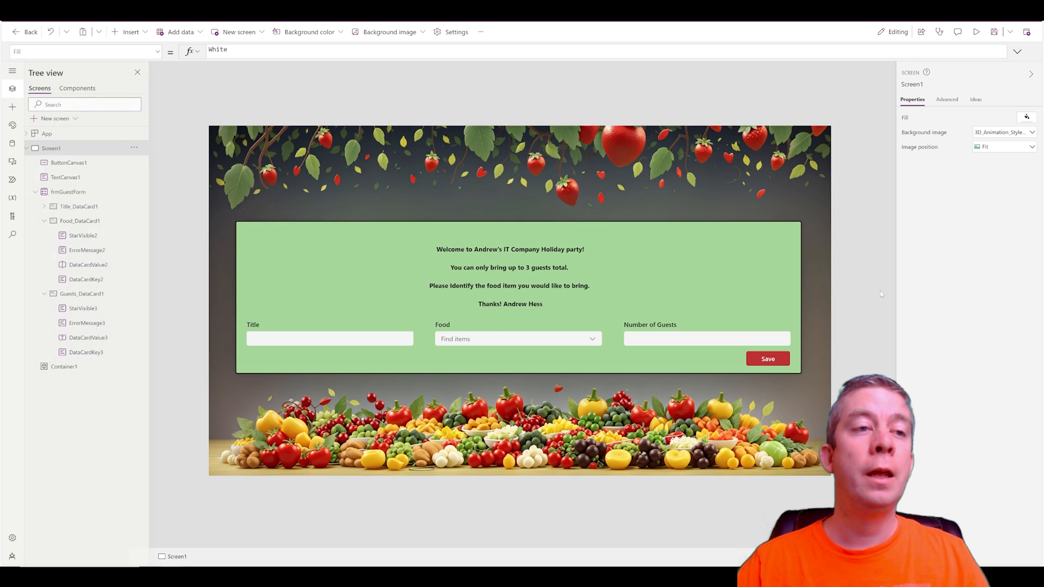
pyautogui.click(767, 359)
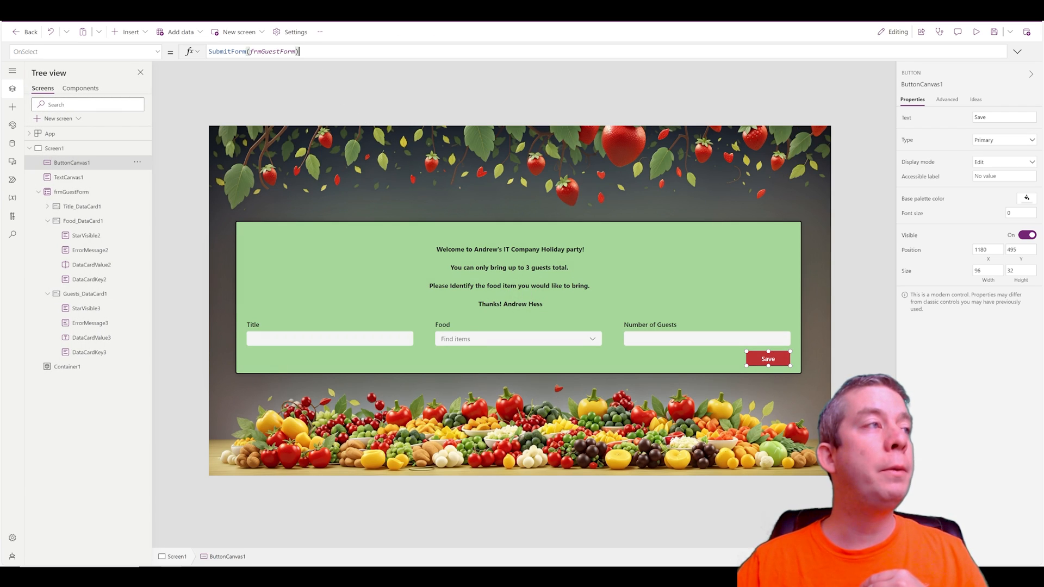
pyautogui.write(';NewForm')
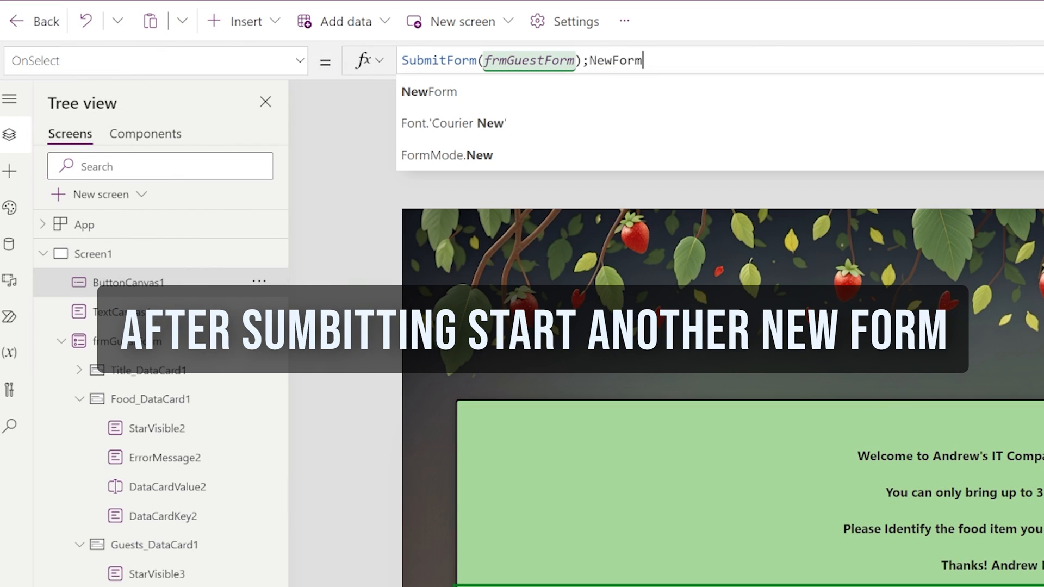
pyautogui.write('(frmGuestForm')
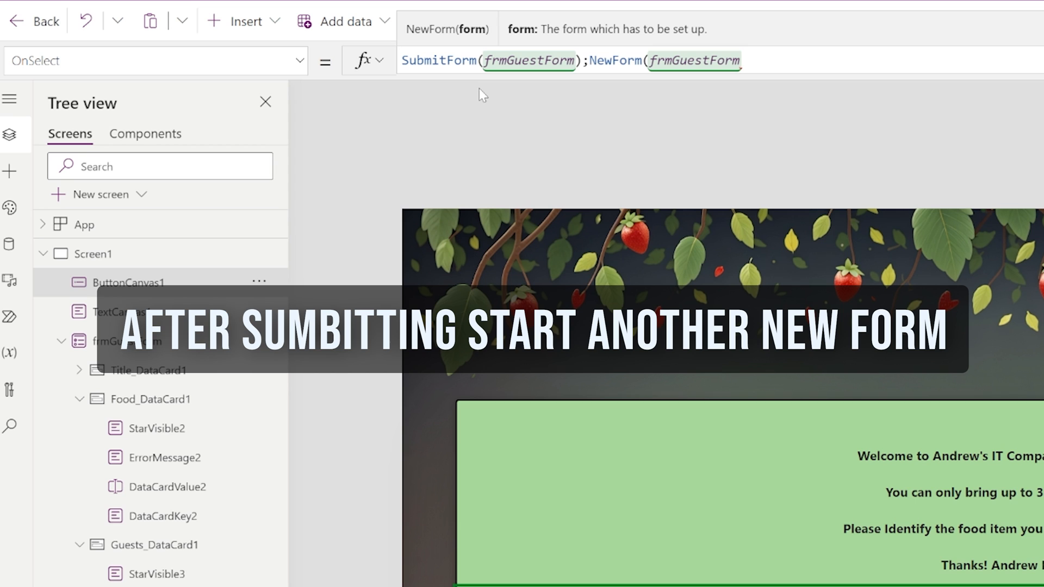
pyautogui.write(';')
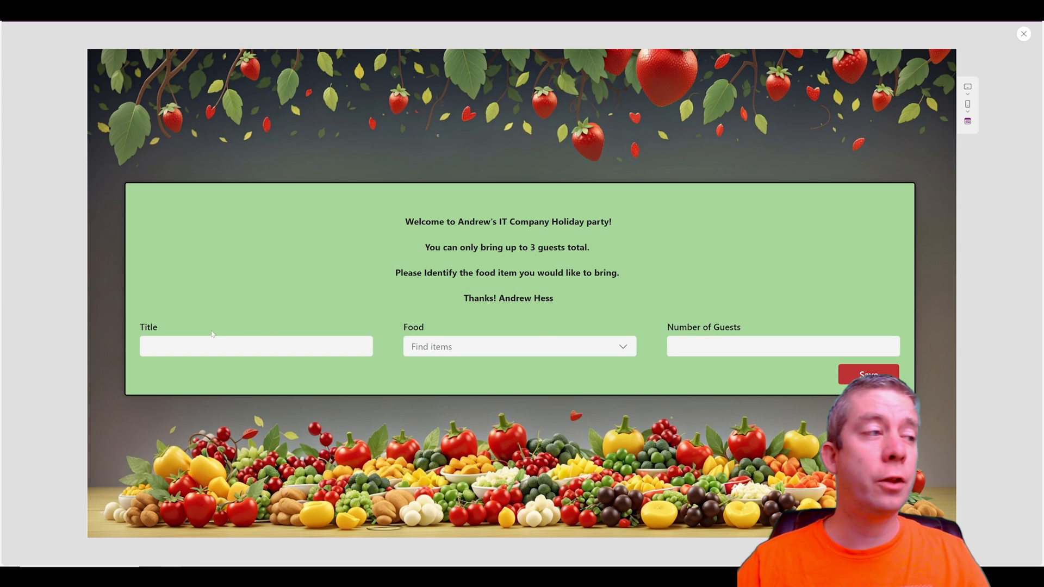
# Step: Save a second test entry for Dwayne in preview, then return to editing
pyautogui.write('Dw')
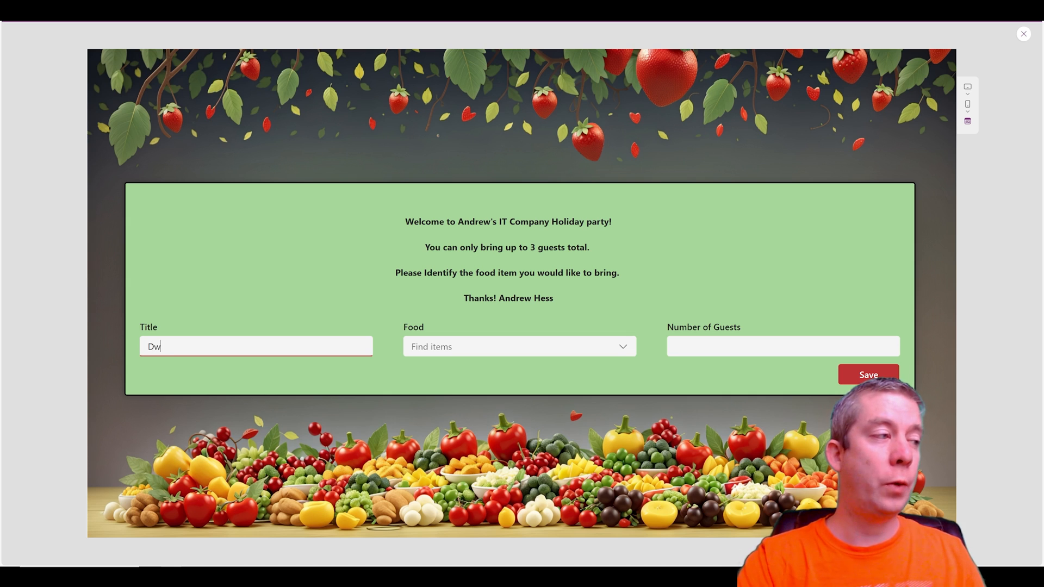
pyautogui.write('ayne')
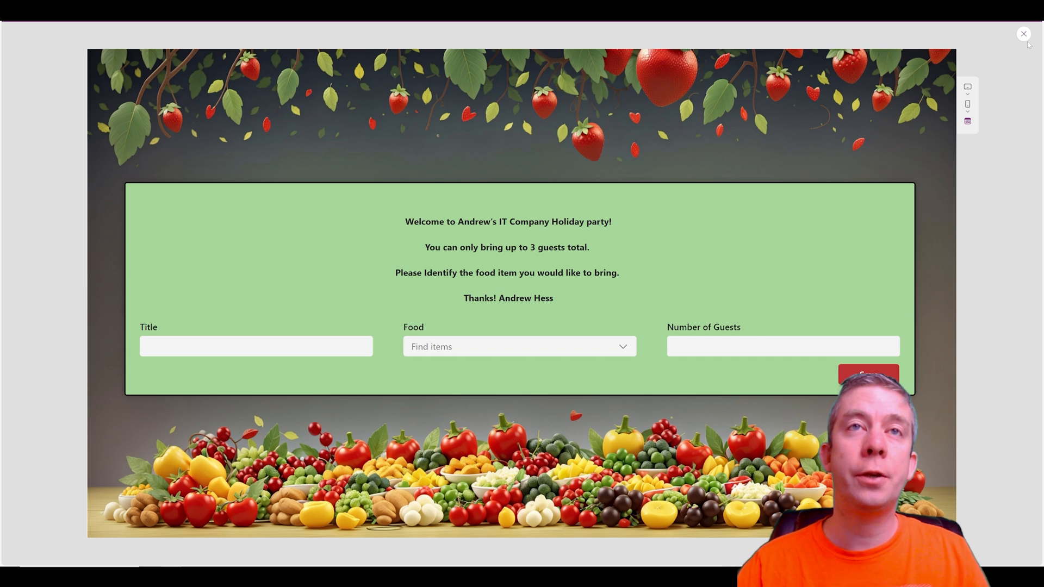
pyautogui.click(1024, 34)
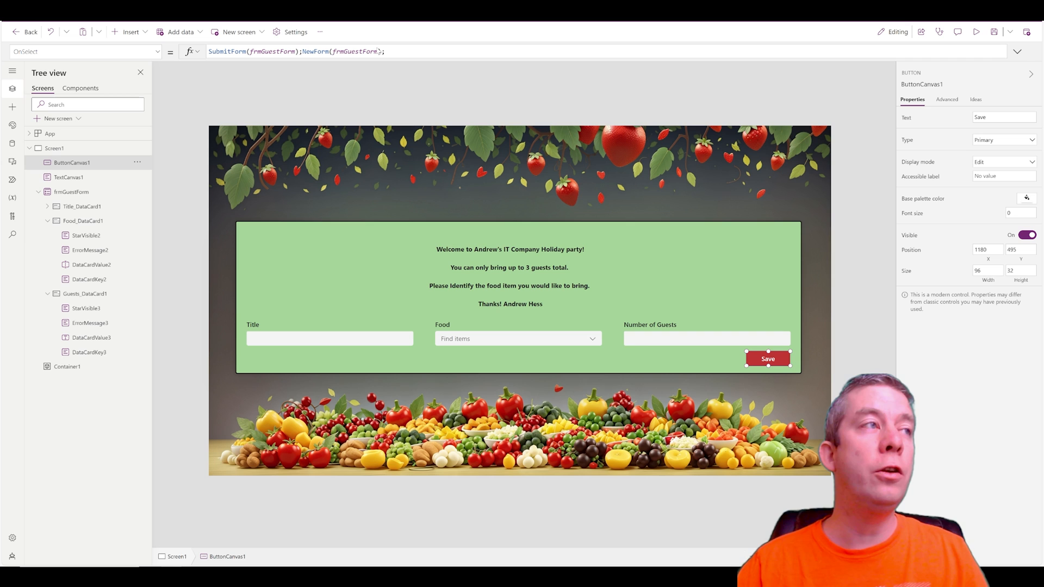
pyautogui.moveTo(580, 129)
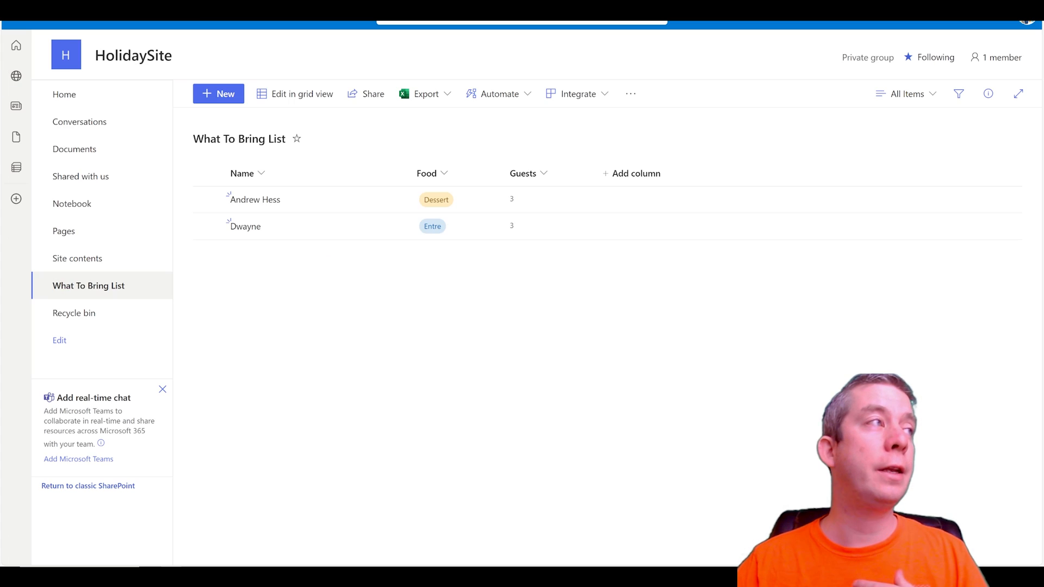
pyautogui.moveTo(245, 226)
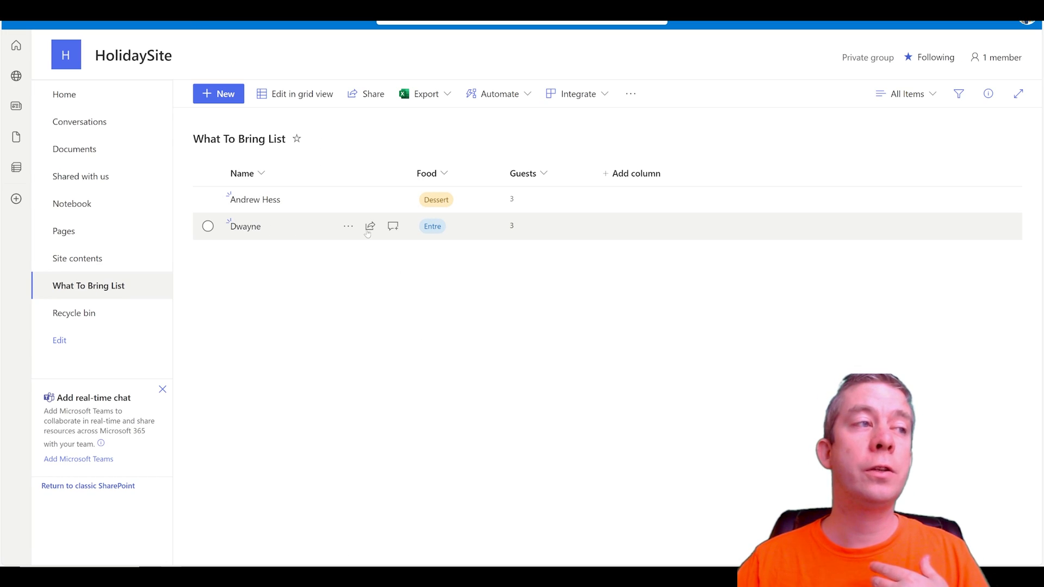
pyautogui.moveTo(475, 227)
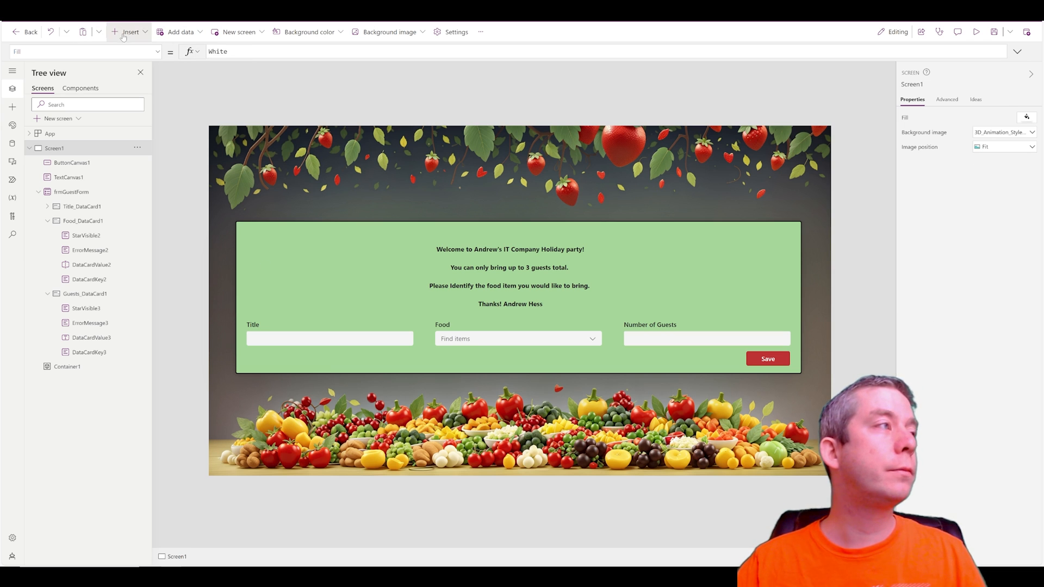
# Step: Insert a vertical gallery bound to What To Bring List and fit it into the green panel
pyautogui.click(131, 31)
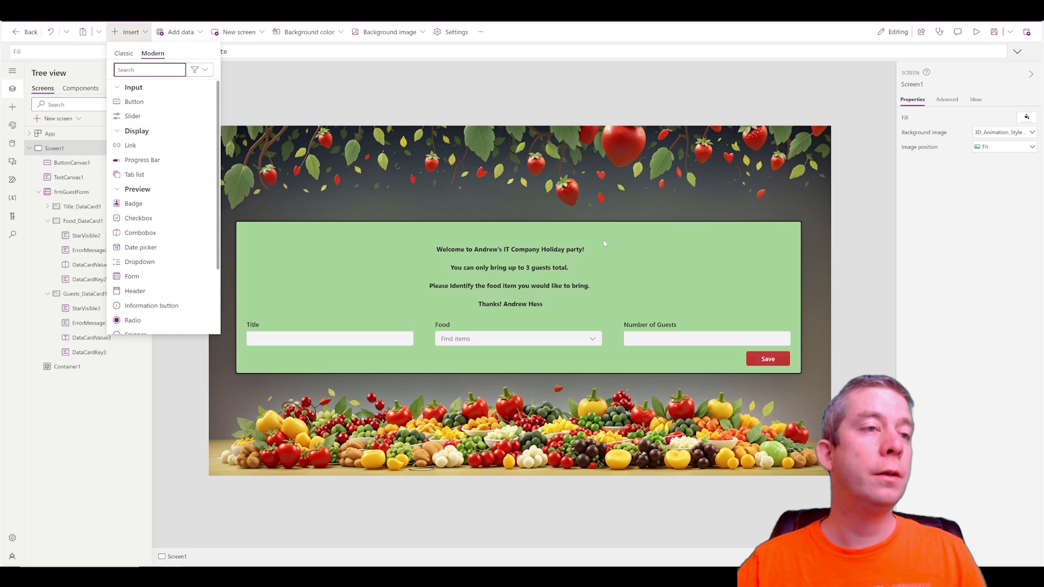
pyautogui.write('g')
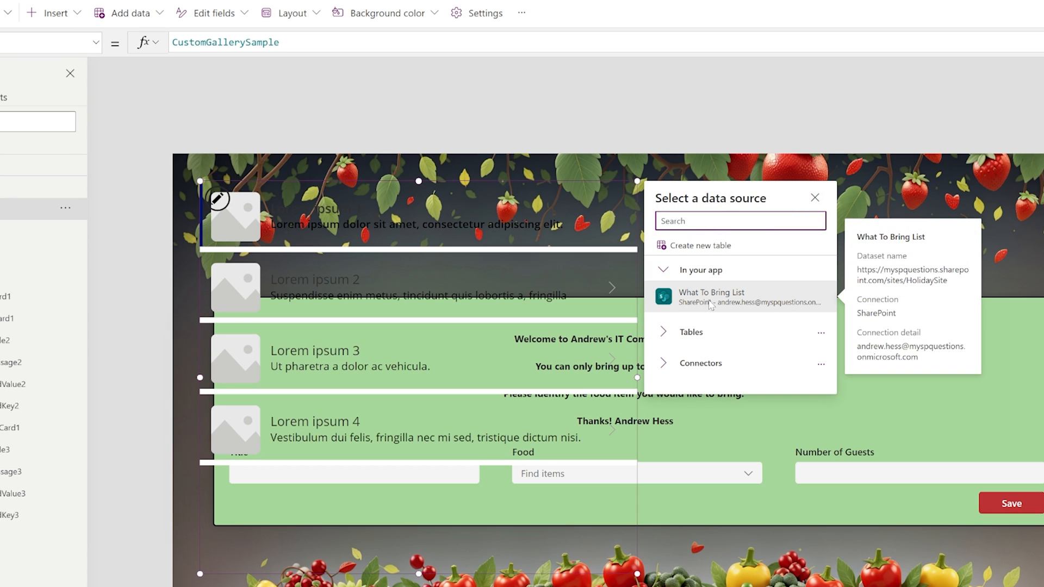
pyautogui.click(711, 295)
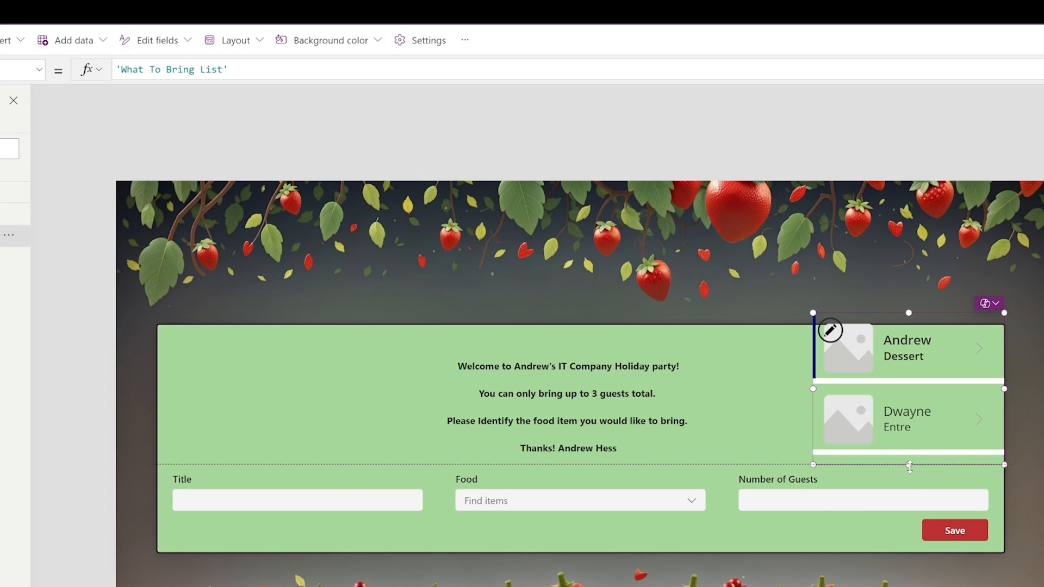
pyautogui.click(847, 348)
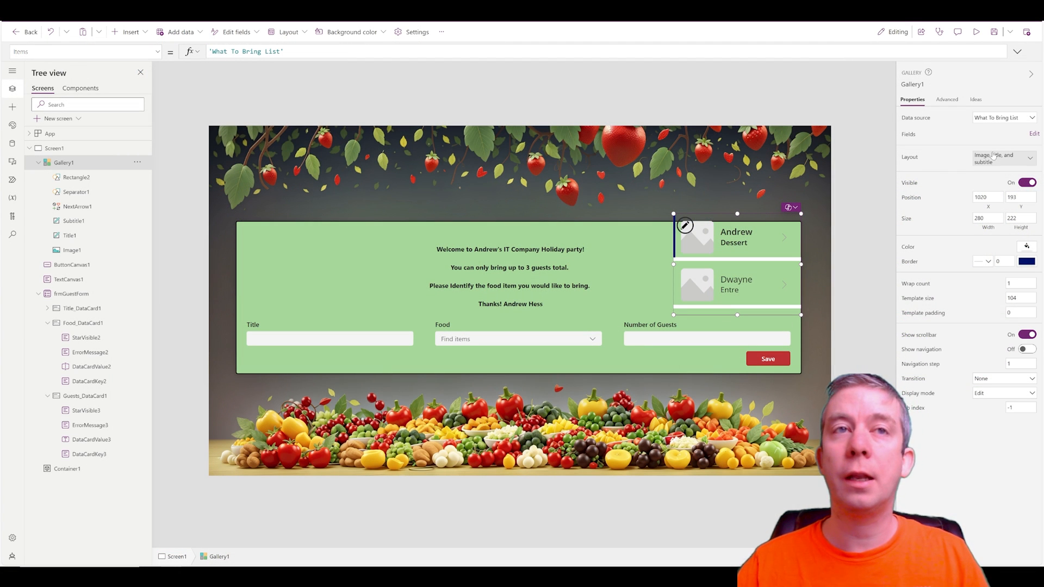
# Step: Switch the gallery to the Title and subtitle layout and delete its Rectangle3 divider
pyautogui.click(1028, 157)
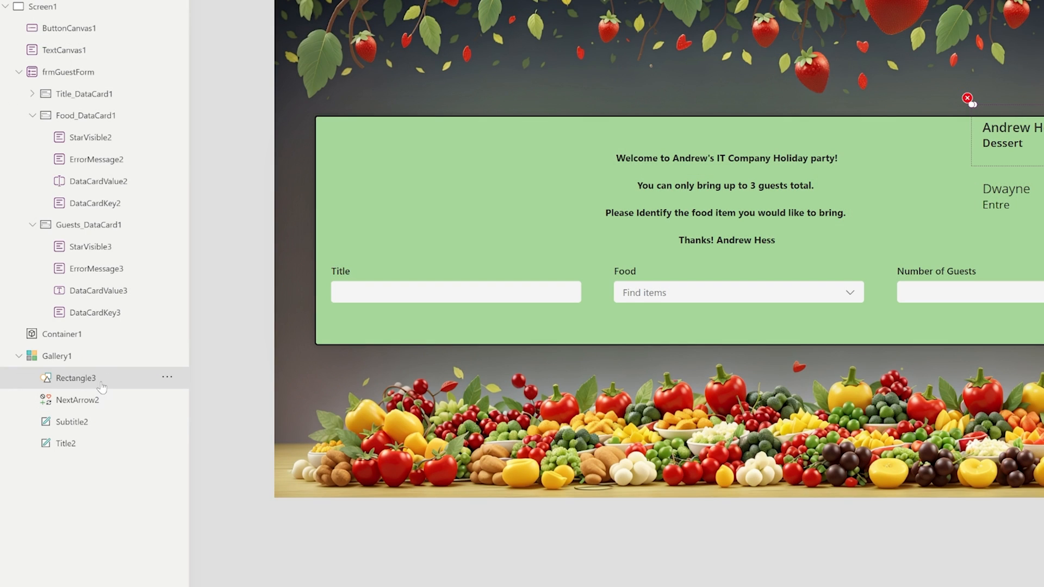
pyautogui.click(168, 377)
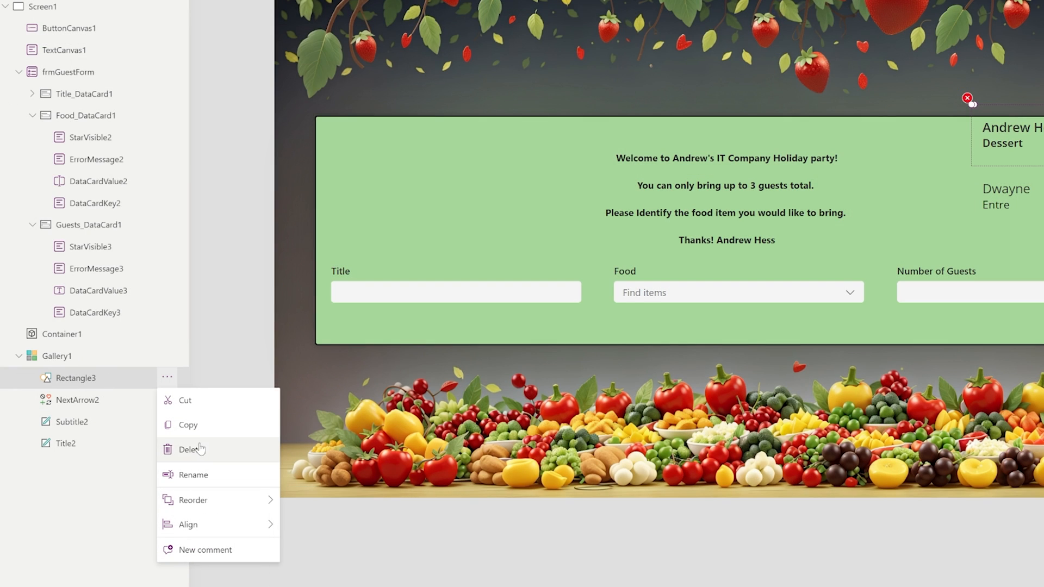
pyautogui.click(194, 449)
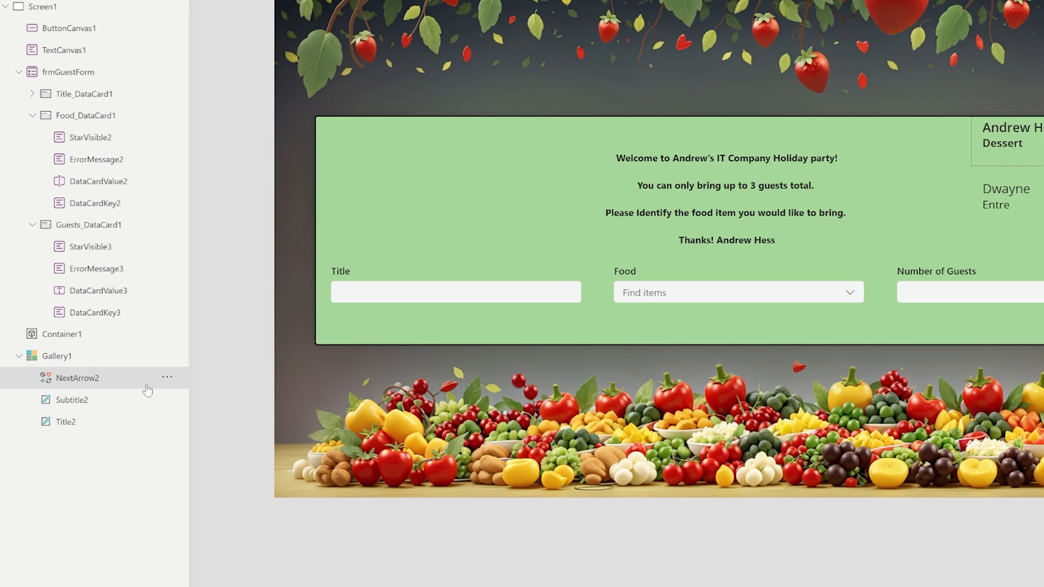
pyautogui.click(56, 356)
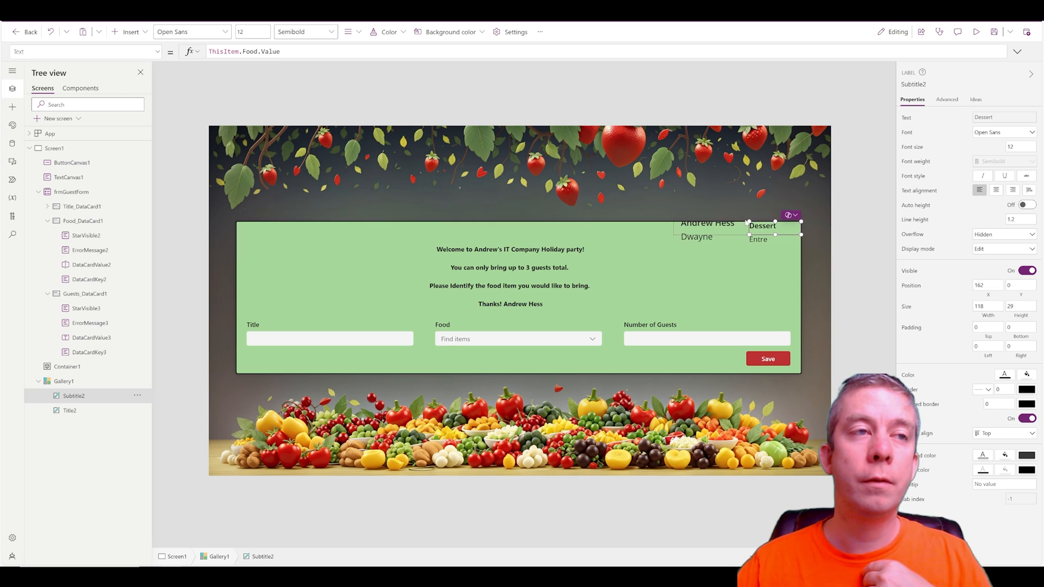
# Step: Place each guest's food beside their name and add the 'What other people are bringing' heading
pyautogui.click(69, 410)
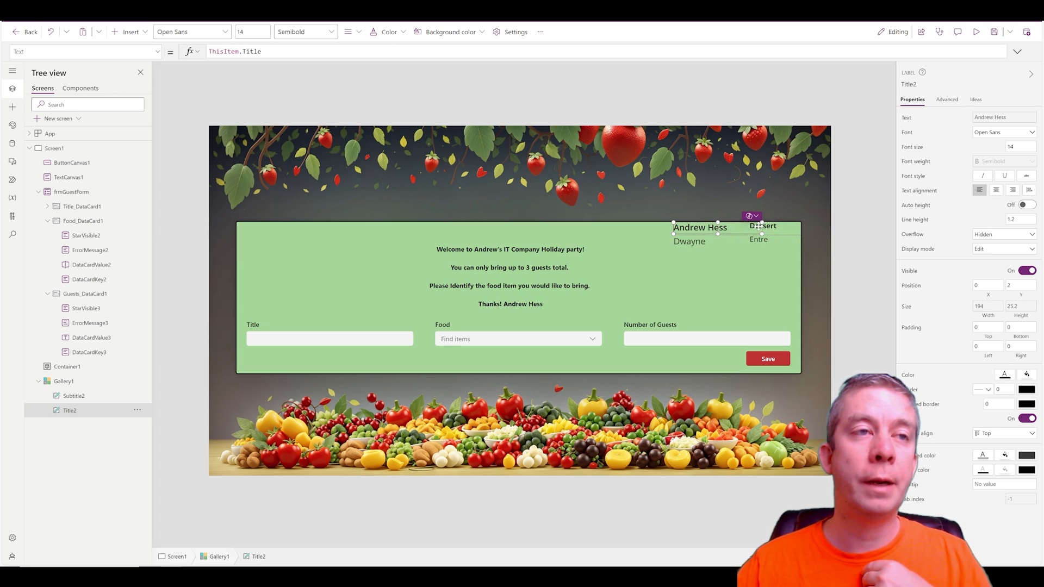
pyautogui.click(763, 226)
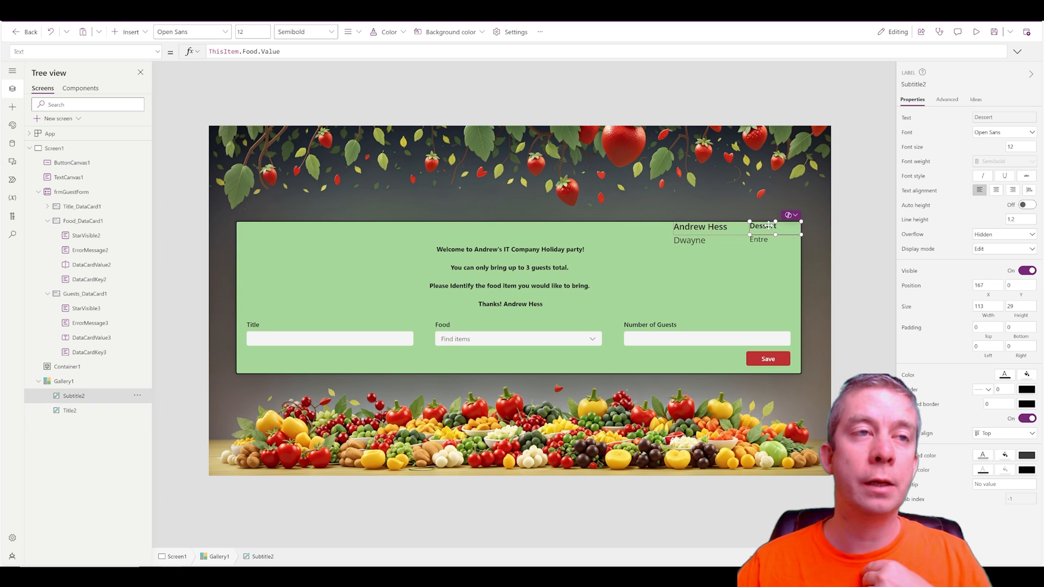
pyautogui.click(54, 148)
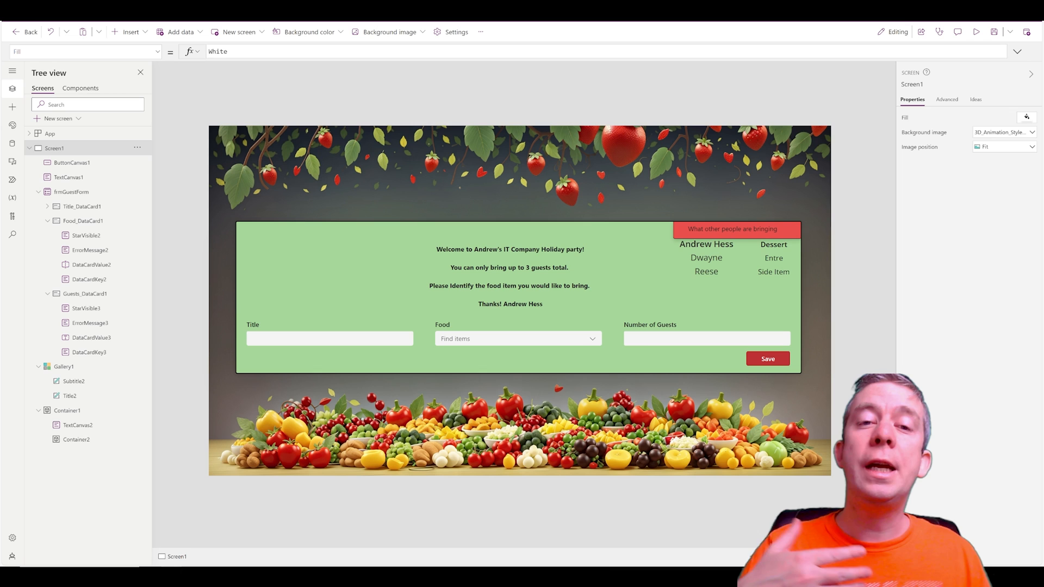
pyautogui.moveTo(623, 114)
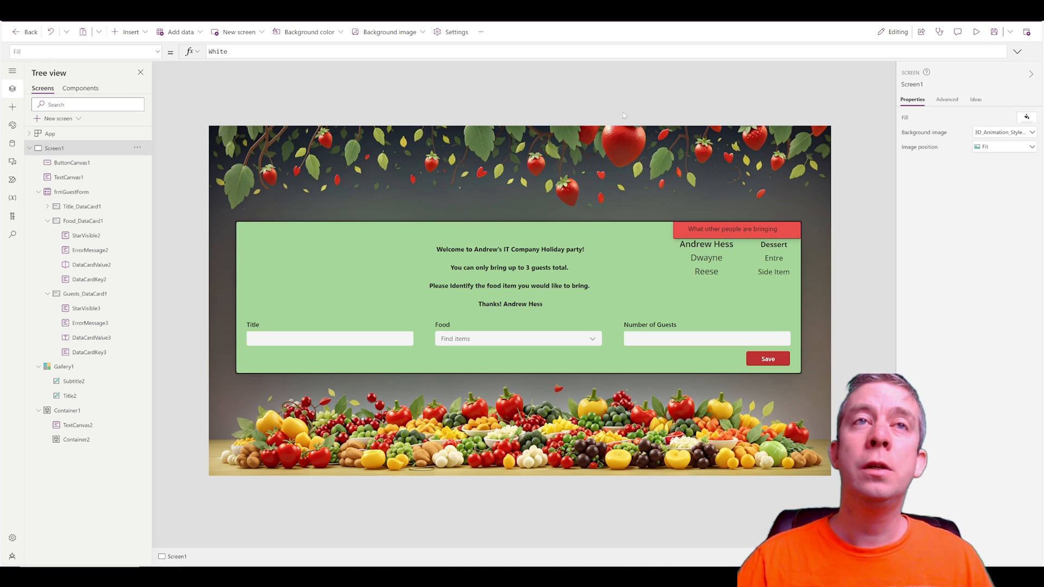
pyautogui.moveTo(1025, 32)
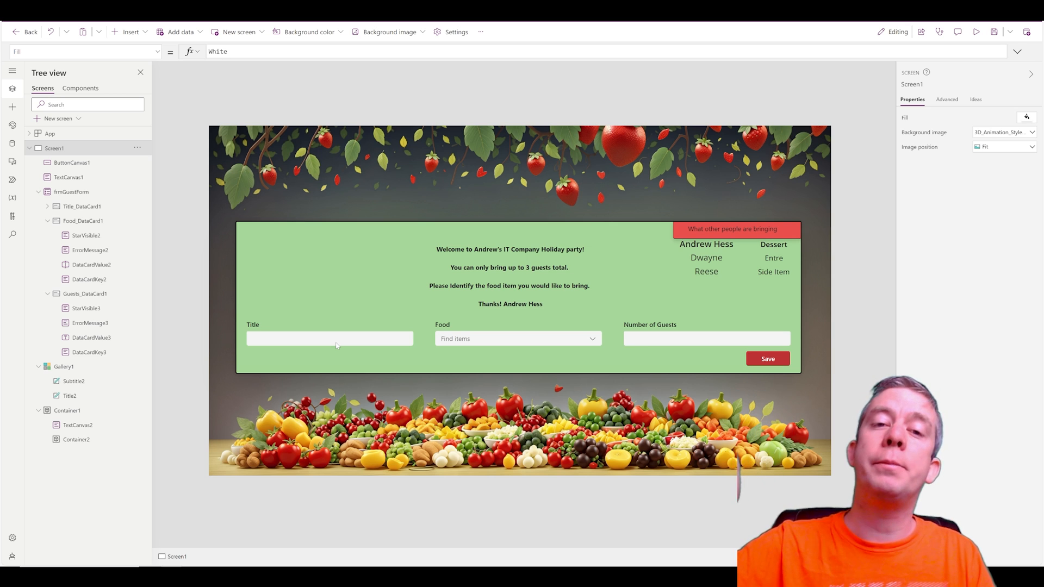
pyautogui.moveTo(203, 363)
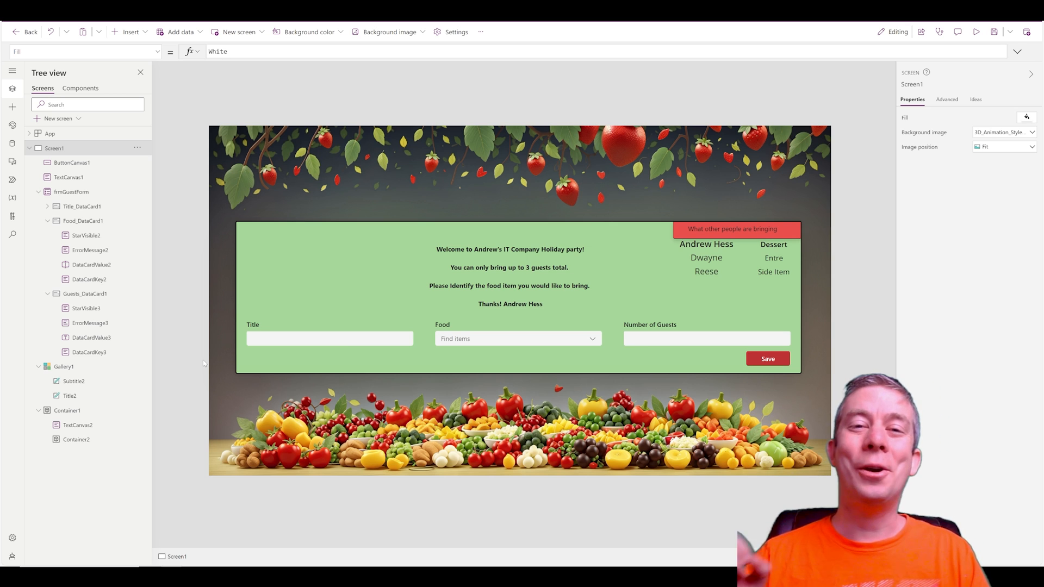